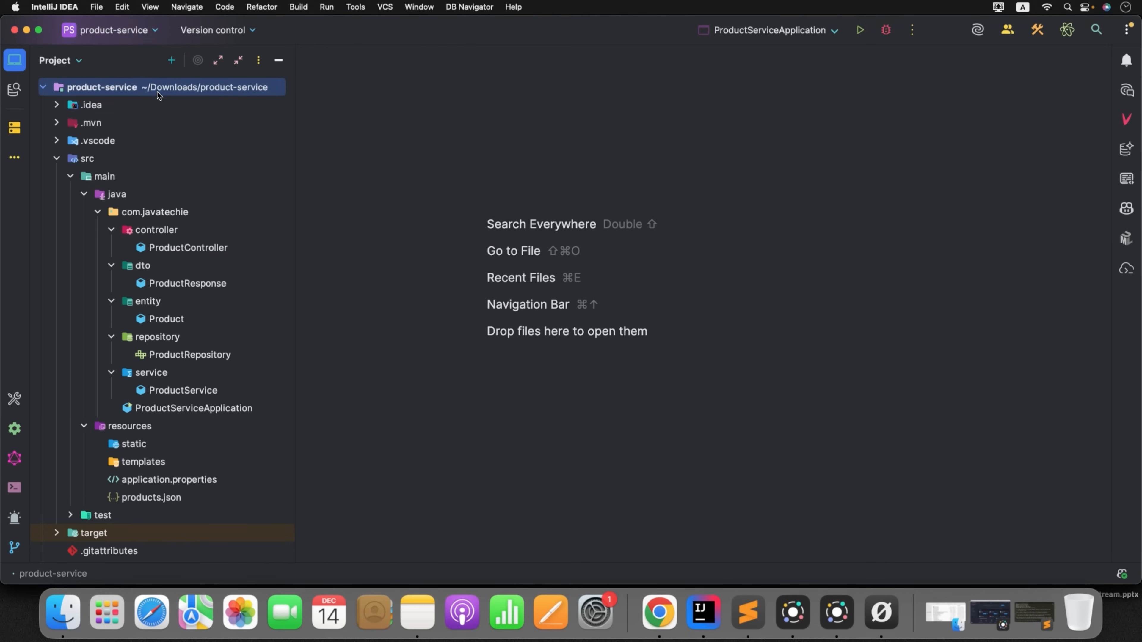
mouse_move(226, 253)
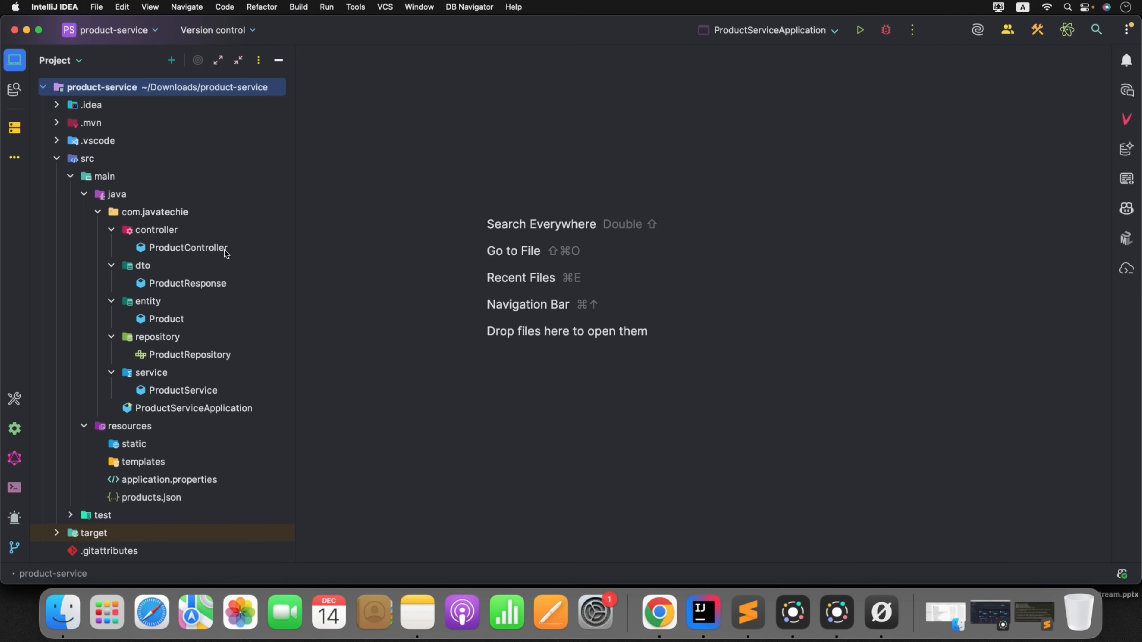
- Open ProductController from the com.javatechie.controller package in the editor
double_click(188, 247)
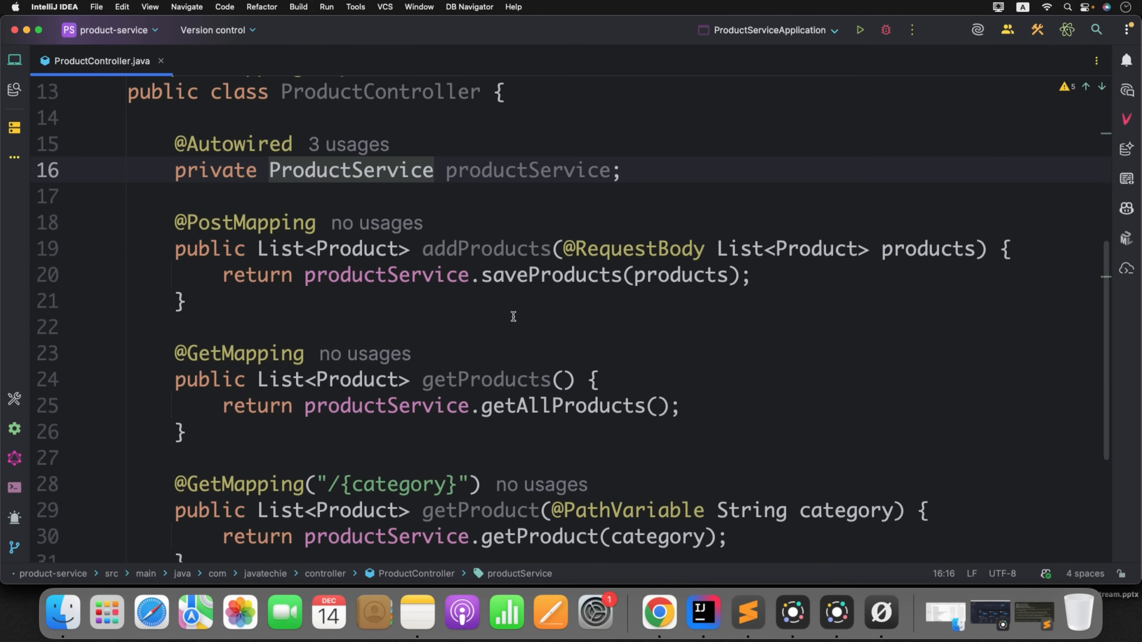
- Navigate from the controller into ProductService and ProductRepository, which extends JpaRepository
double_click(486, 249)
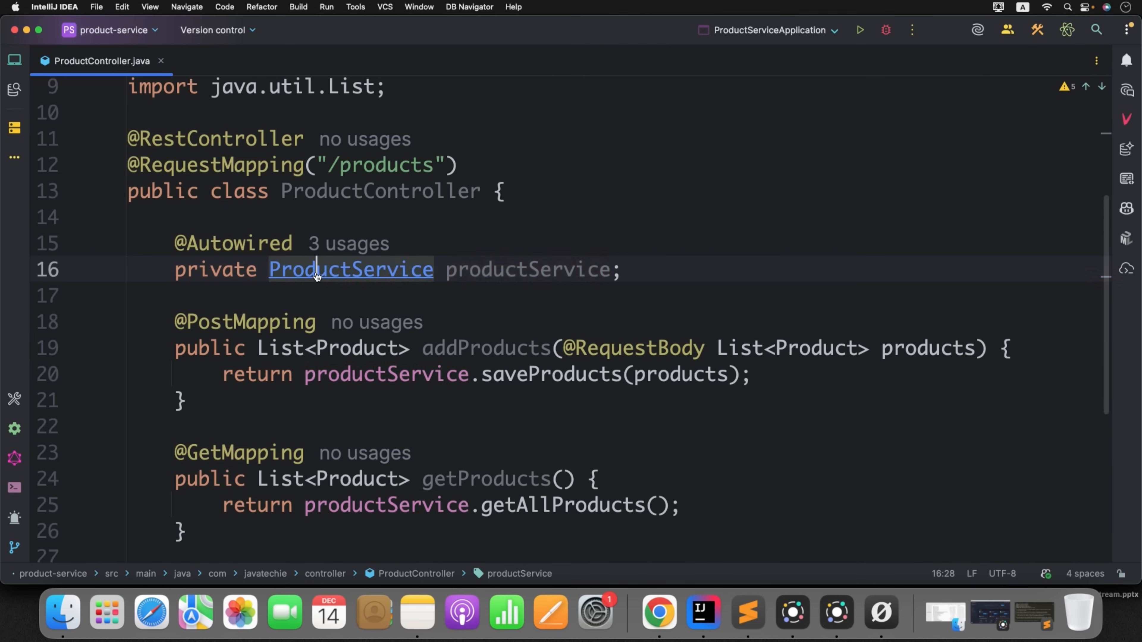
left_click(350, 269)
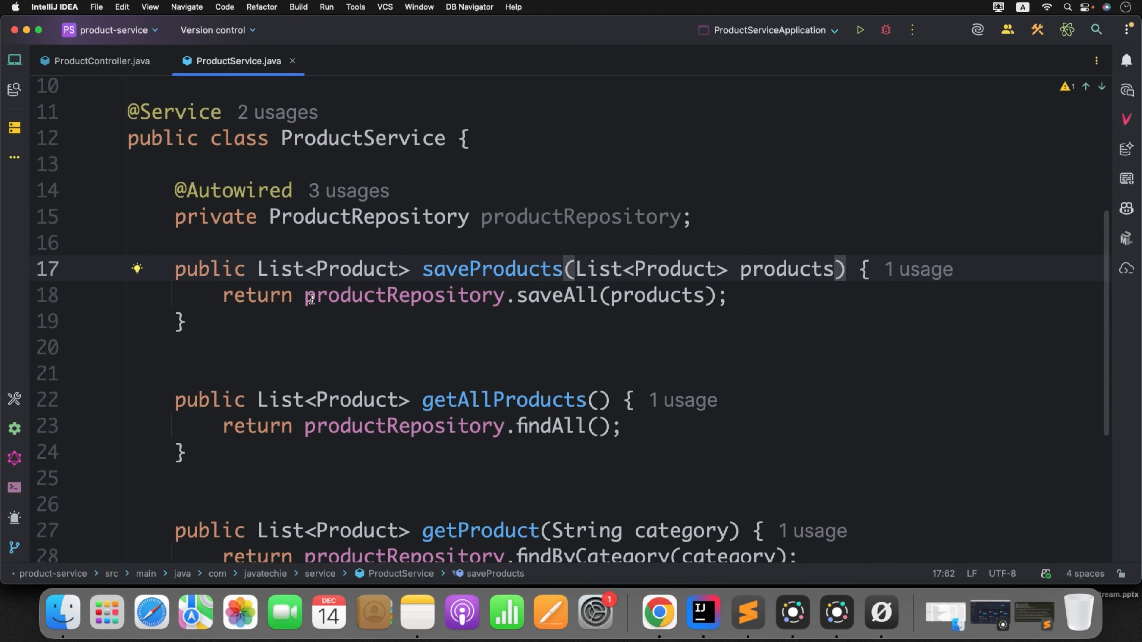
double_click(402, 295)
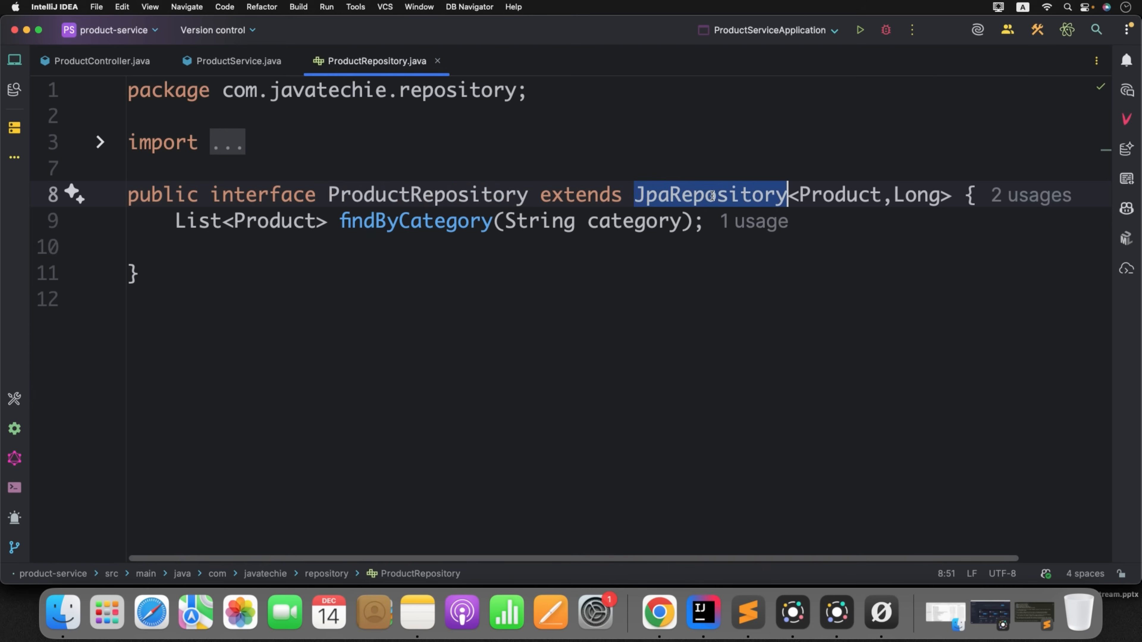
double_click(710, 194)
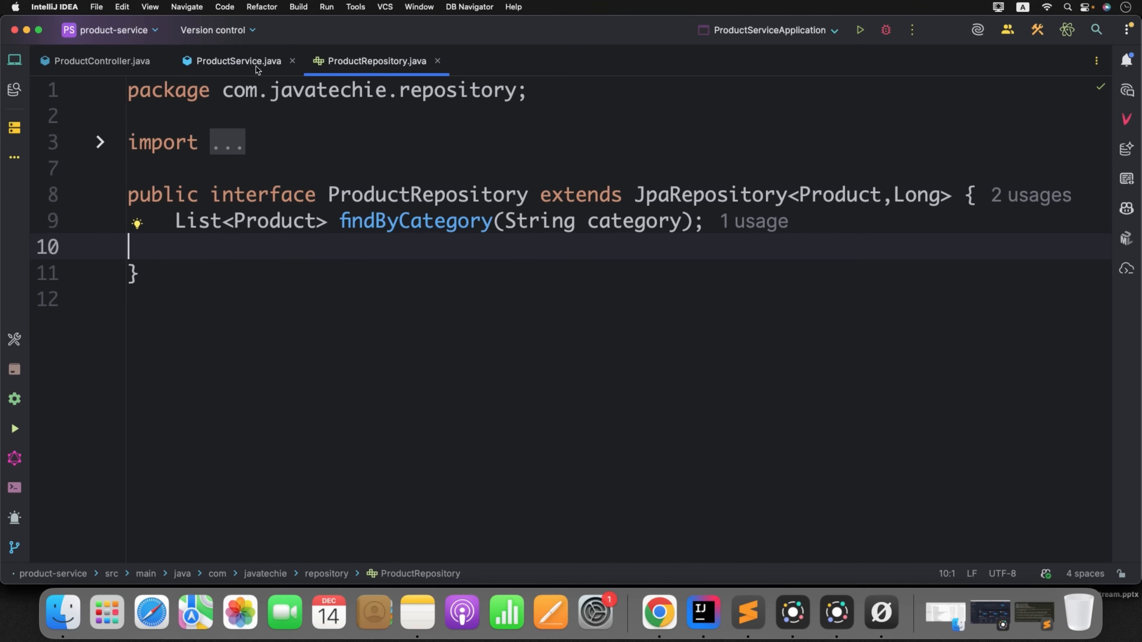
- Return to ProductController and run ProductServiceApplication, then move to a new Chrome tab
left_click(102, 60)
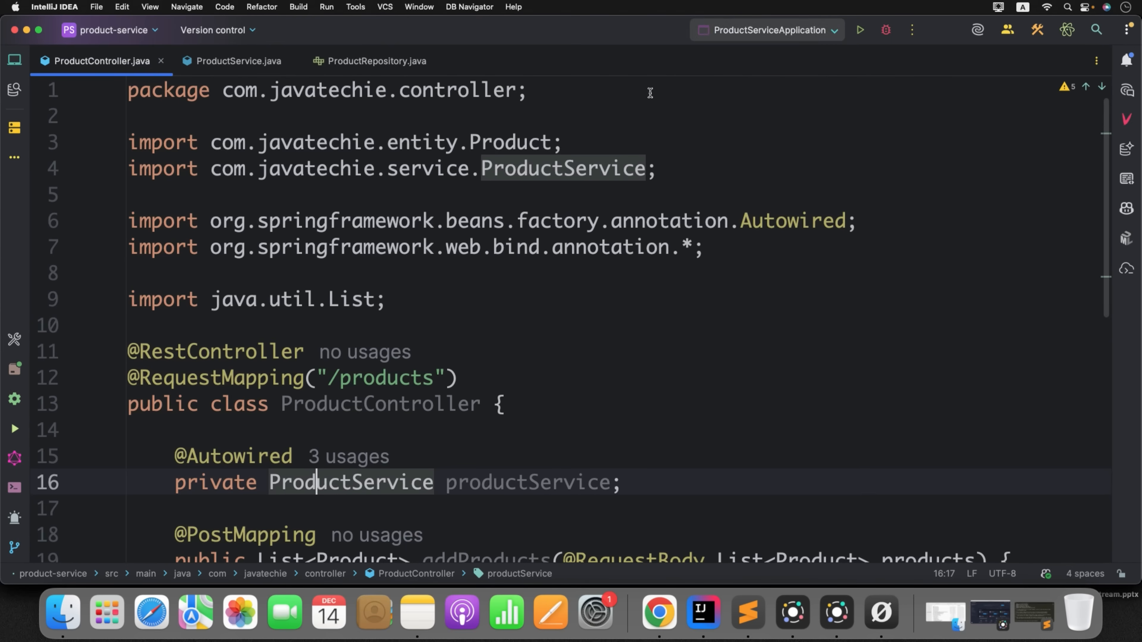
left_click(859, 30)
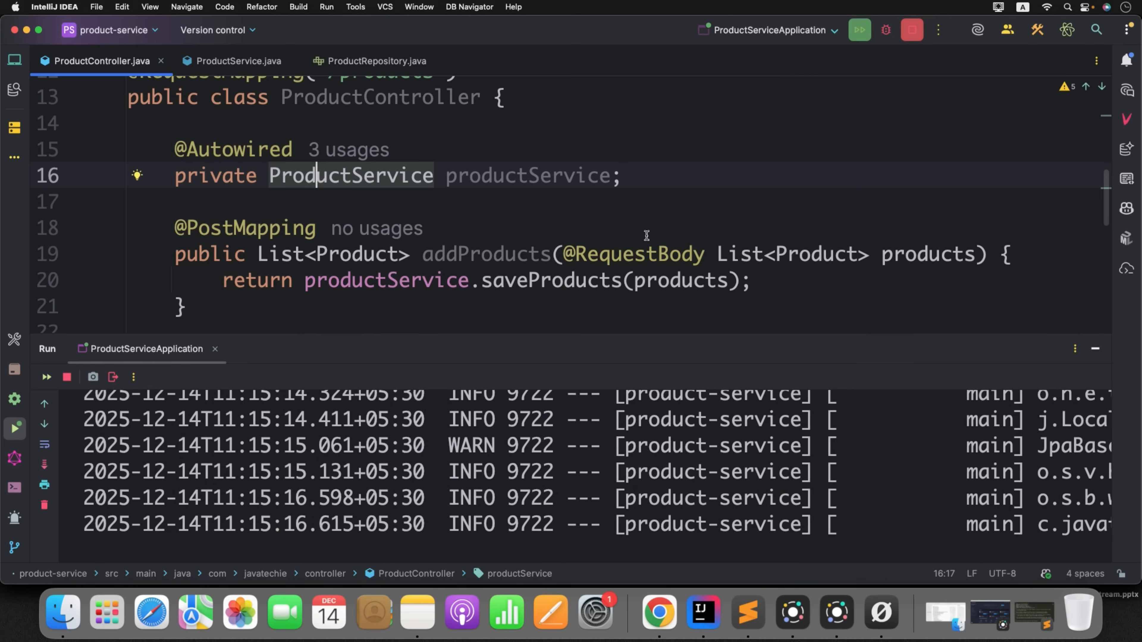
scroll("right", 3)
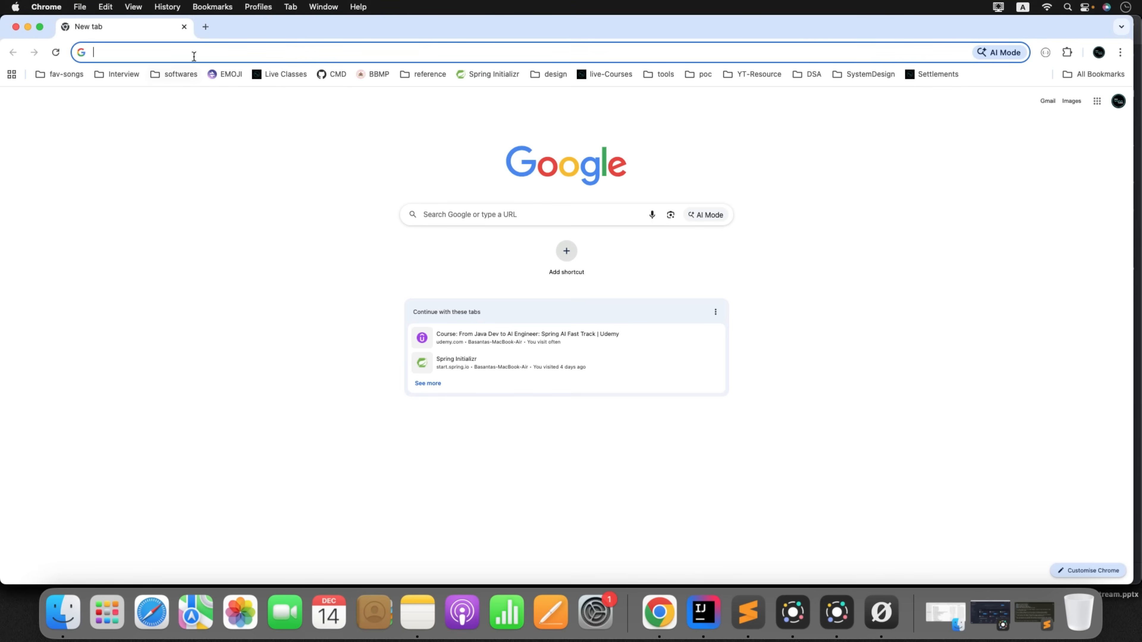
- Load localhost:9191/swagger-ui and execute GET /products to get the full 200 product list
type("8")
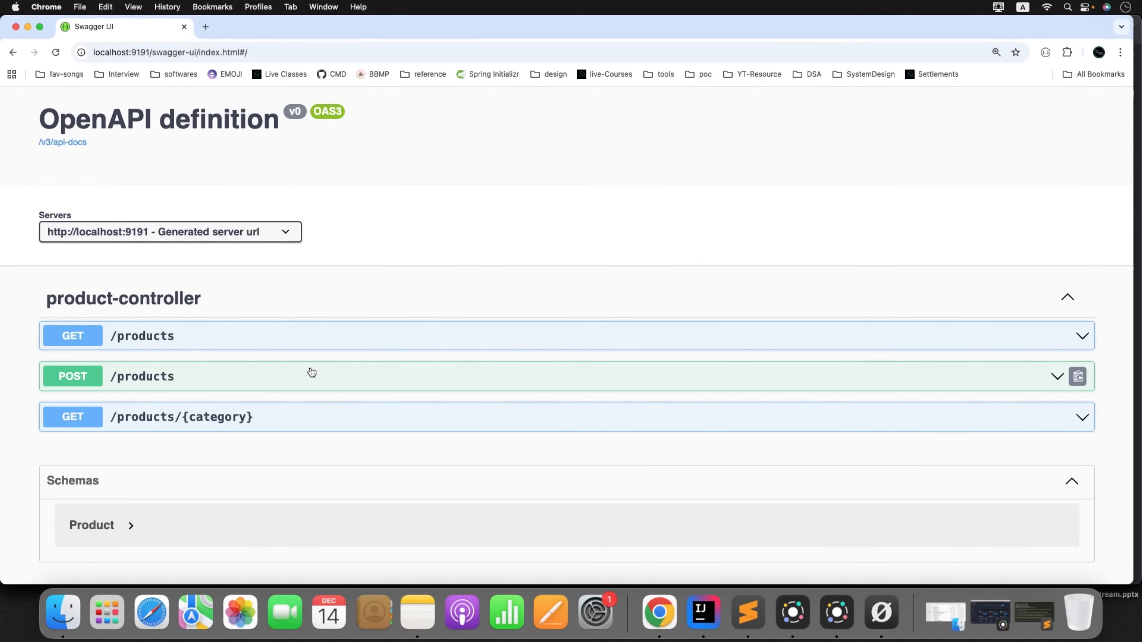
left_click(142, 335)
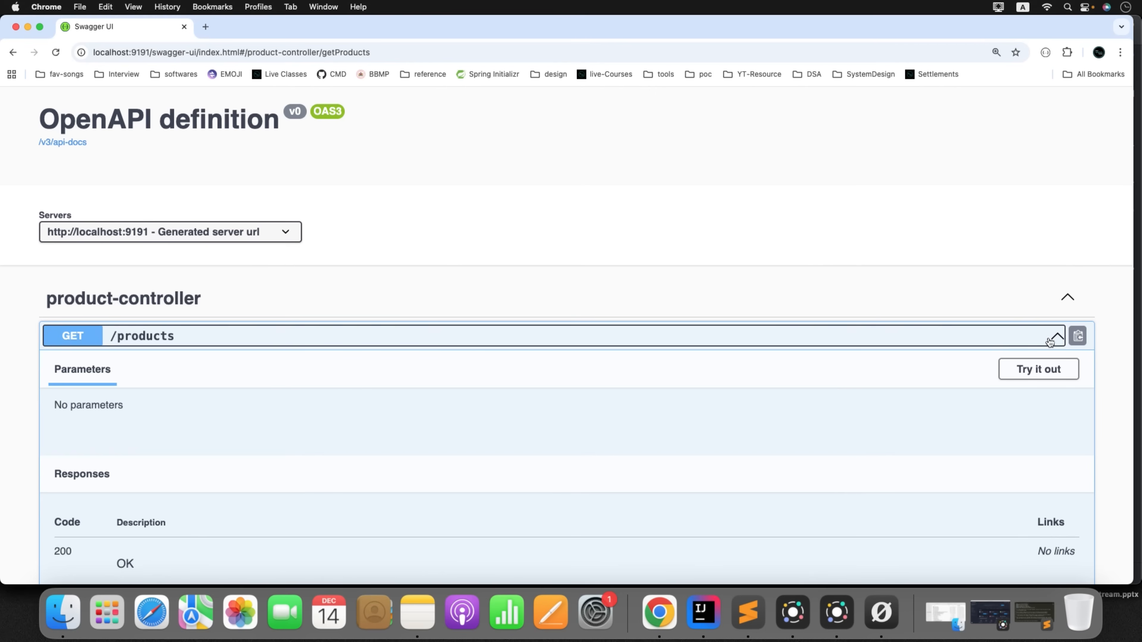
left_click(1038, 370)
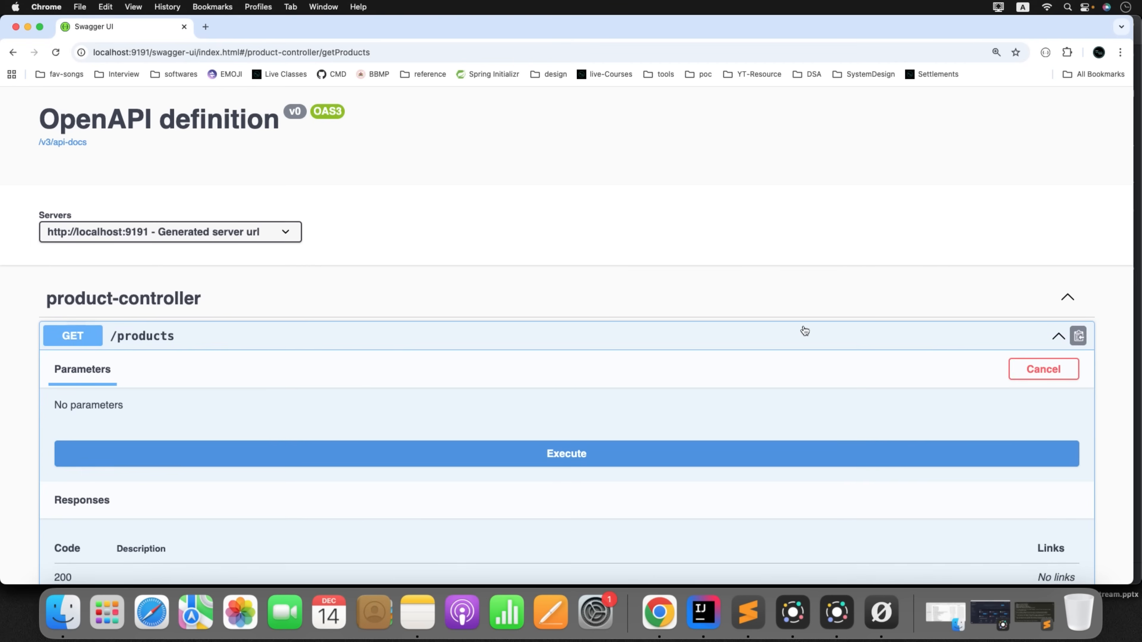
left_click(566, 453)
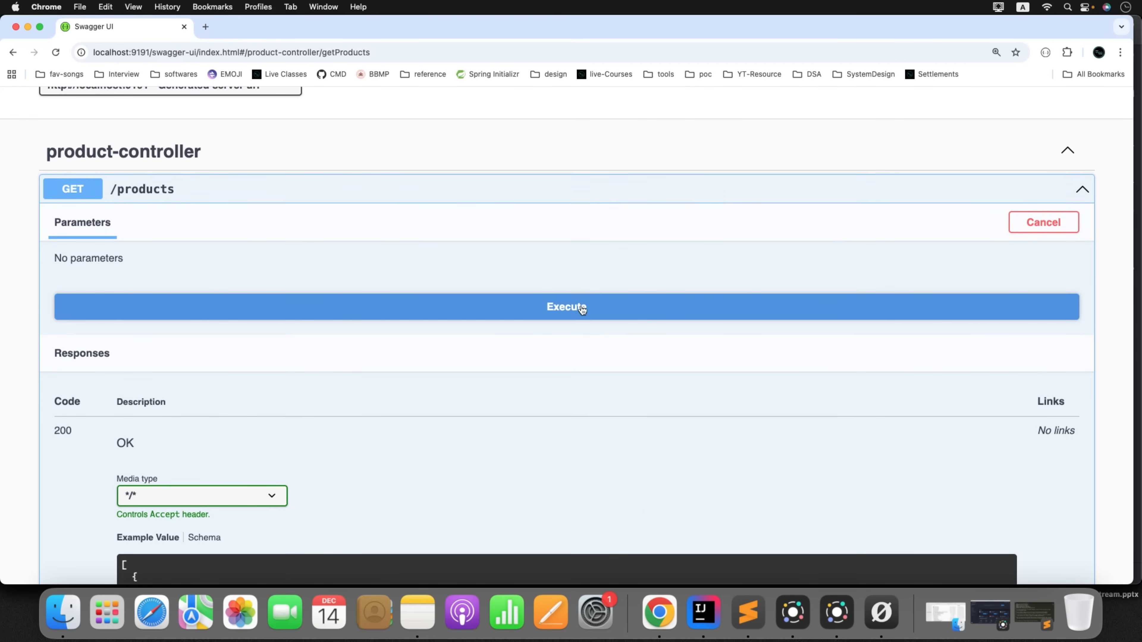
left_click(566, 307)
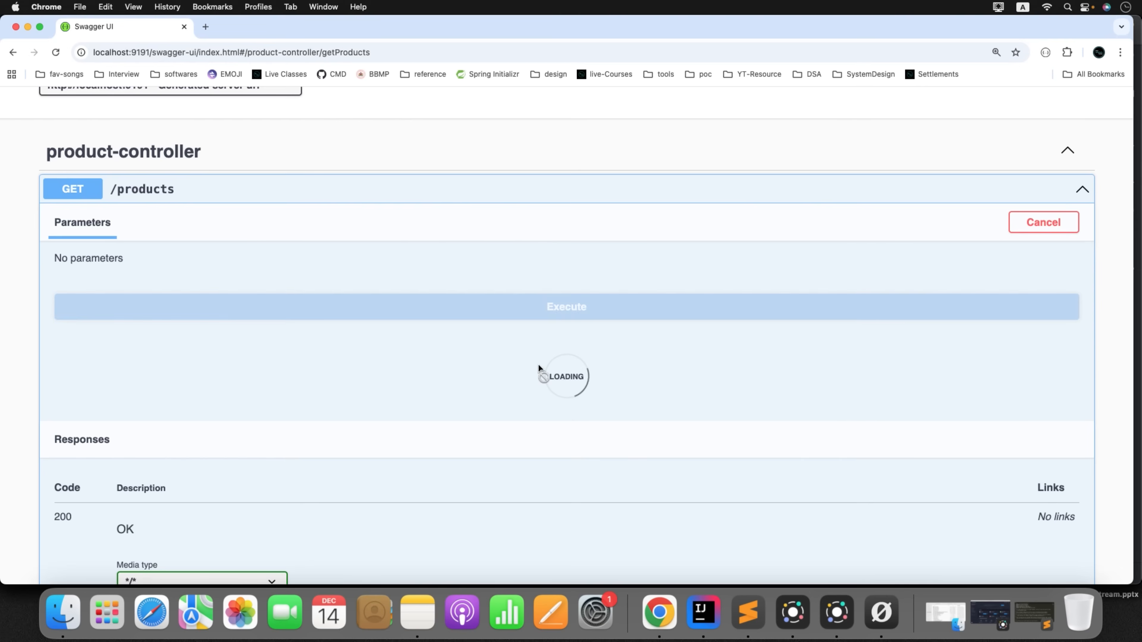
left_click(565, 307)
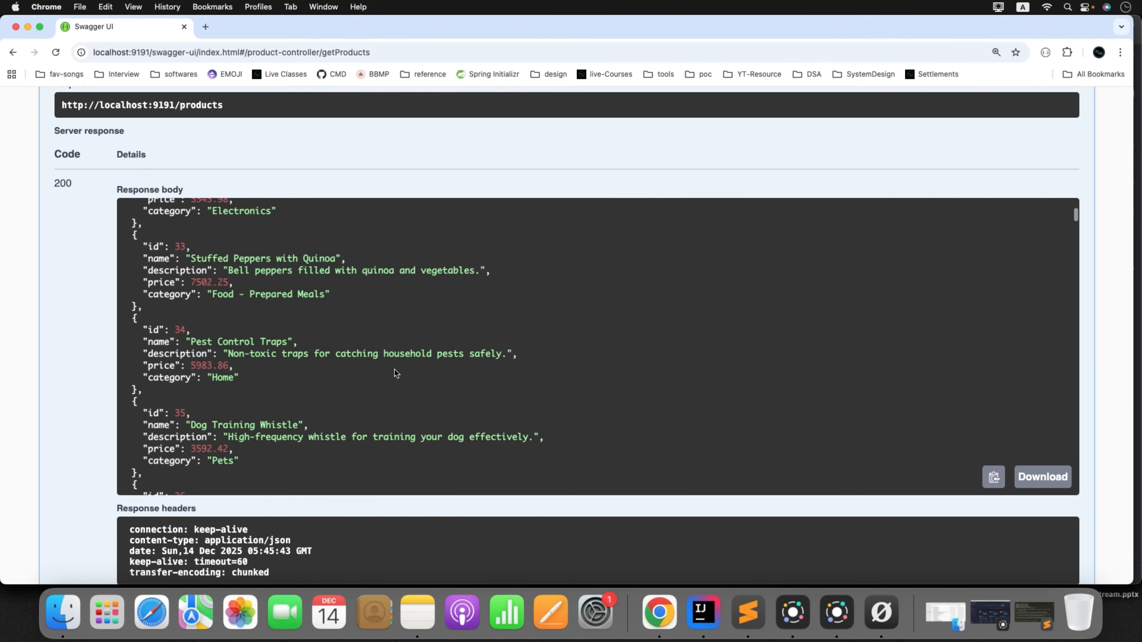
- Browse the response body, noting the Carrot Sticks entry, and expand GET /products/{category}
scroll("down", 3)
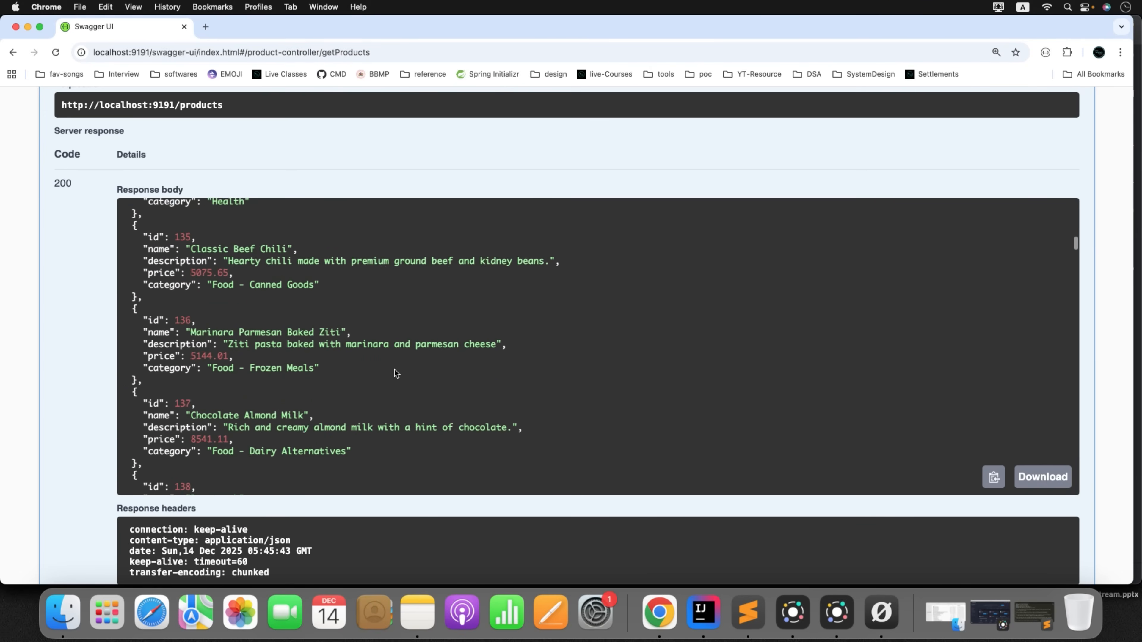
scroll("down", 3)
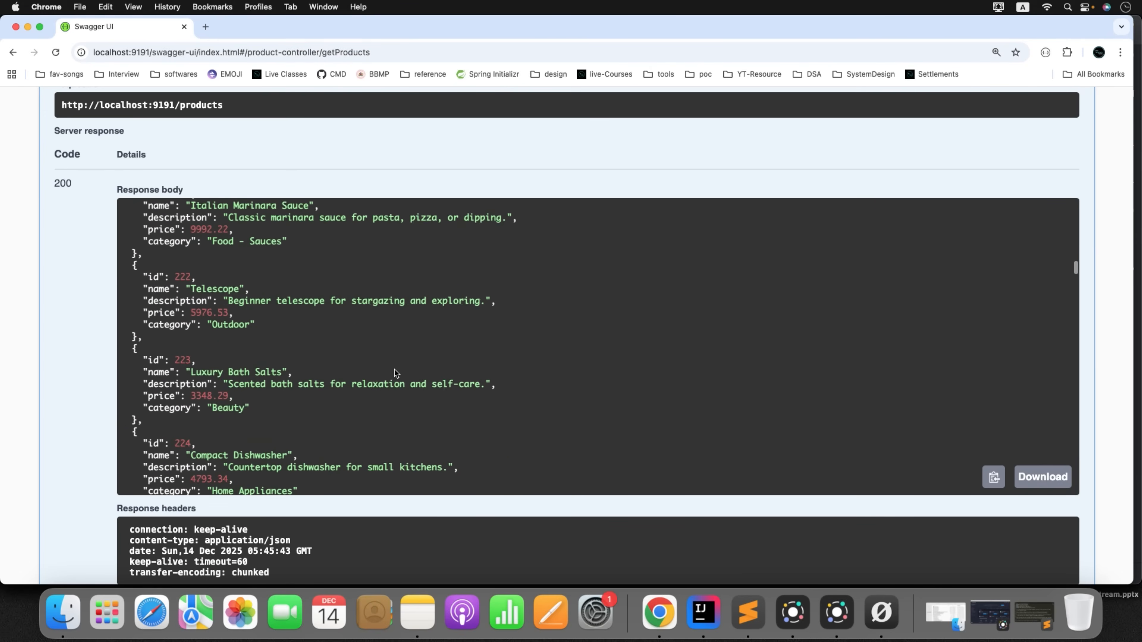
scroll("down", 3)
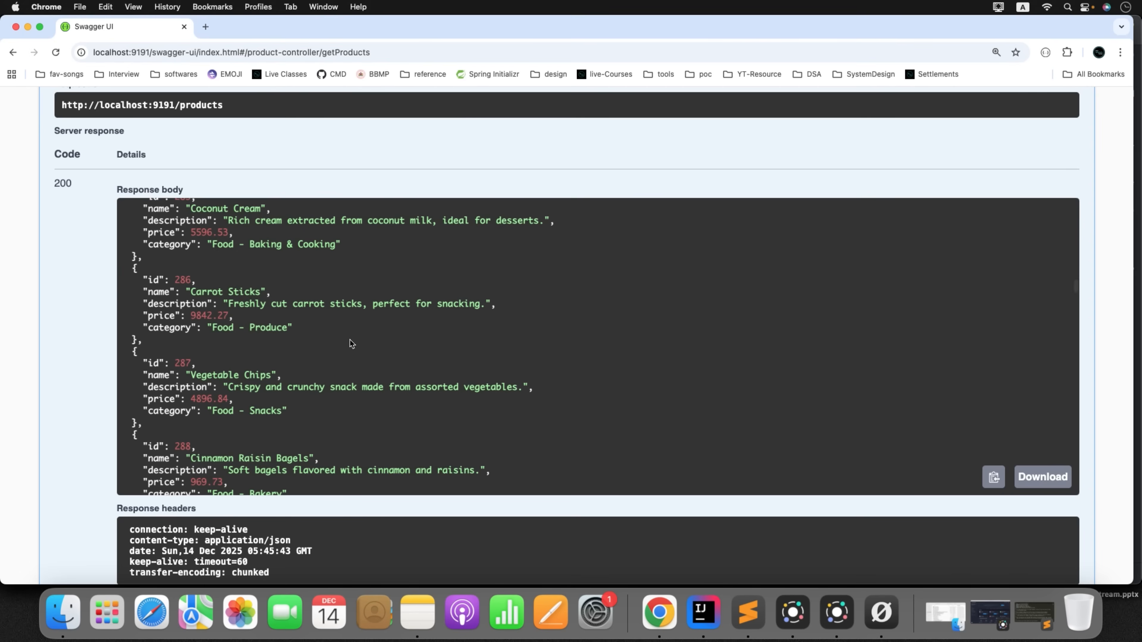
left_click_drag(134, 268, 149, 332)
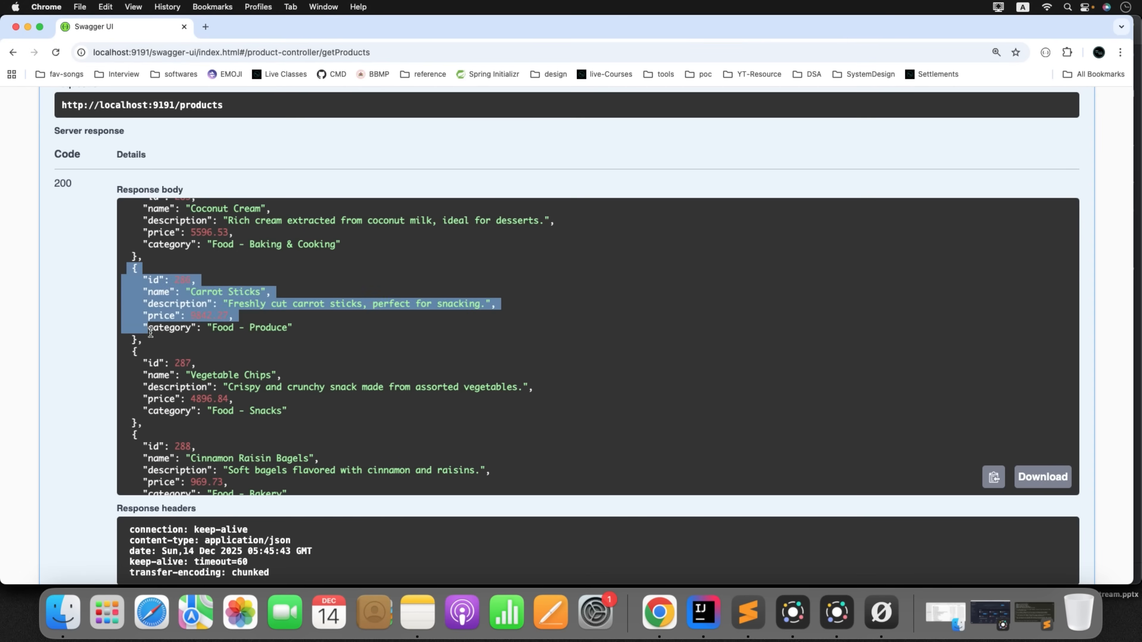
left_click(175, 273)
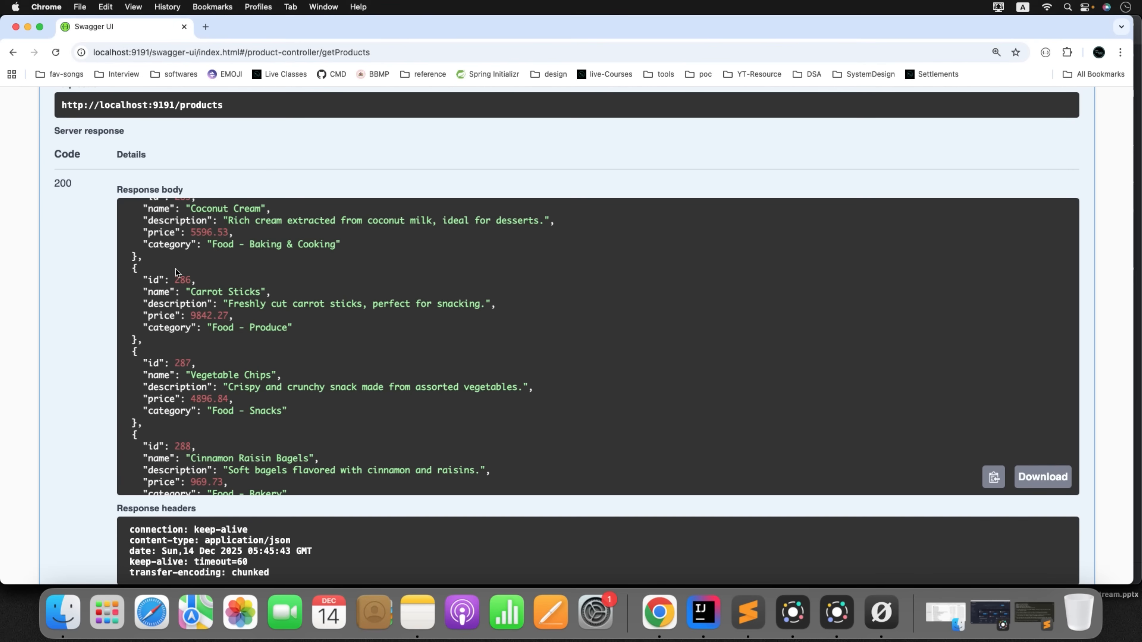
mouse_move(239, 276)
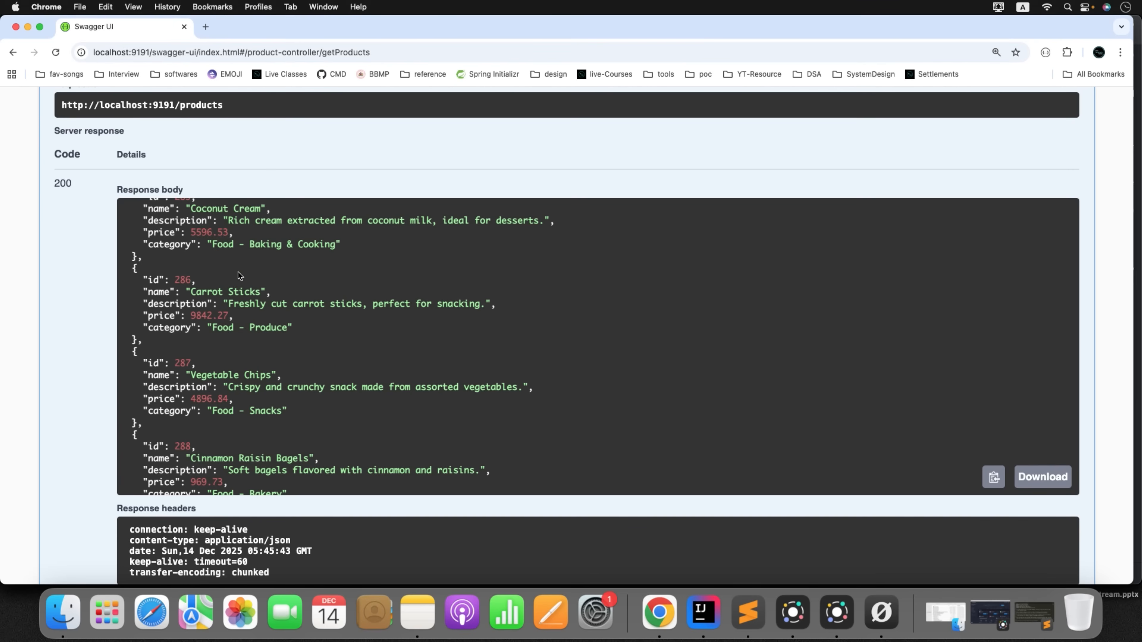
scroll("down", 3)
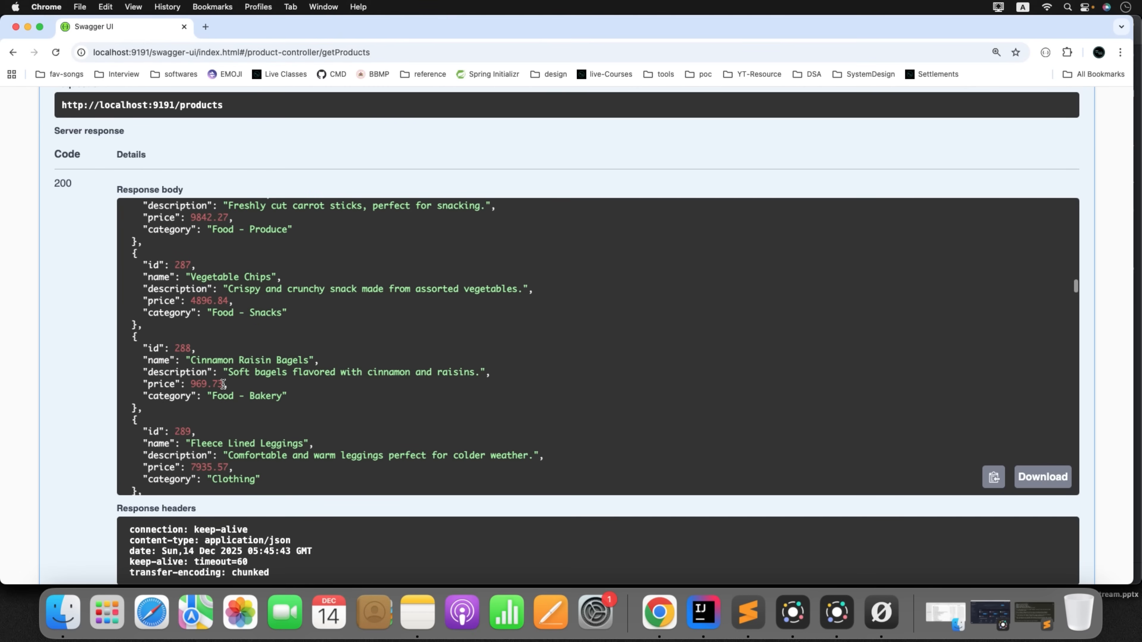
double_click(231, 313)
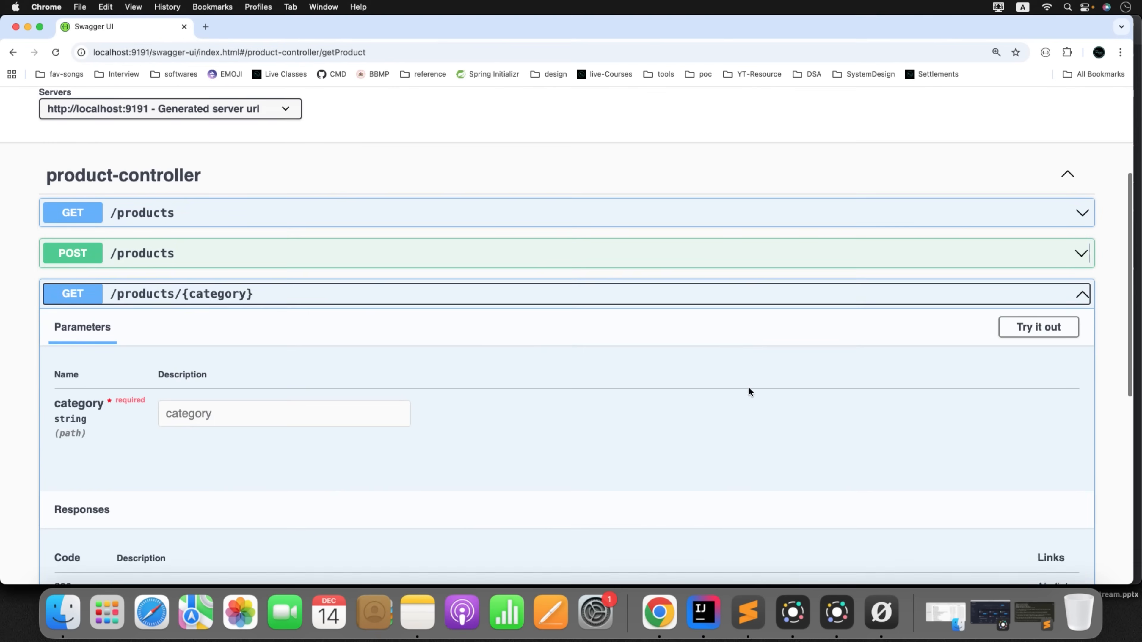
- Execute GET /products/{category} with category 'Food - Snacks' and review the returned snack products
left_click(1037, 327)
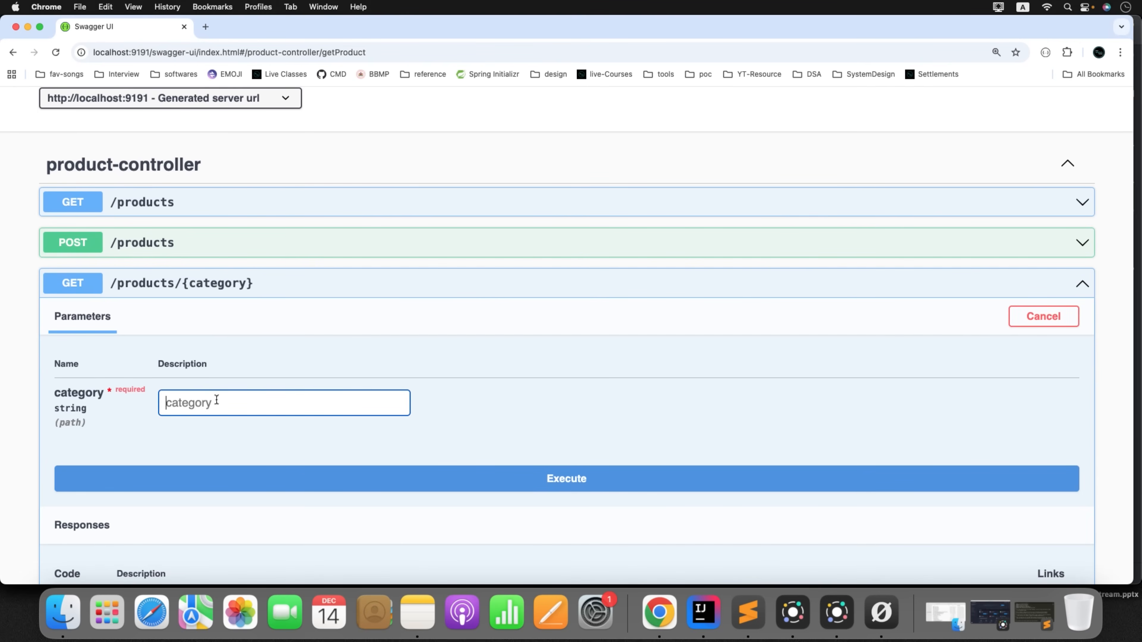
type("Food - Snacks")
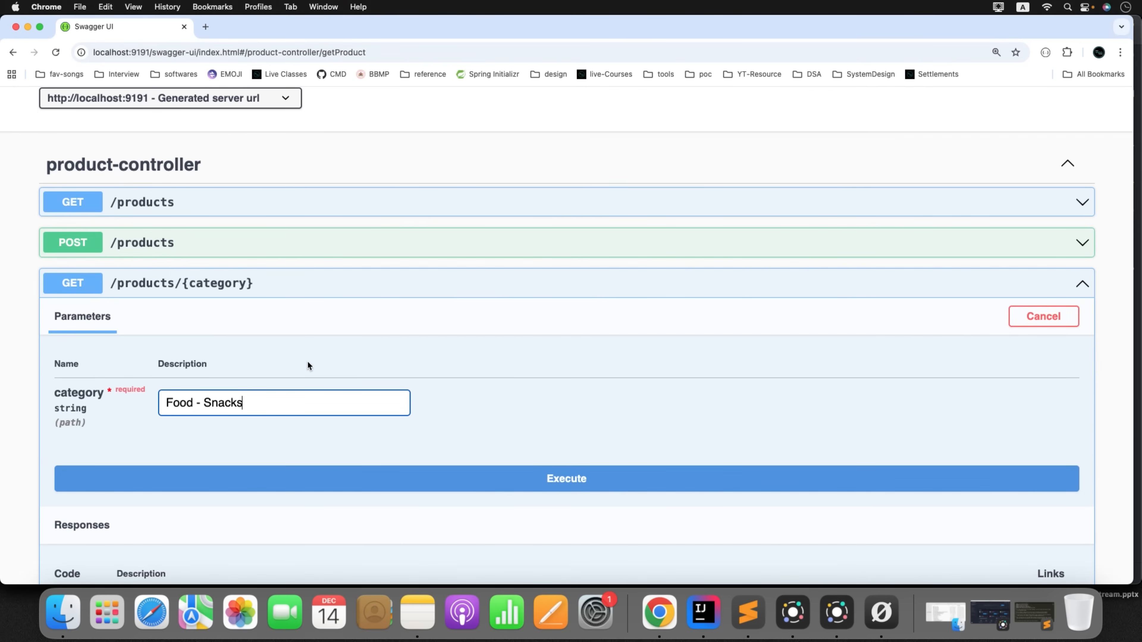
left_click(566, 478)
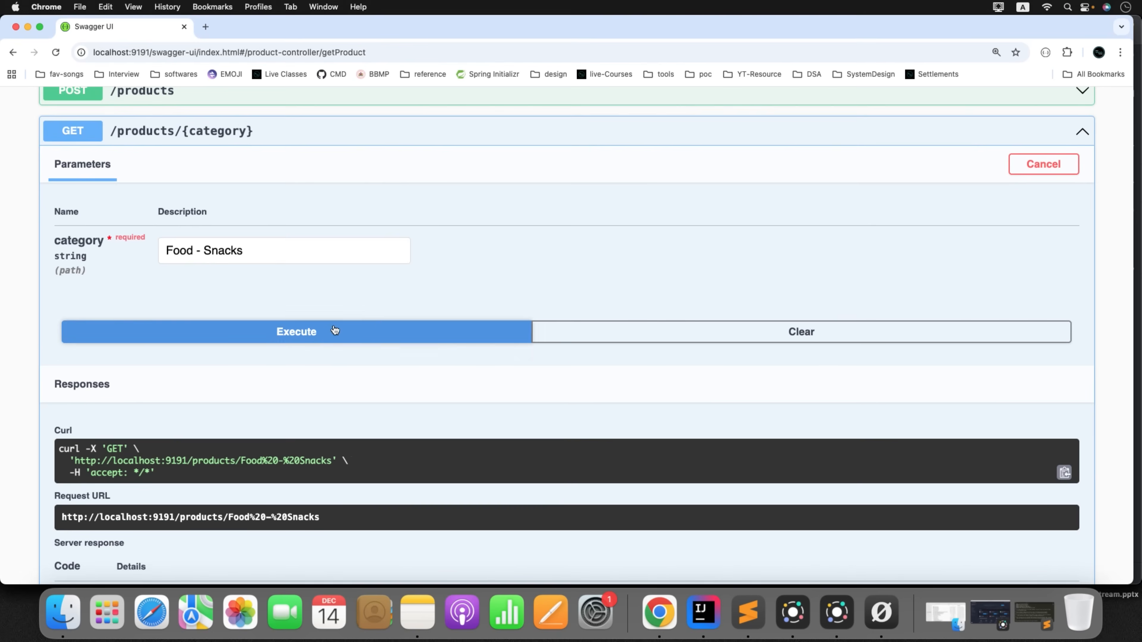
left_click(297, 332)
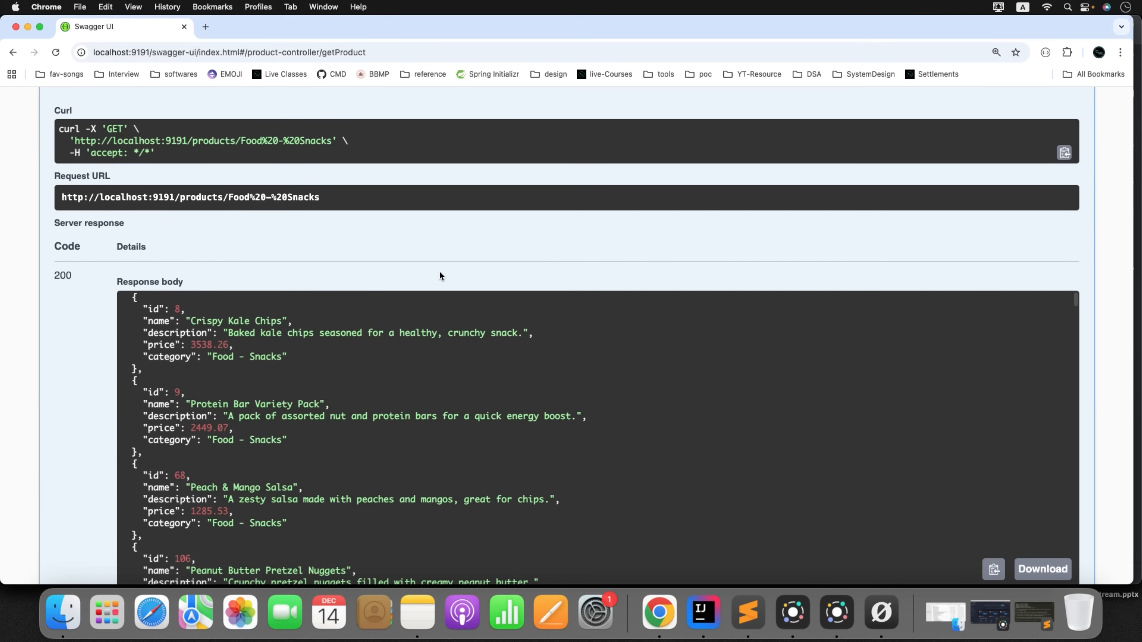
scroll("down", 3)
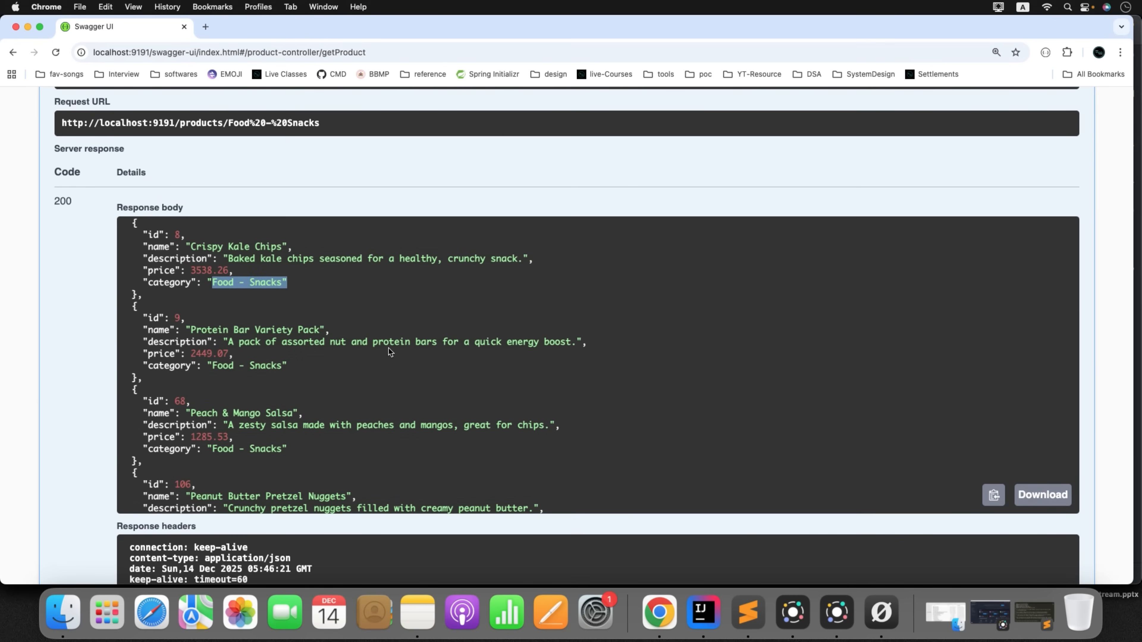
scroll("down", 3)
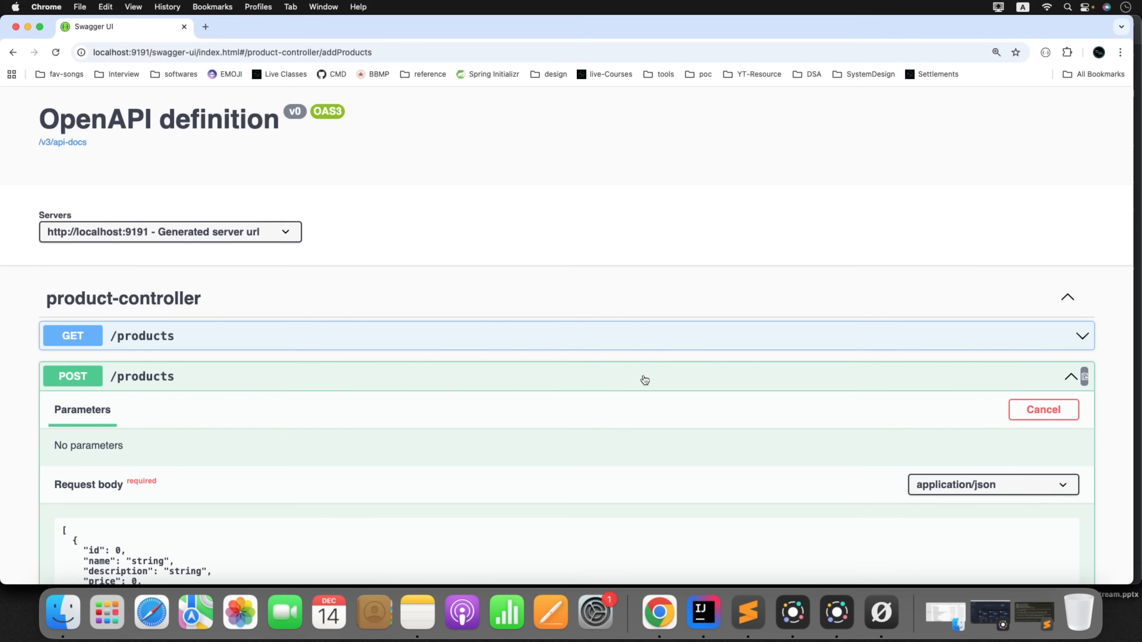
- Post the 'Almond Butter Cups1' JSON body to /products, get the 200 response and collapse the section
scroll("down", 3)
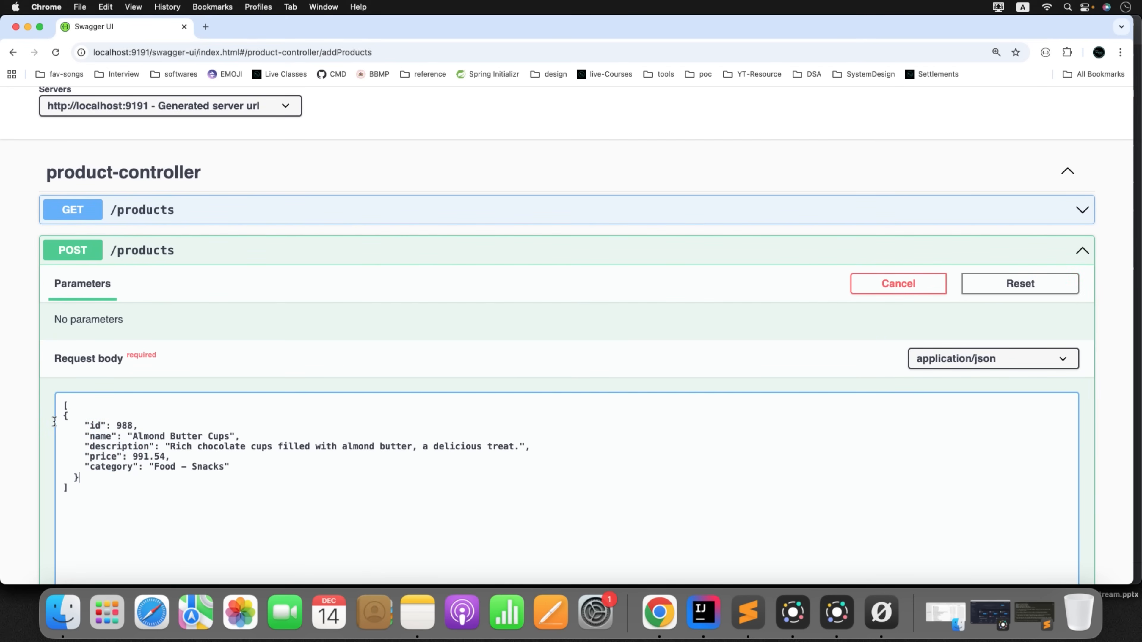
type("1")
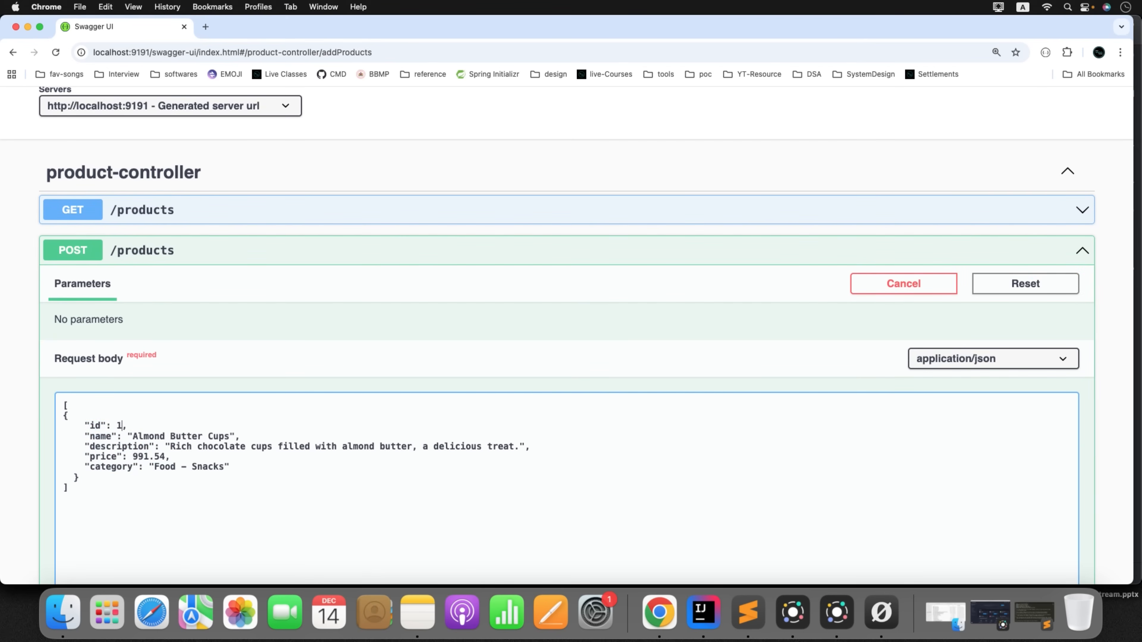
type("002")
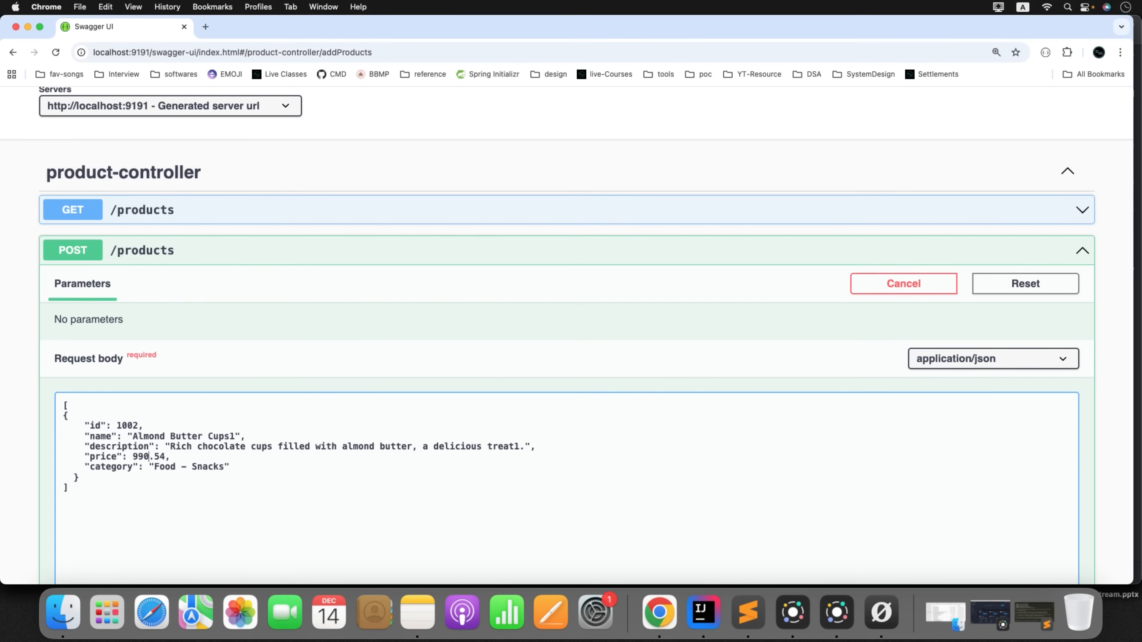
scroll("down", 3)
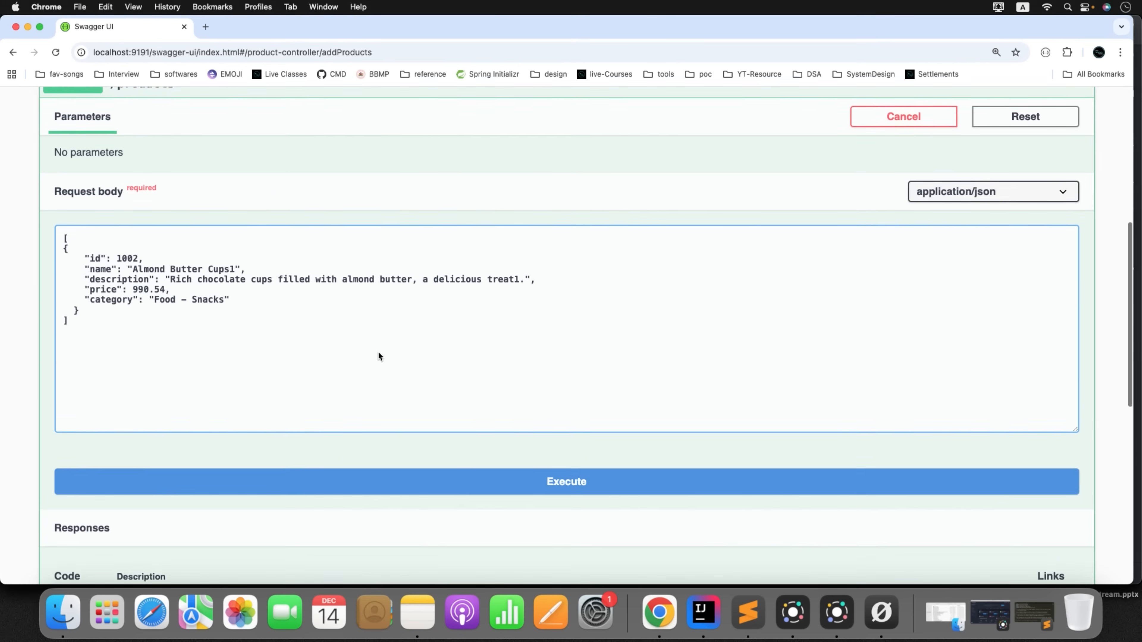
left_click(566, 481)
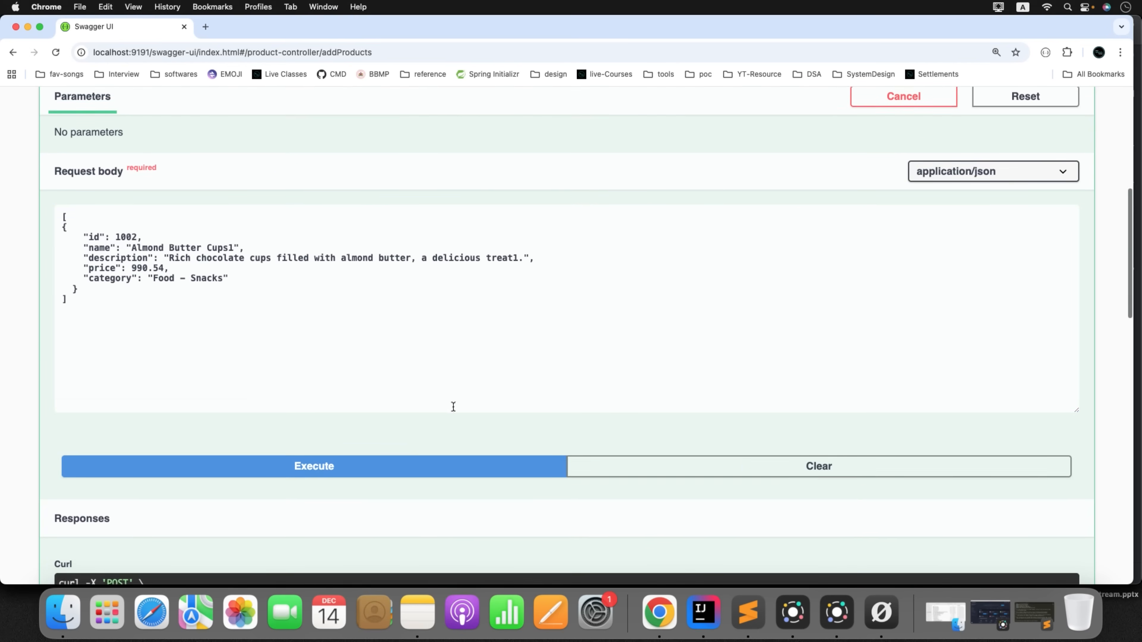
left_click(314, 466)
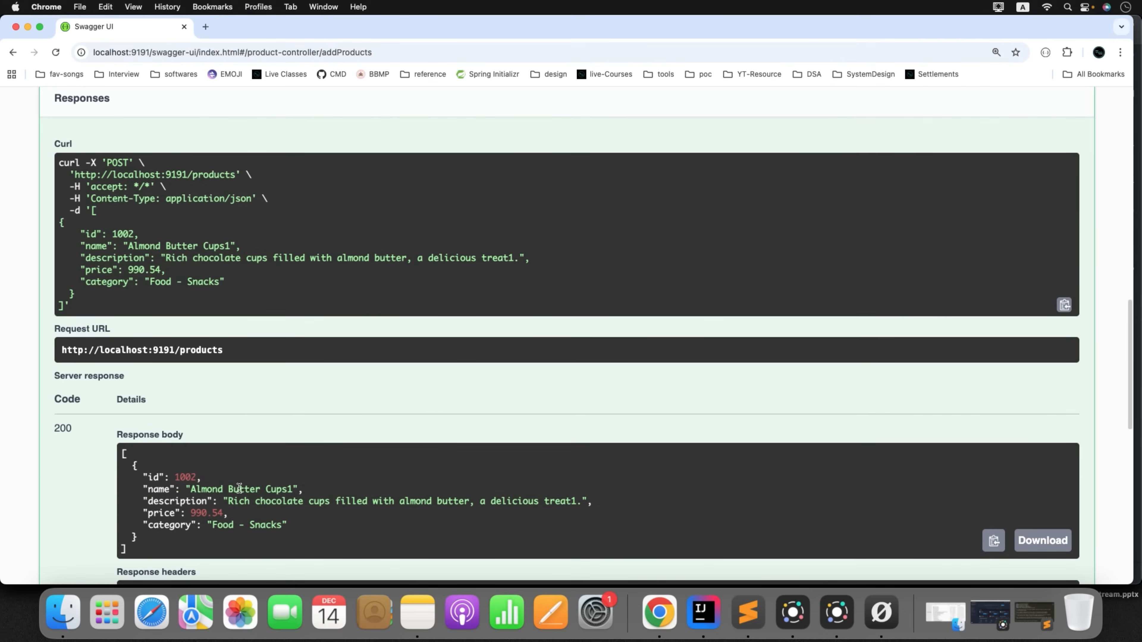
scroll("down", 3)
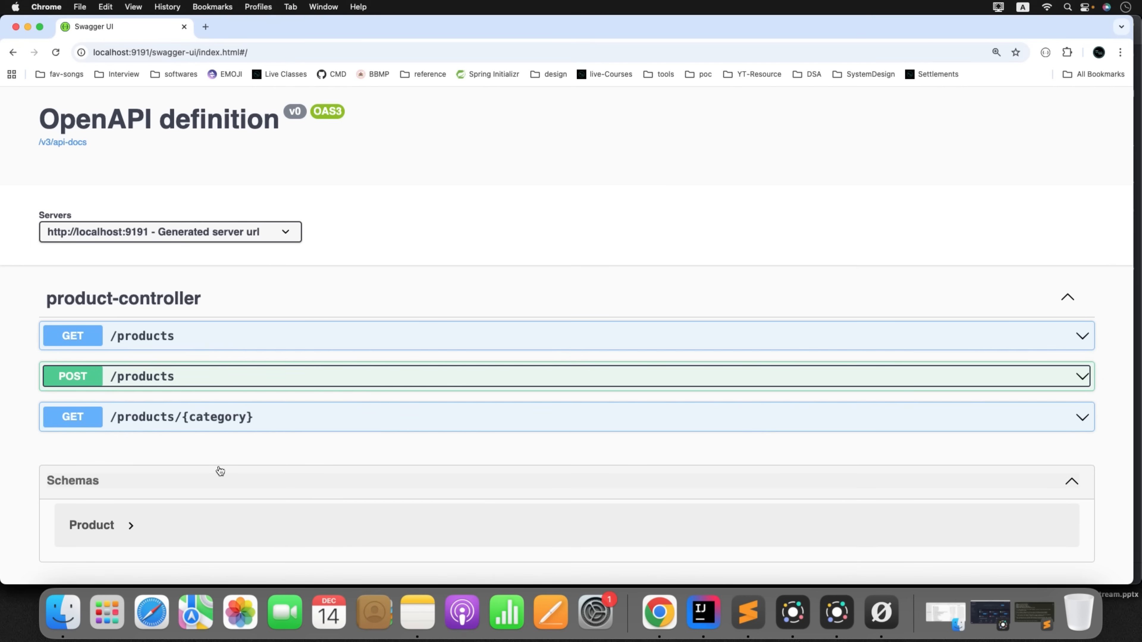
- On start.spring.io configure a Maven Java project, group com.javatechie, artifact product-rest-client
left_click(206, 26)
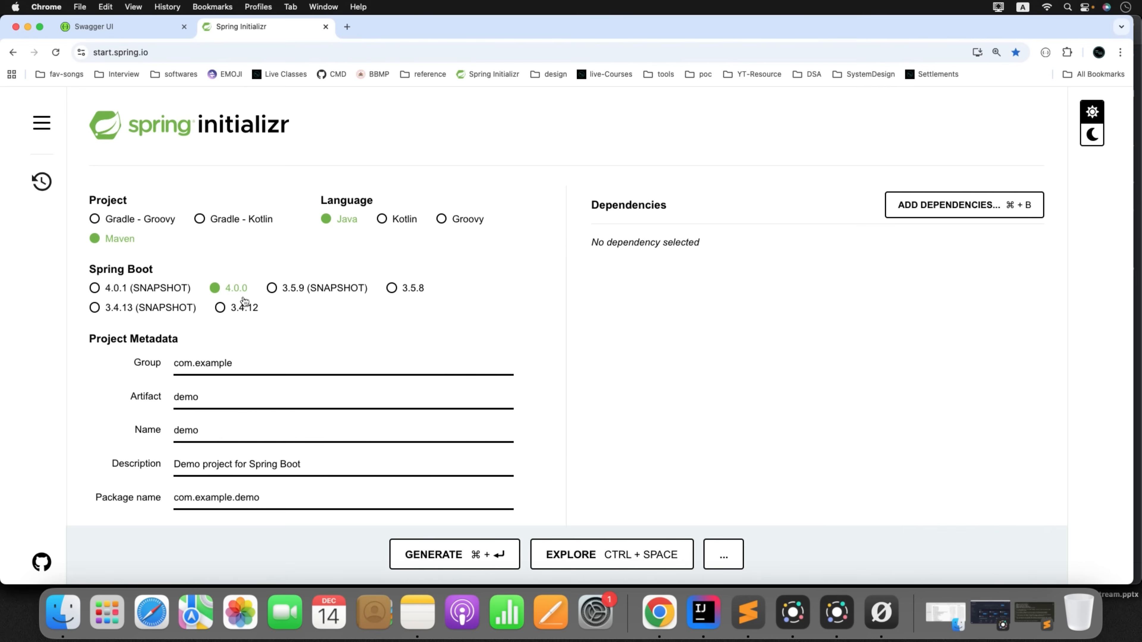
mouse_move(304, 335)
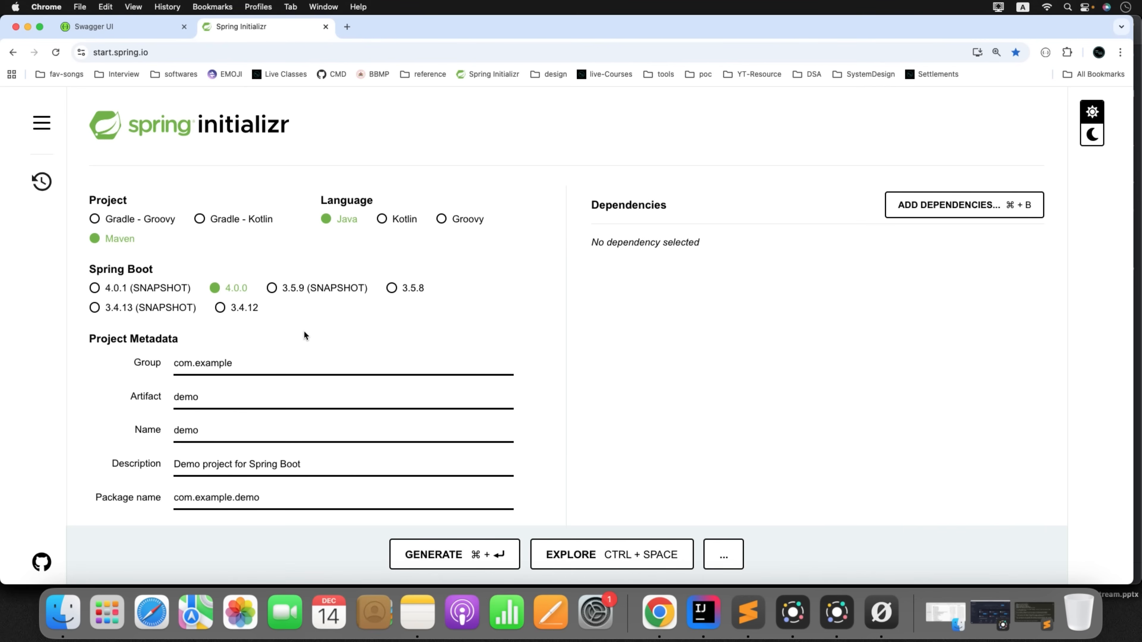
scroll("down", 3)
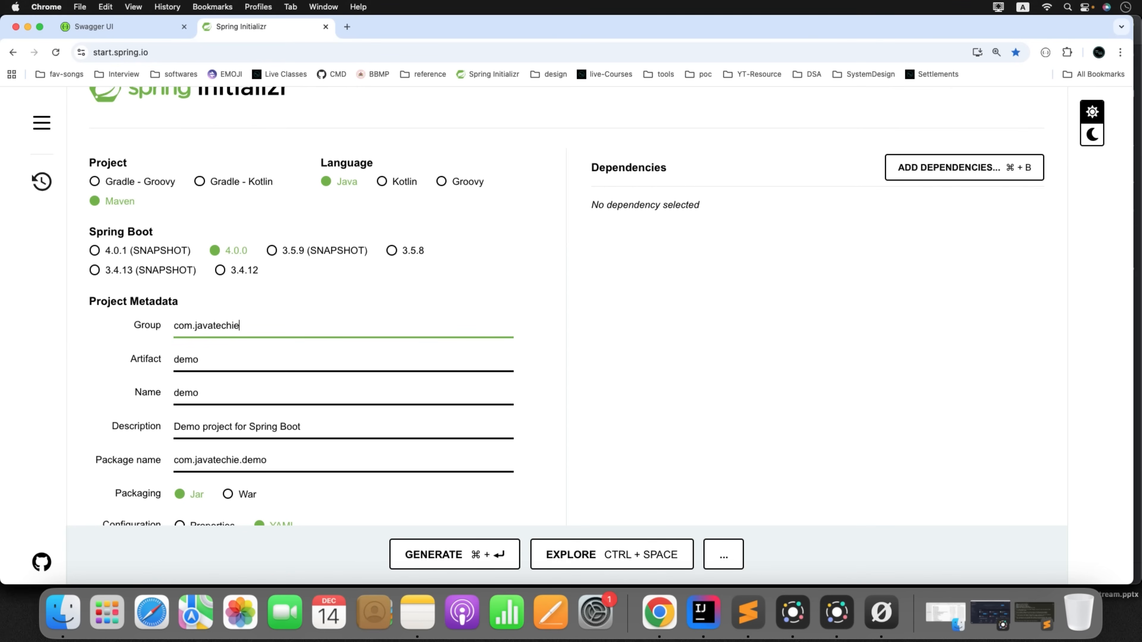
type("product-rest-client")
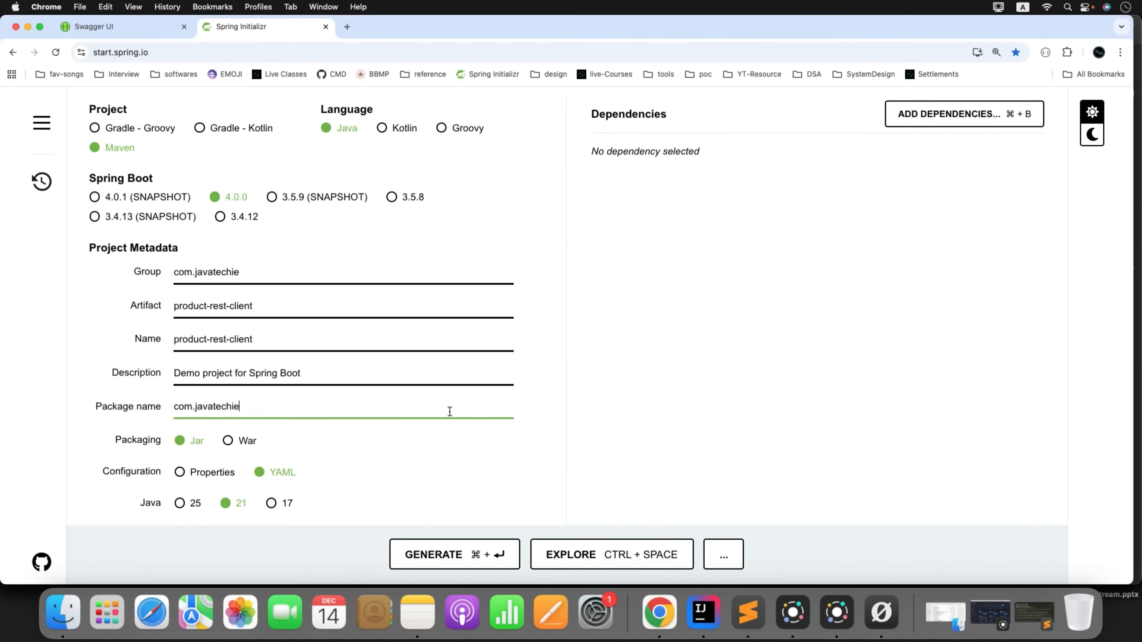
scroll("down", 3)
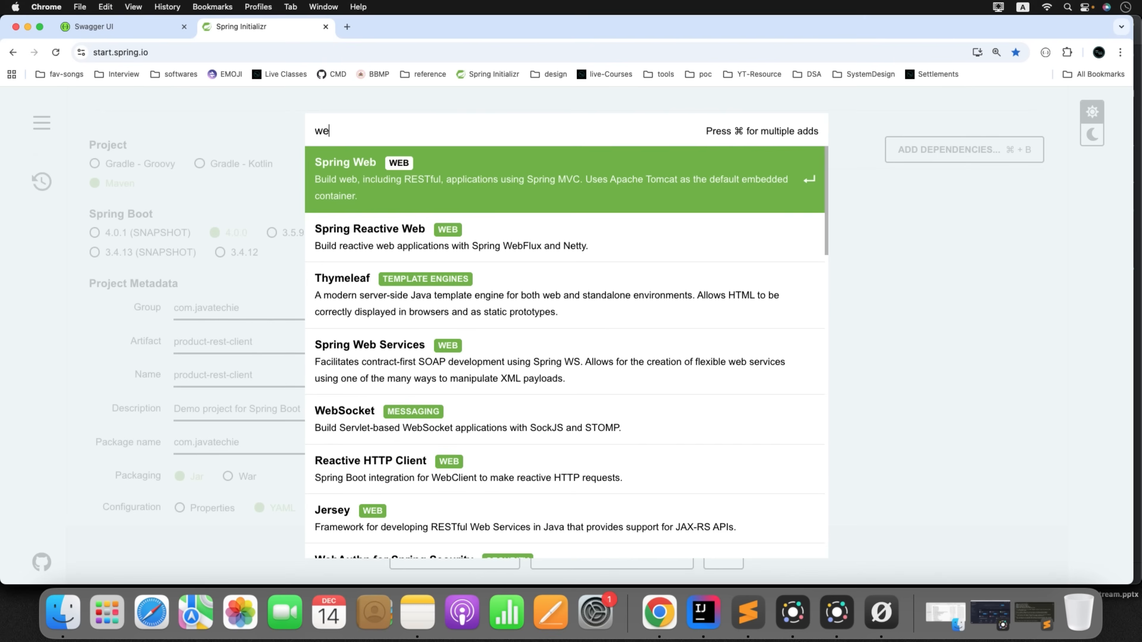
- Add the Spring Web dependency to the project
left_click(345, 162)
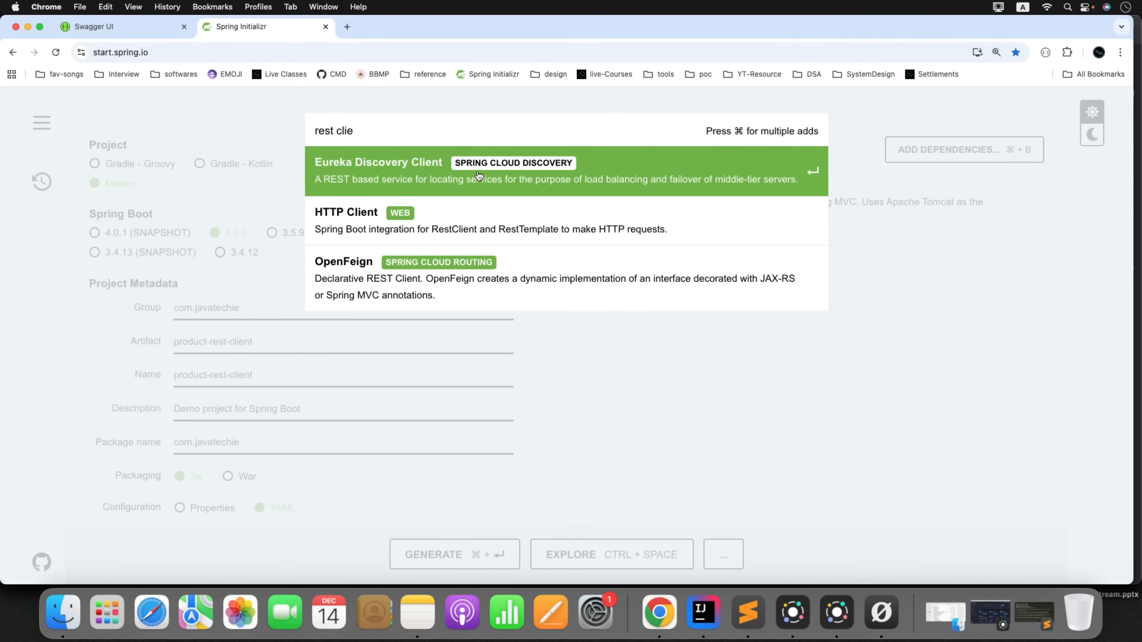
mouse_move(330, 240)
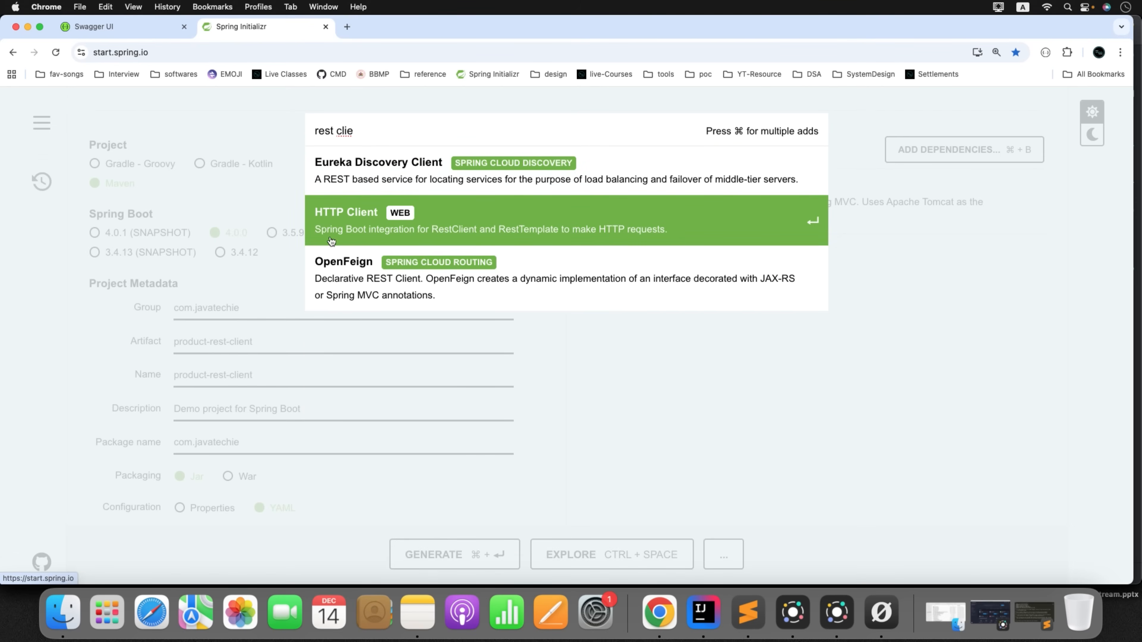
mouse_move(359, 272)
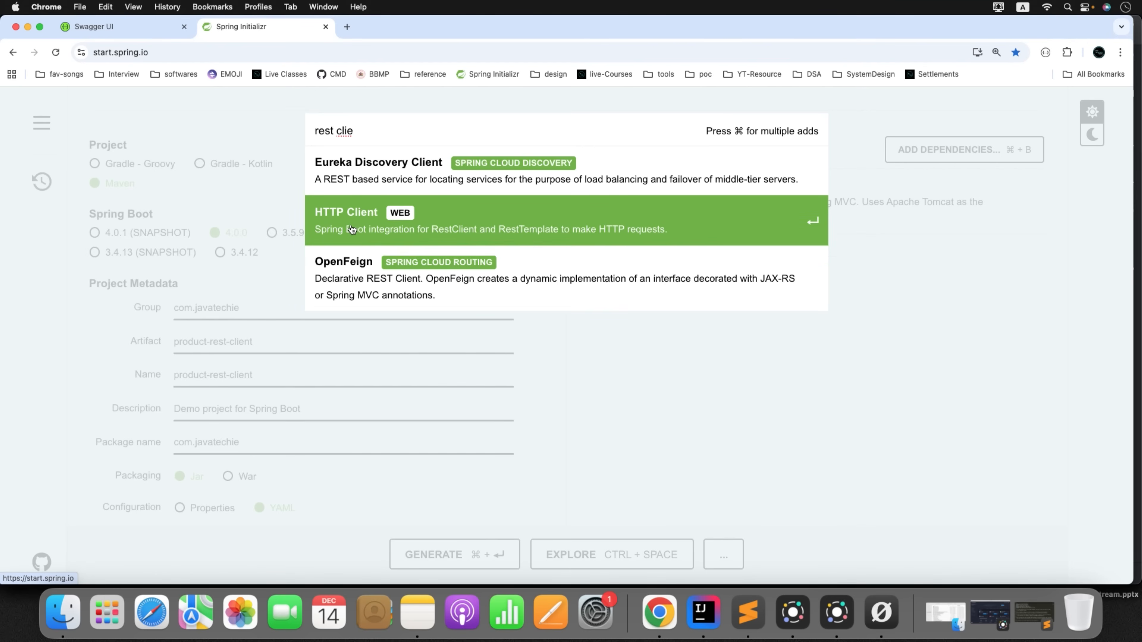
mouse_move(347, 221)
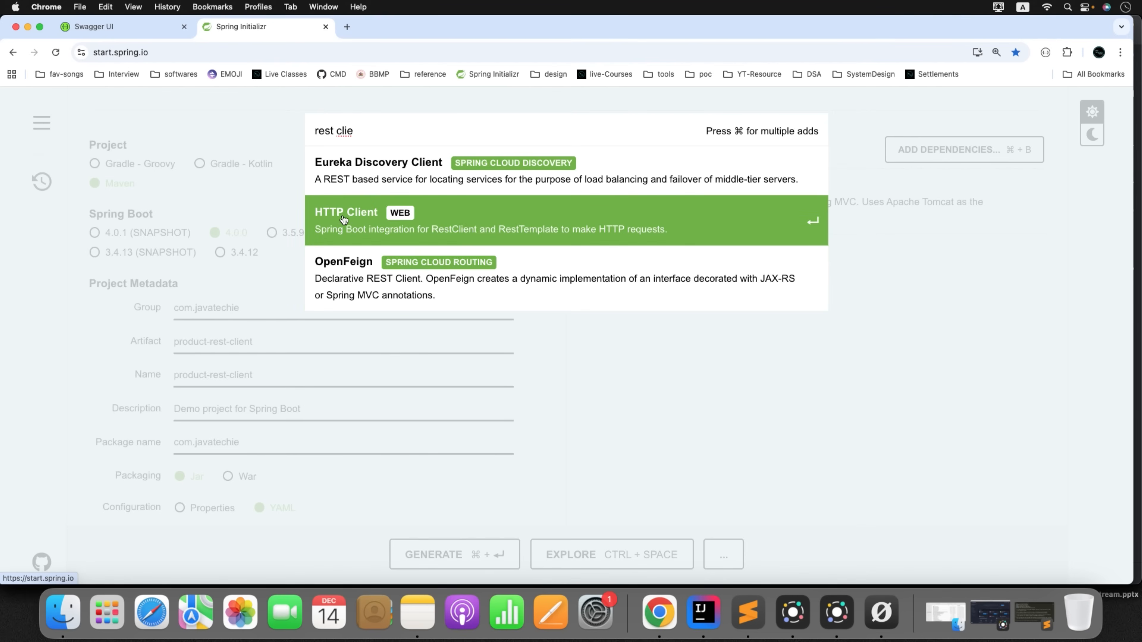
mouse_move(348, 223)
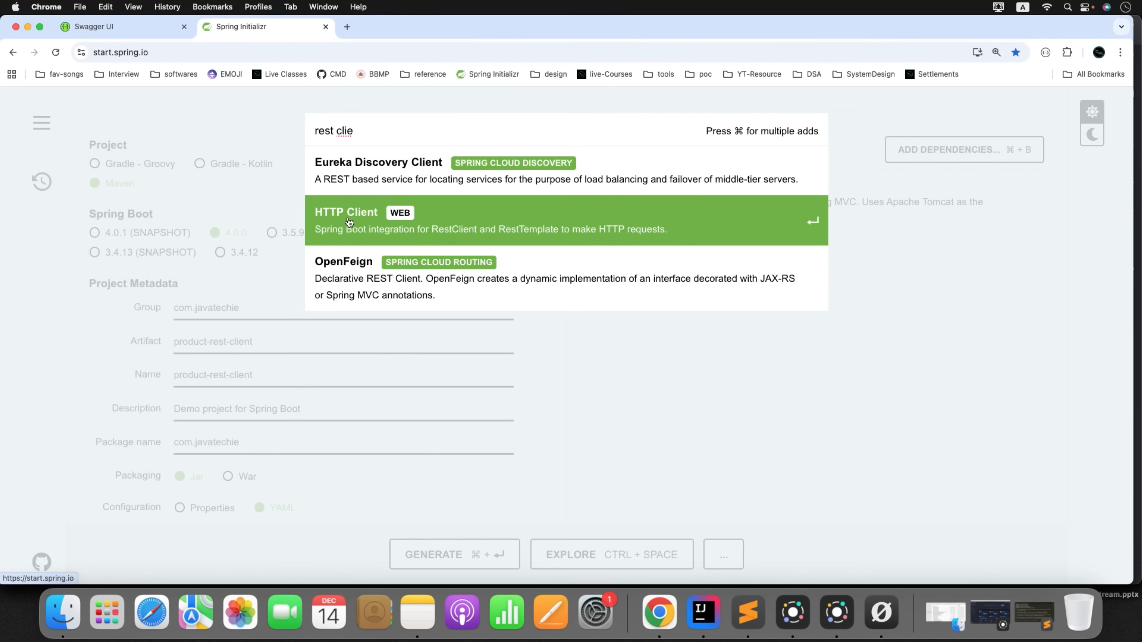
- Add the HTTP Client dependency and generate the product-rest-client project
left_click(347, 211)
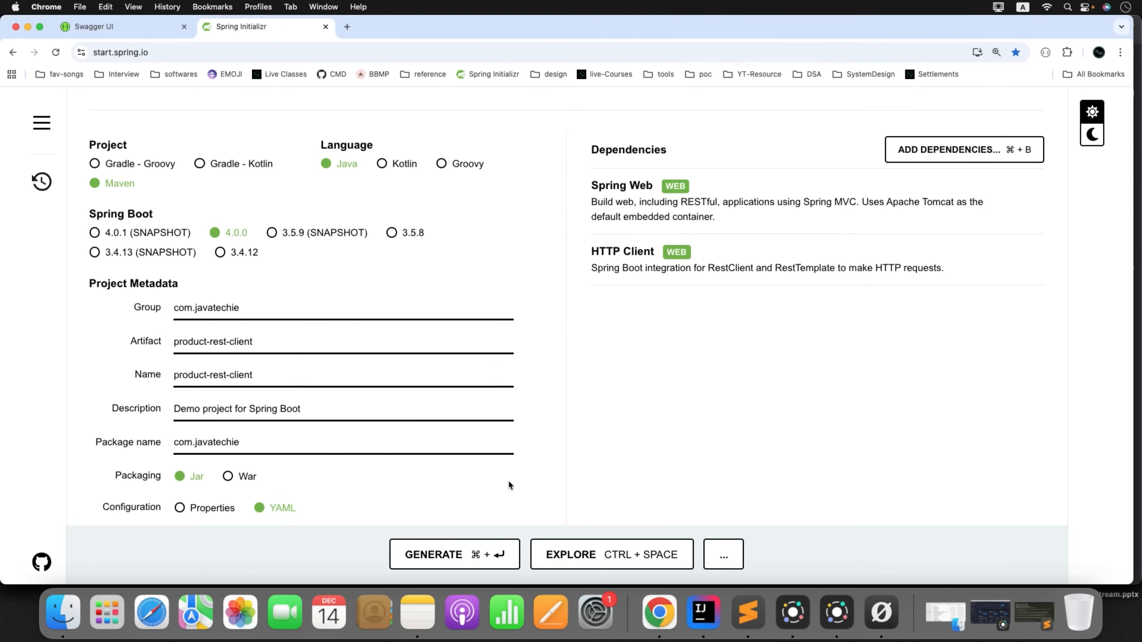
left_click(454, 554)
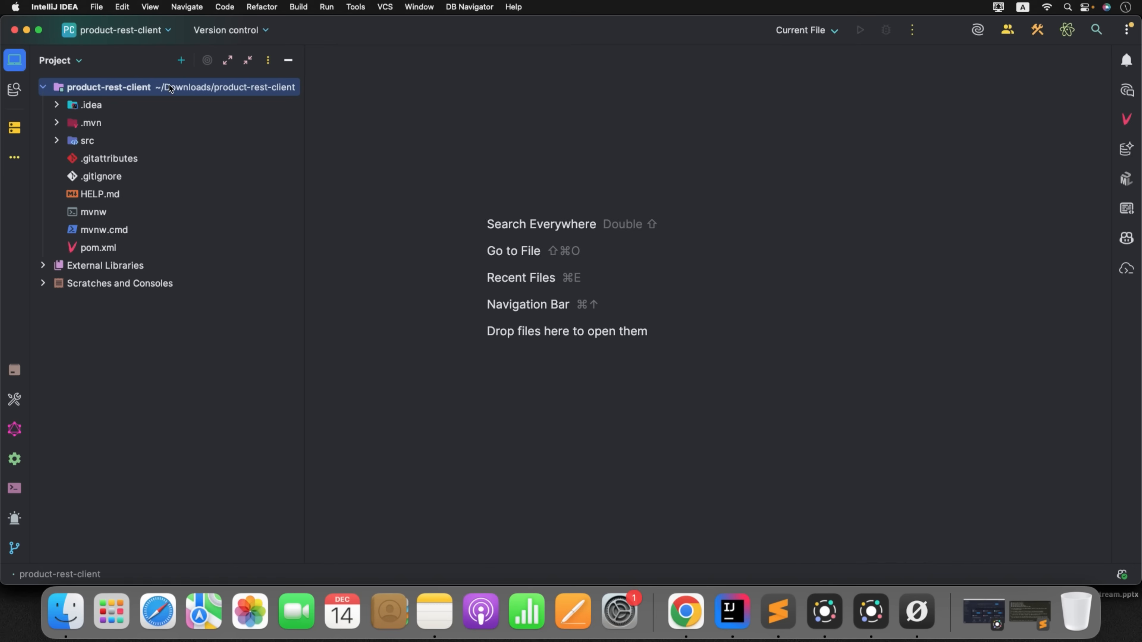
mouse_move(174, 236)
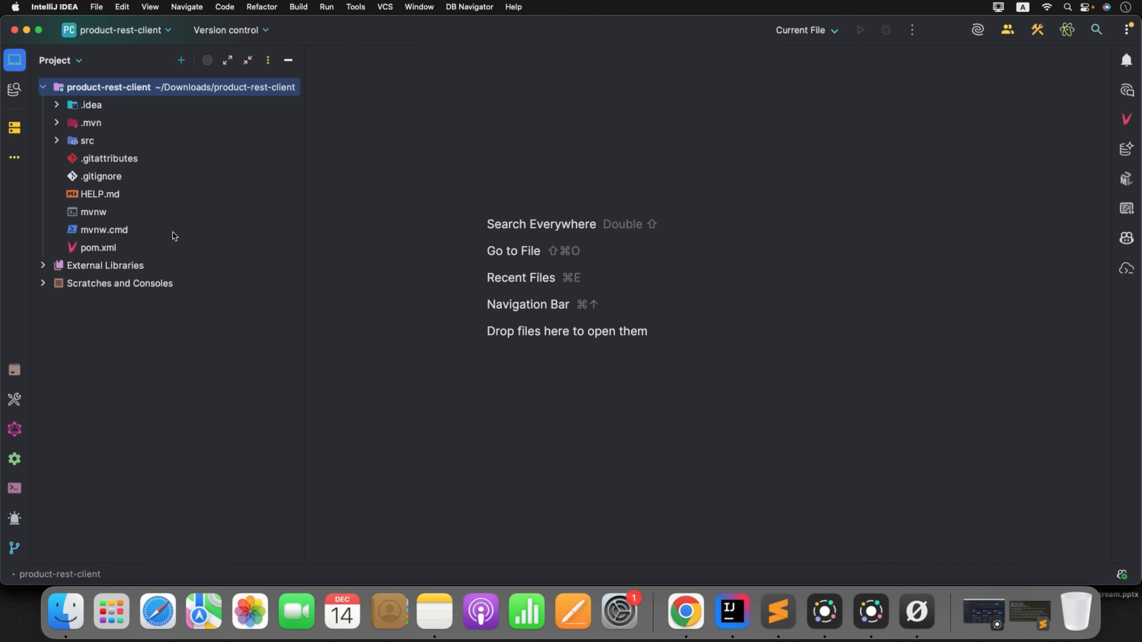
- Insert the springdoc-openapi-starter-webmvc-ui 2.6.0 dependency into pom.xml's dependencies
double_click(98, 247)
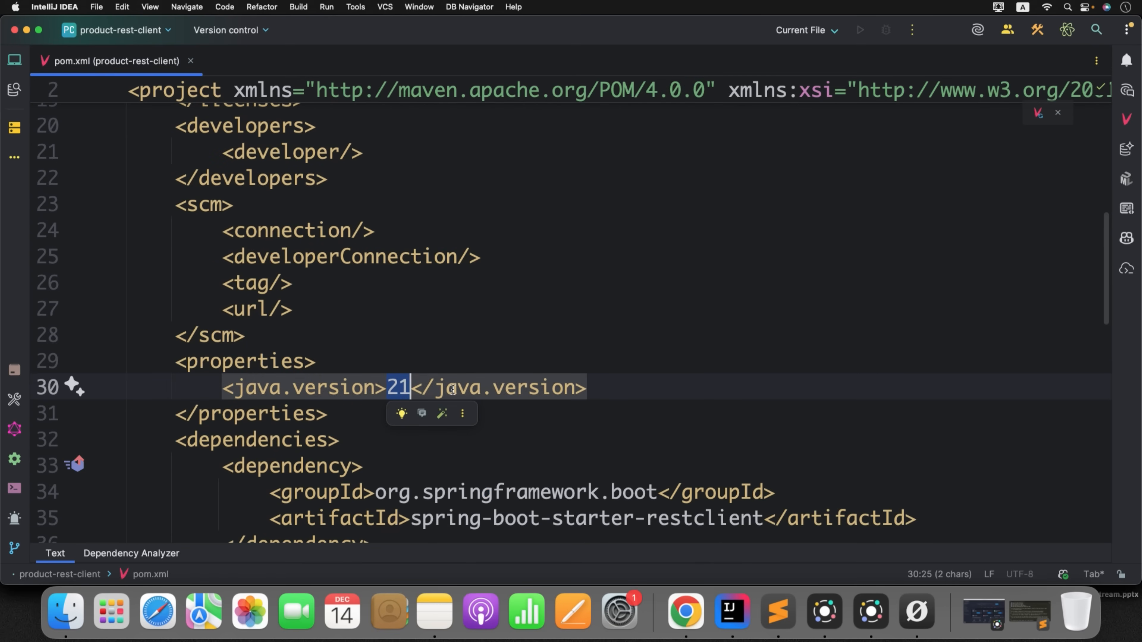
scroll("down", 3)
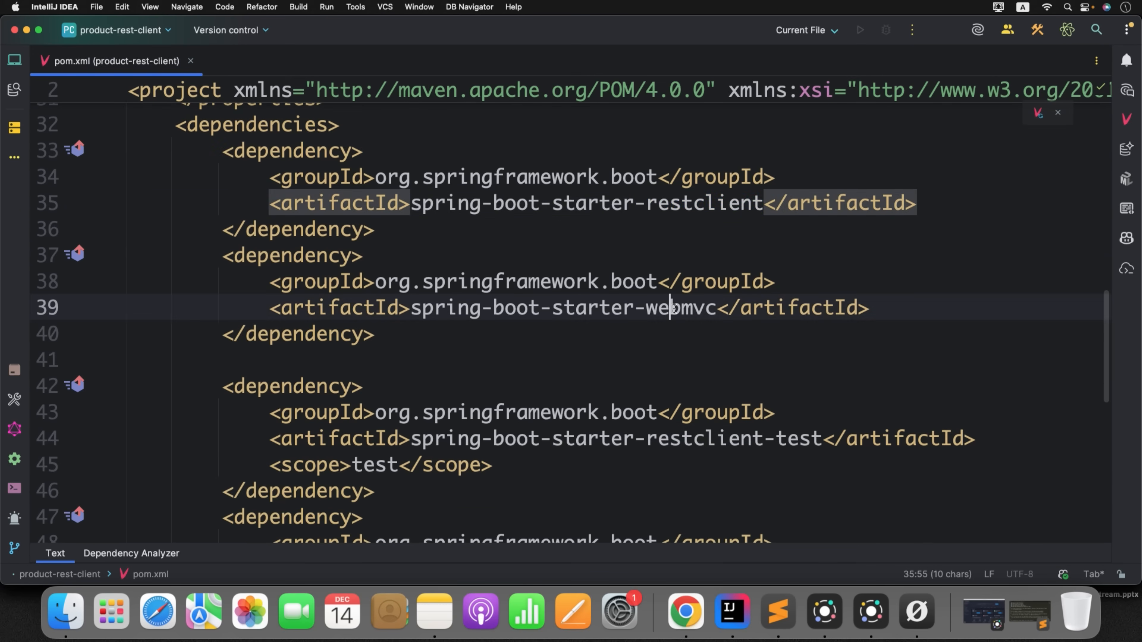
double_click(679, 307)
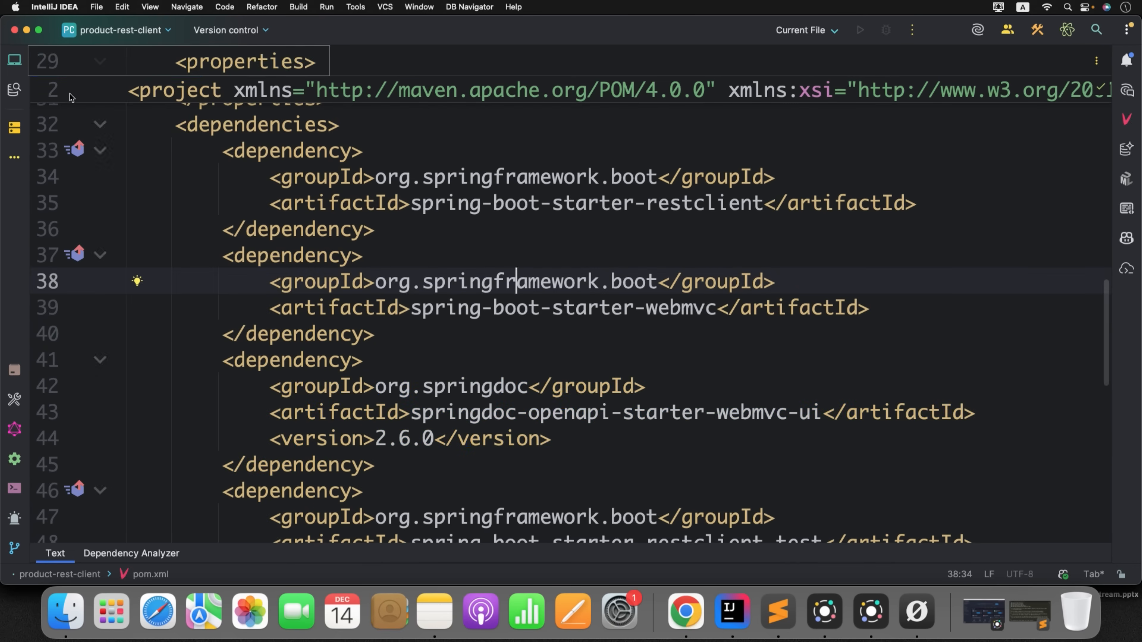
- Create the dto package and copy the Product type from the product-service project's controller
left_click(14, 59)
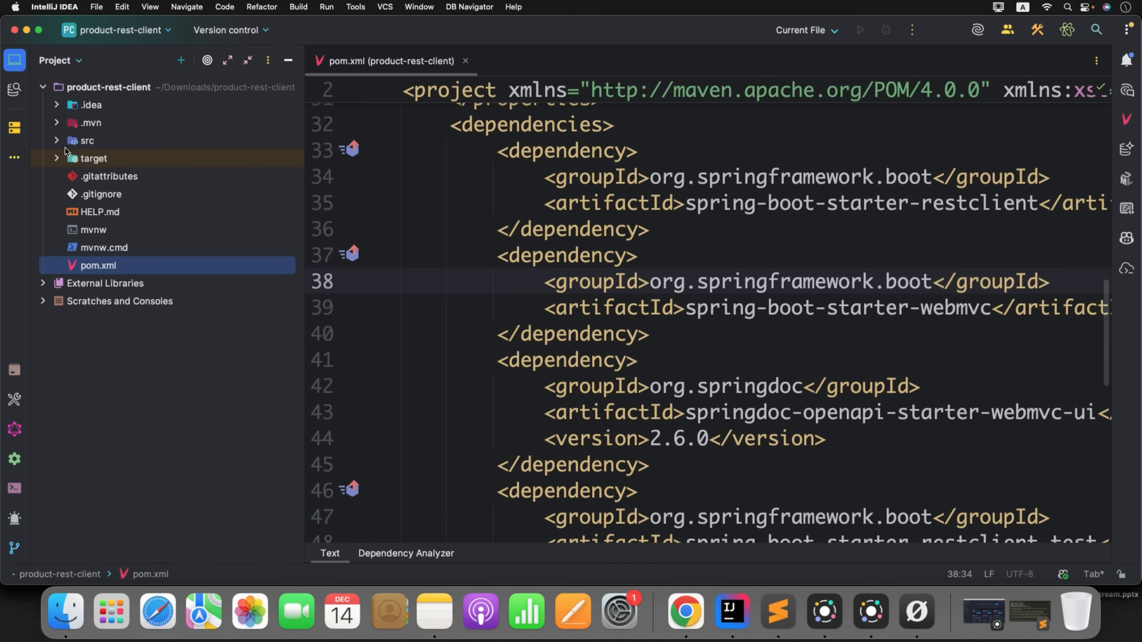
left_click(57, 140)
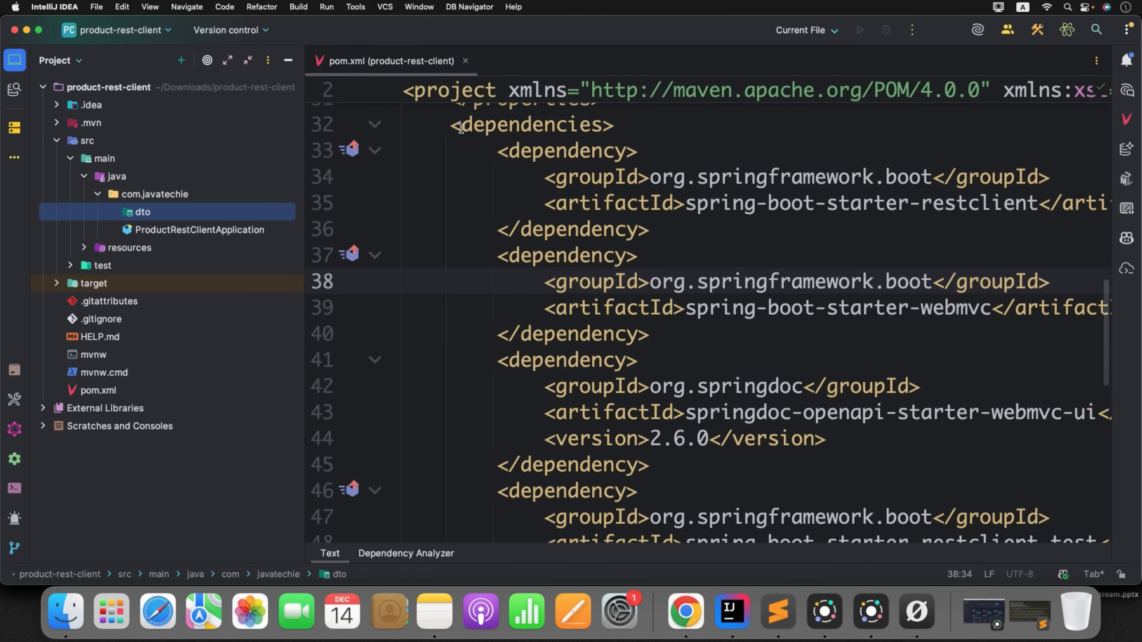
mouse_move(565, 256)
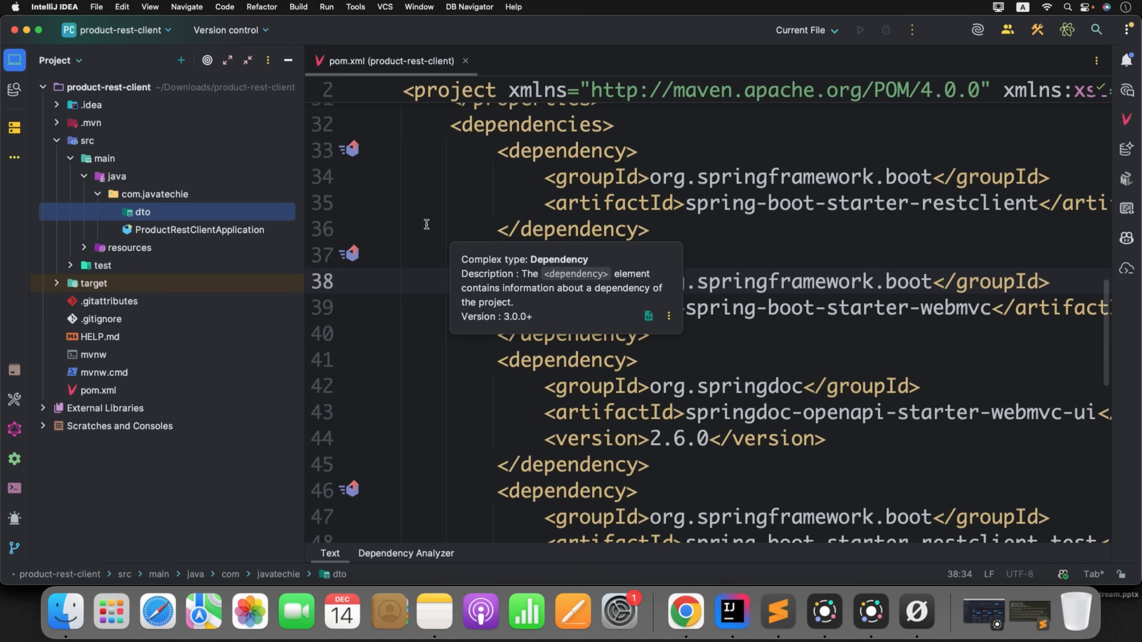
right_click(732, 611)
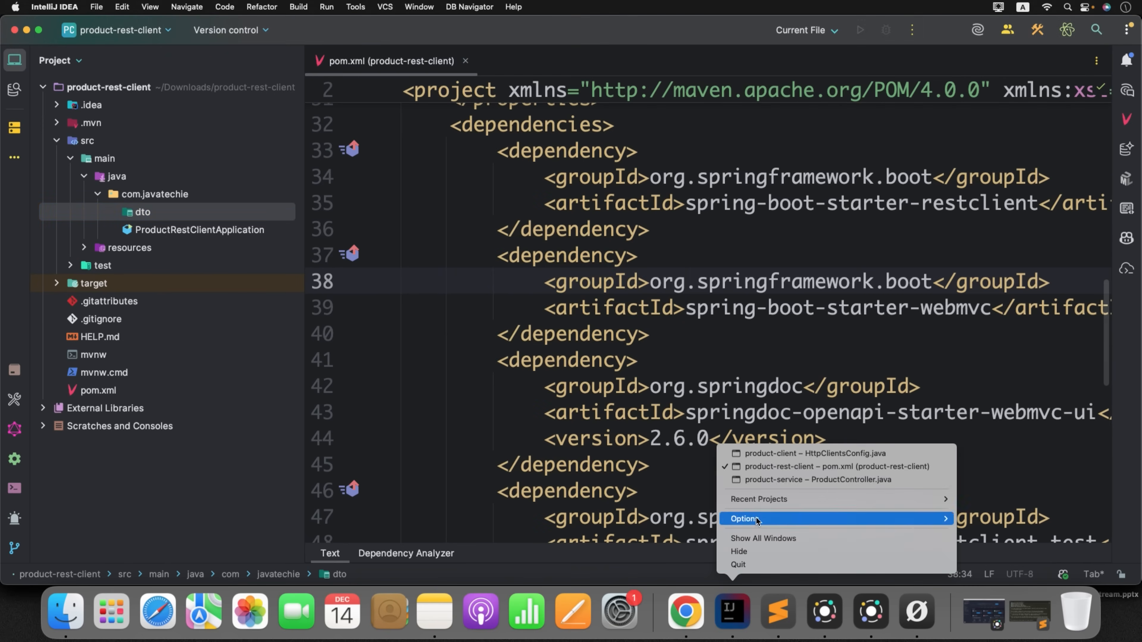
left_click(817, 479)
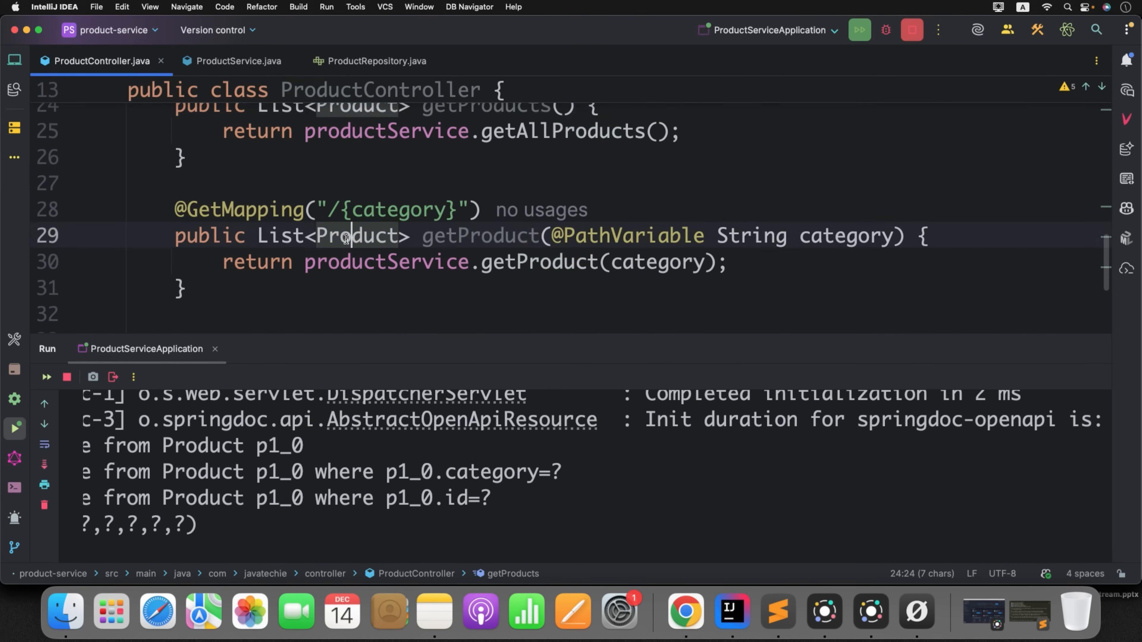
double_click(354, 236)
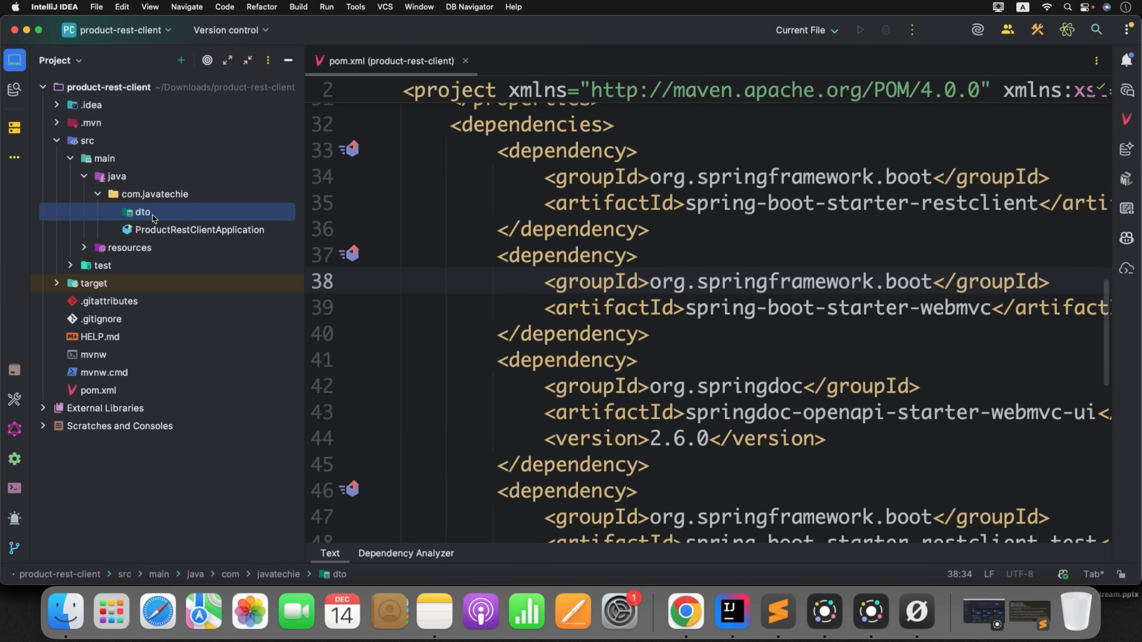
- Add record Product(Long id, String name, String description, BigDecimal price, String category) in dto
double_click(142, 212)
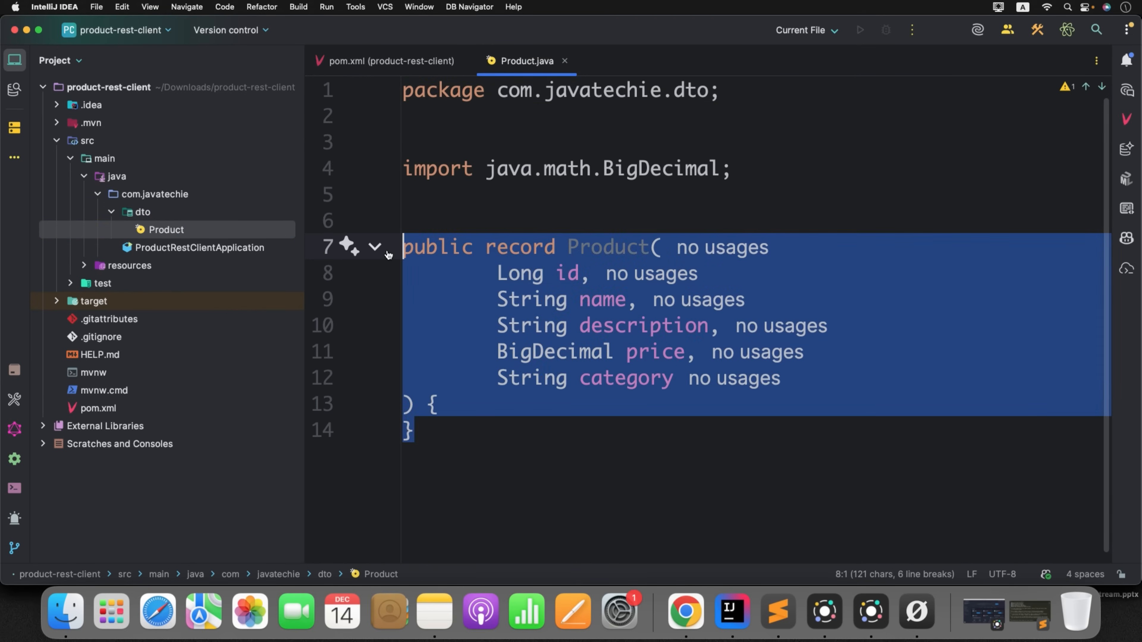
left_click(349, 247)
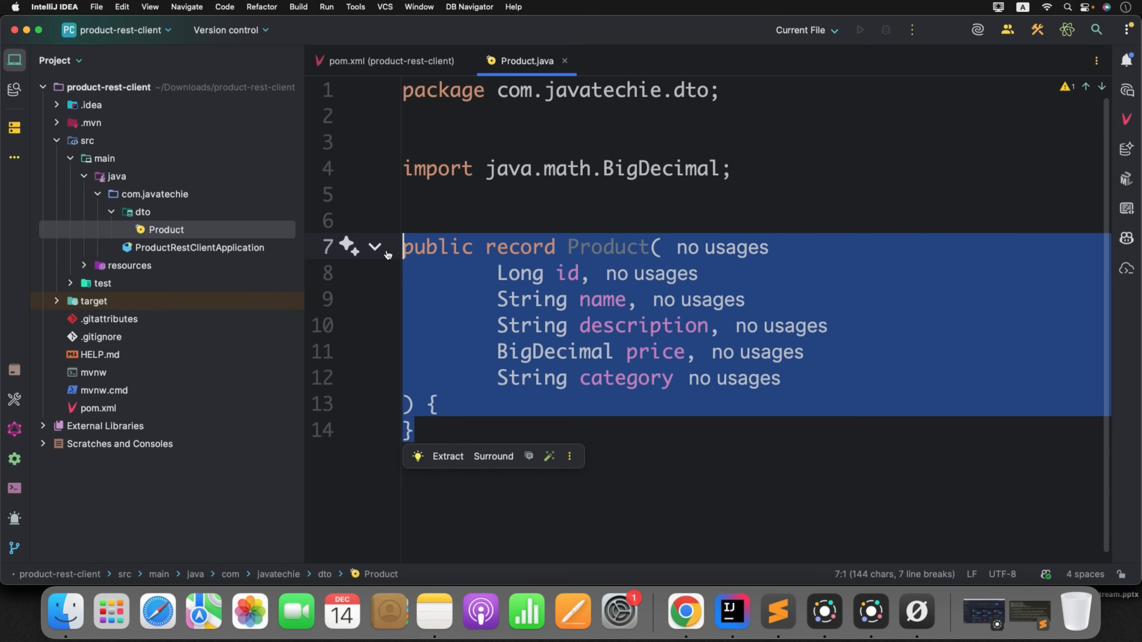
mouse_move(601, 244)
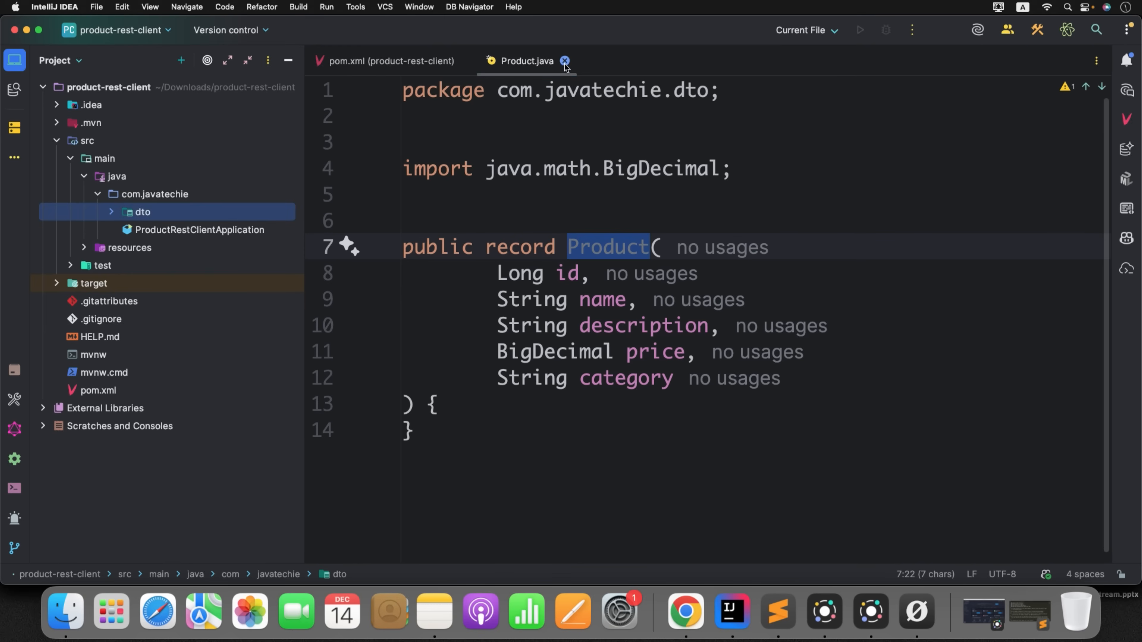
left_click(565, 61)
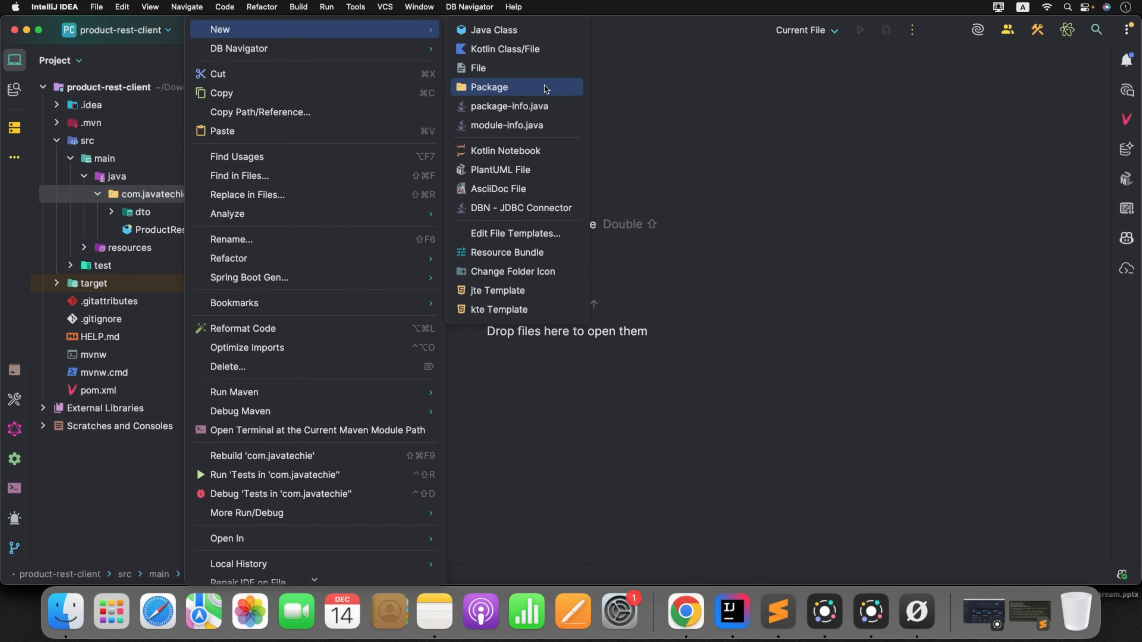
- Create the com.javatechie.controller package and select the client package as the next target
left_click(489, 87)
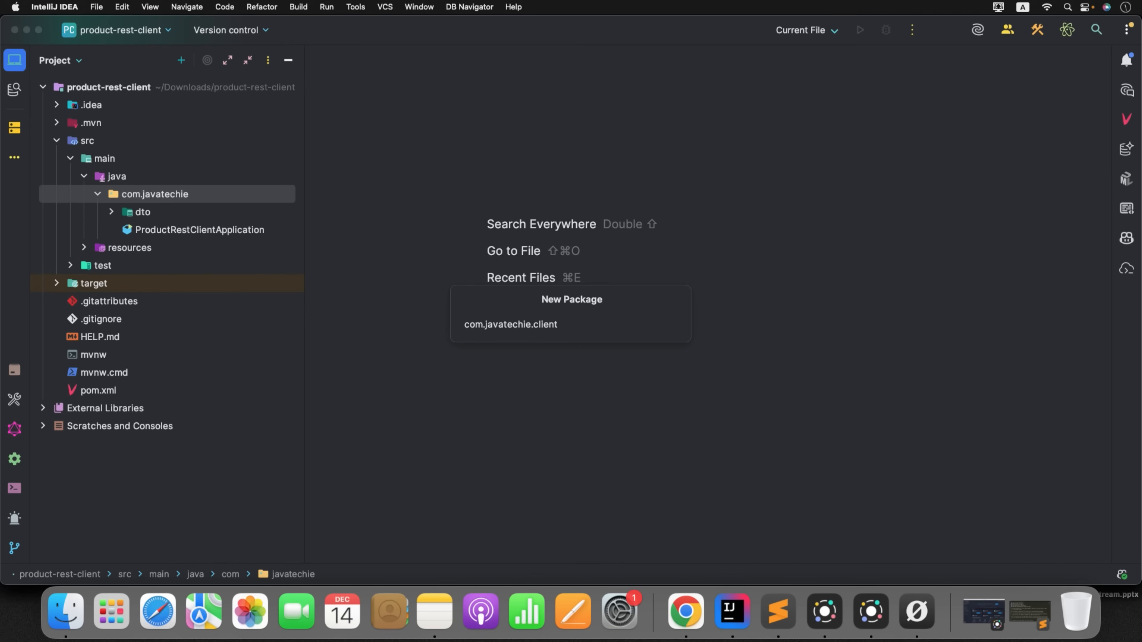
right_click(153, 194)
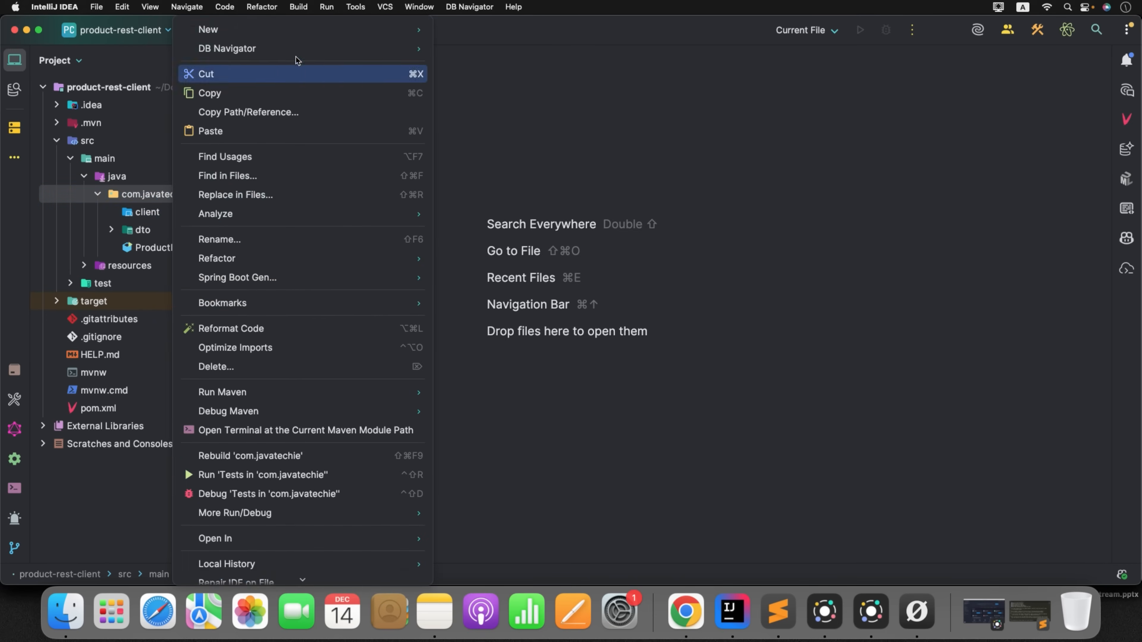
type("com.javatechie.co")
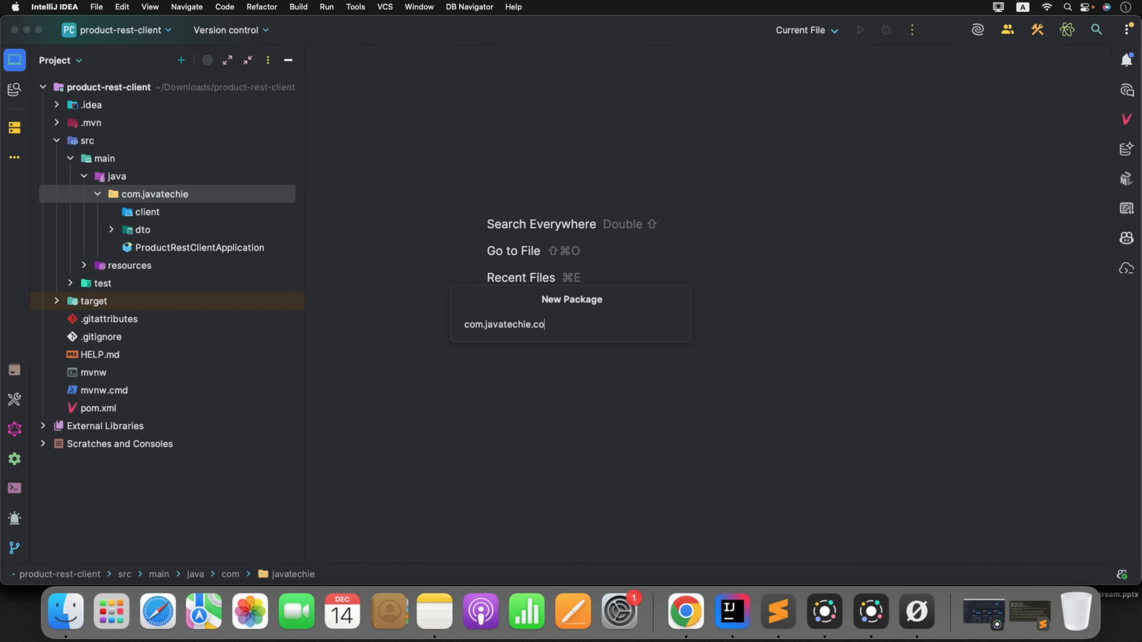
key("Enter")
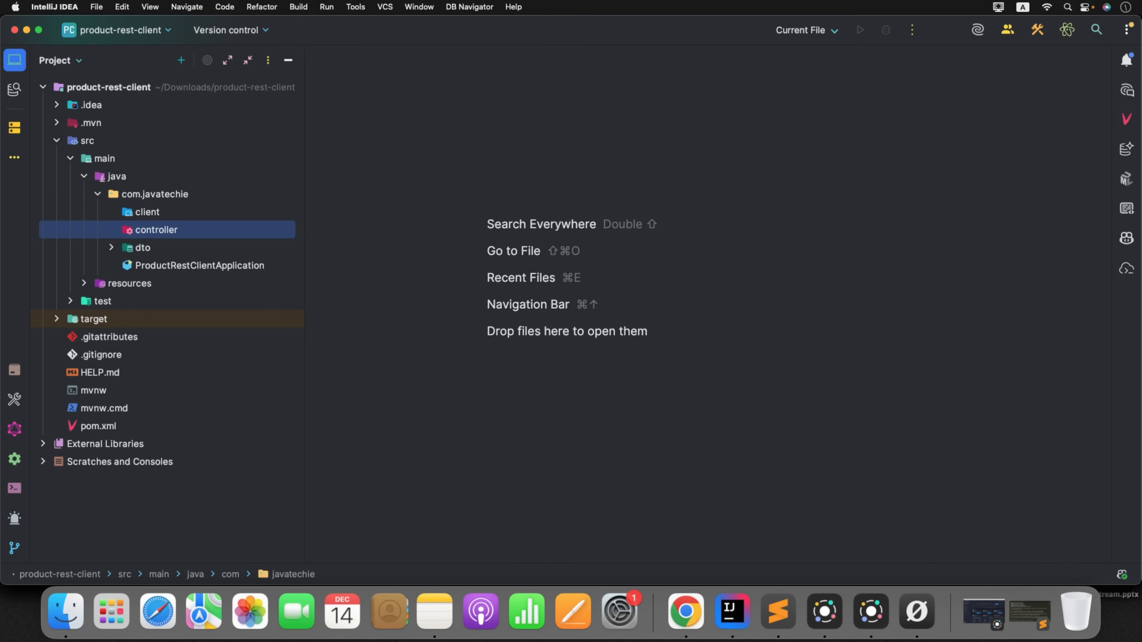
left_click(146, 212)
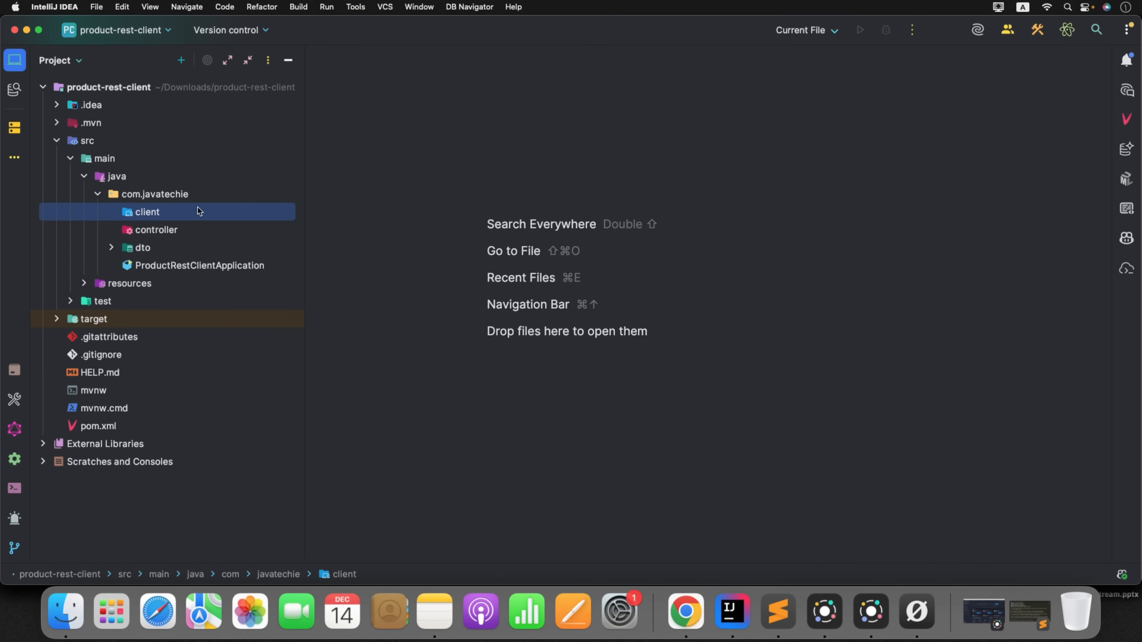
mouse_move(181, 219)
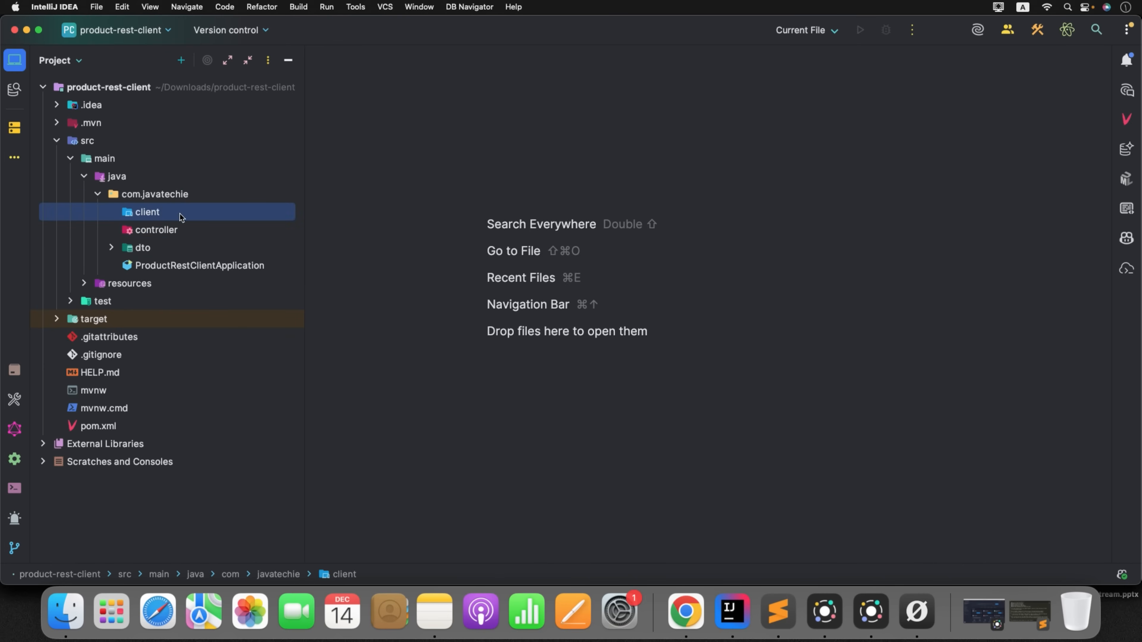
mouse_move(221, 212)
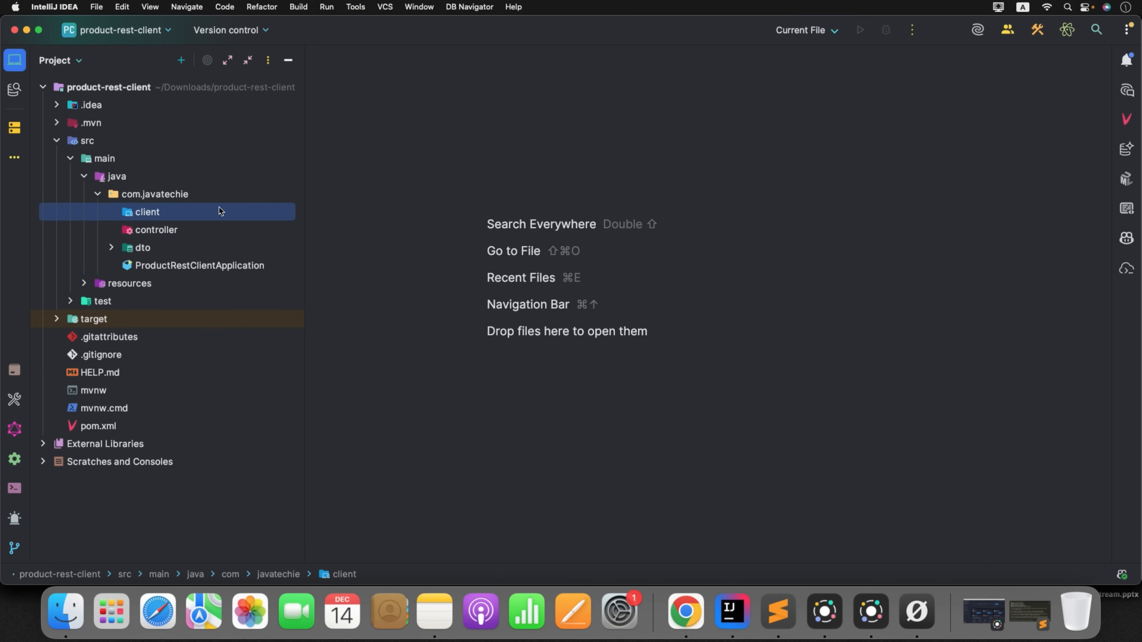
mouse_move(207, 220)
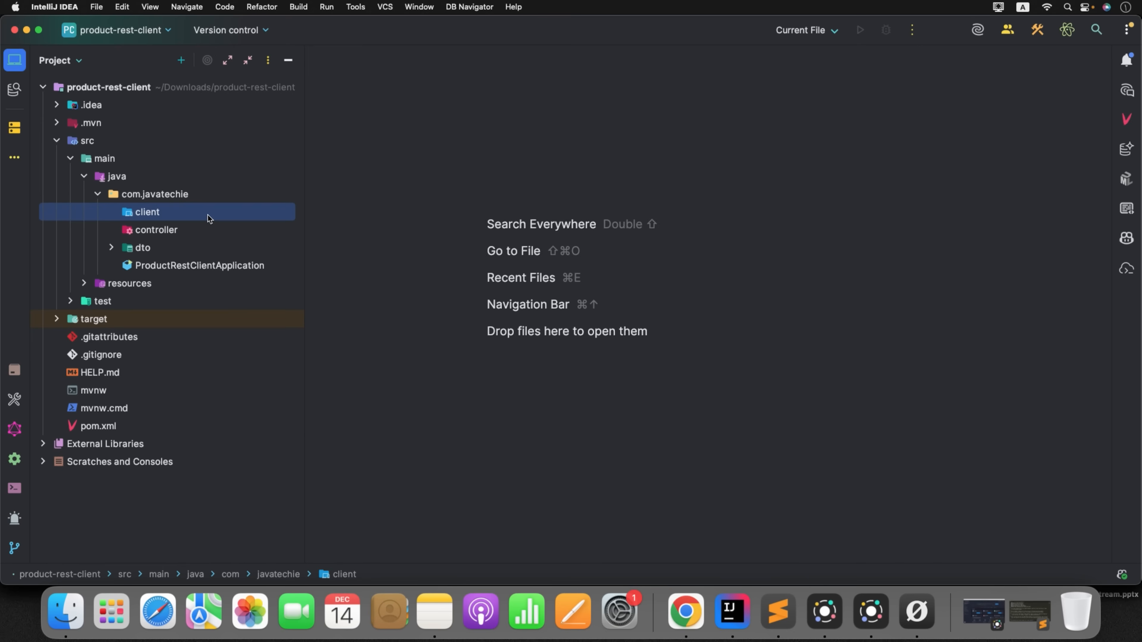
- Create the ProductClient interface in the client package and widen the editor
right_click(146, 211)
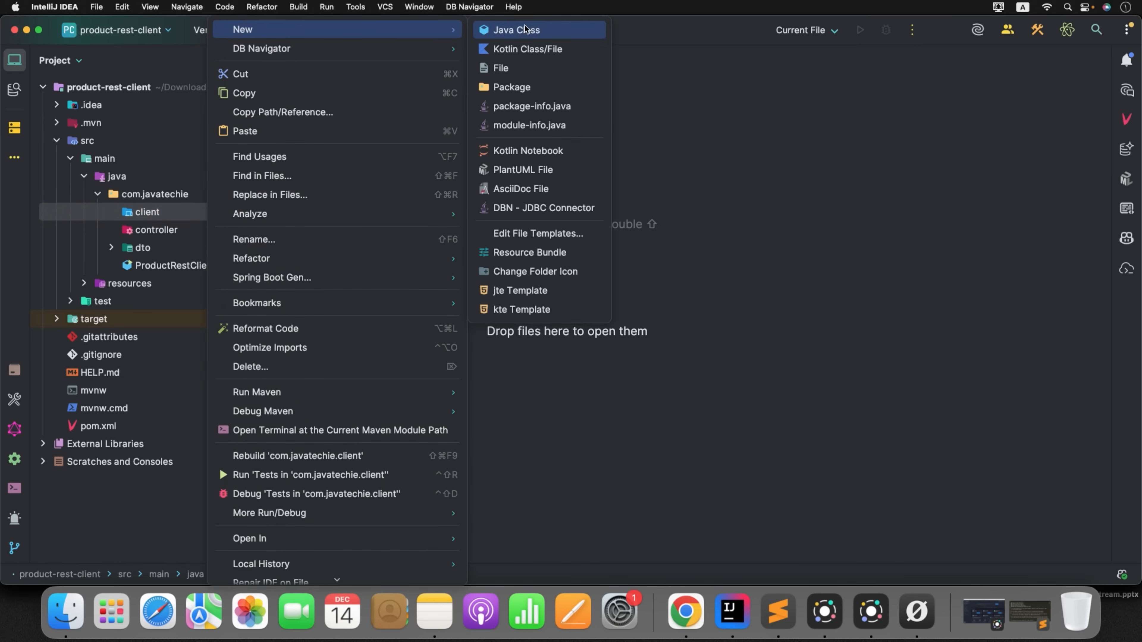
left_click(516, 30)
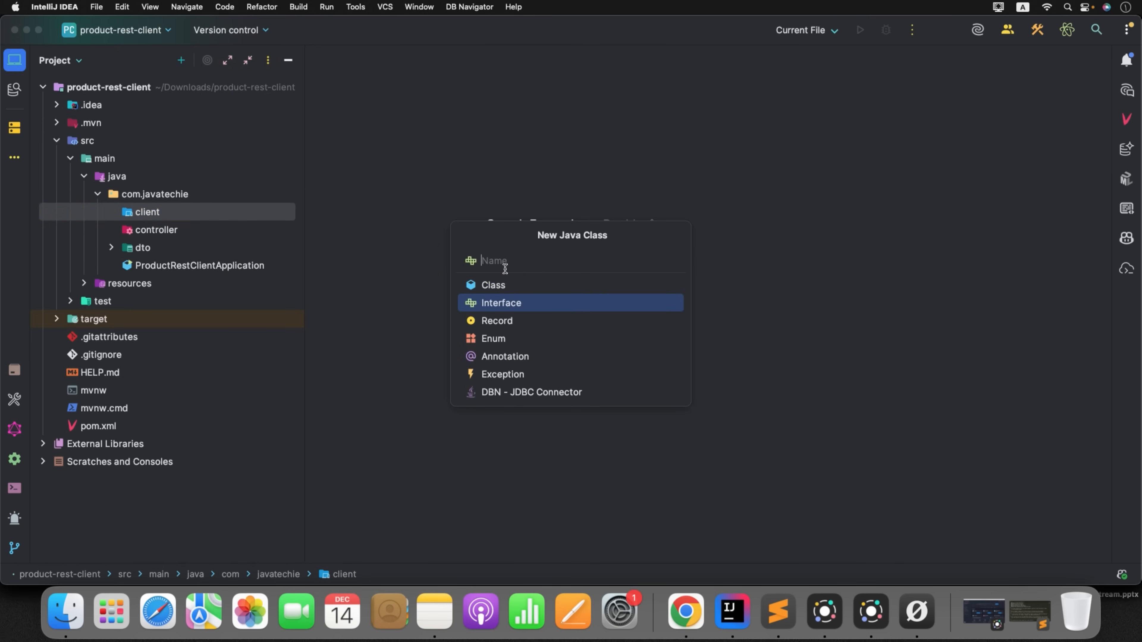
type("ProductCLien")
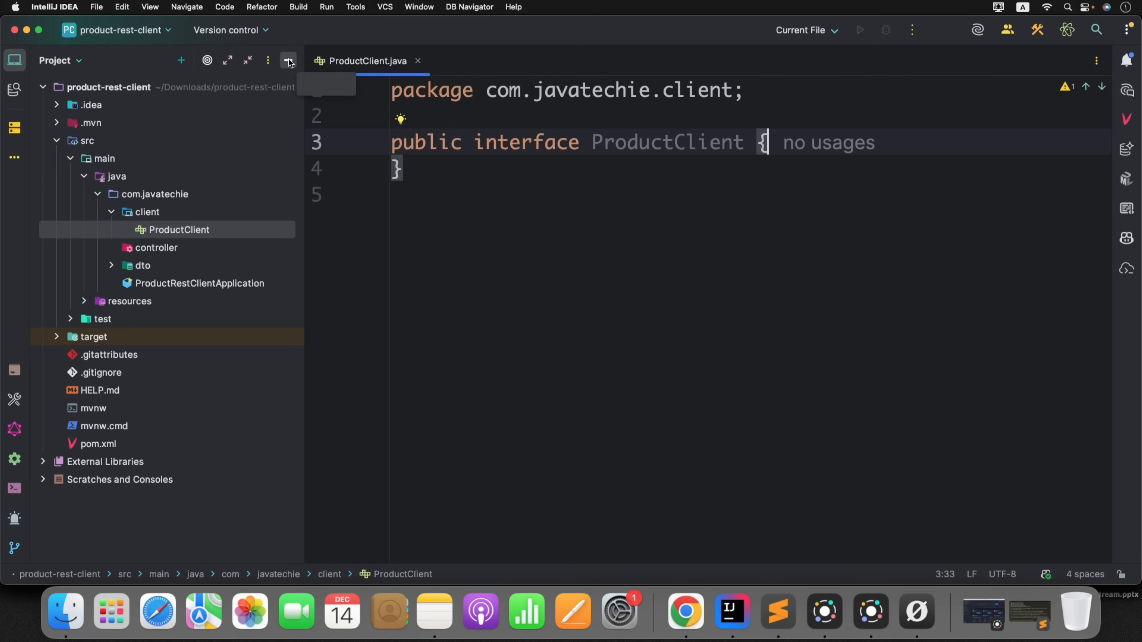
left_click(288, 60)
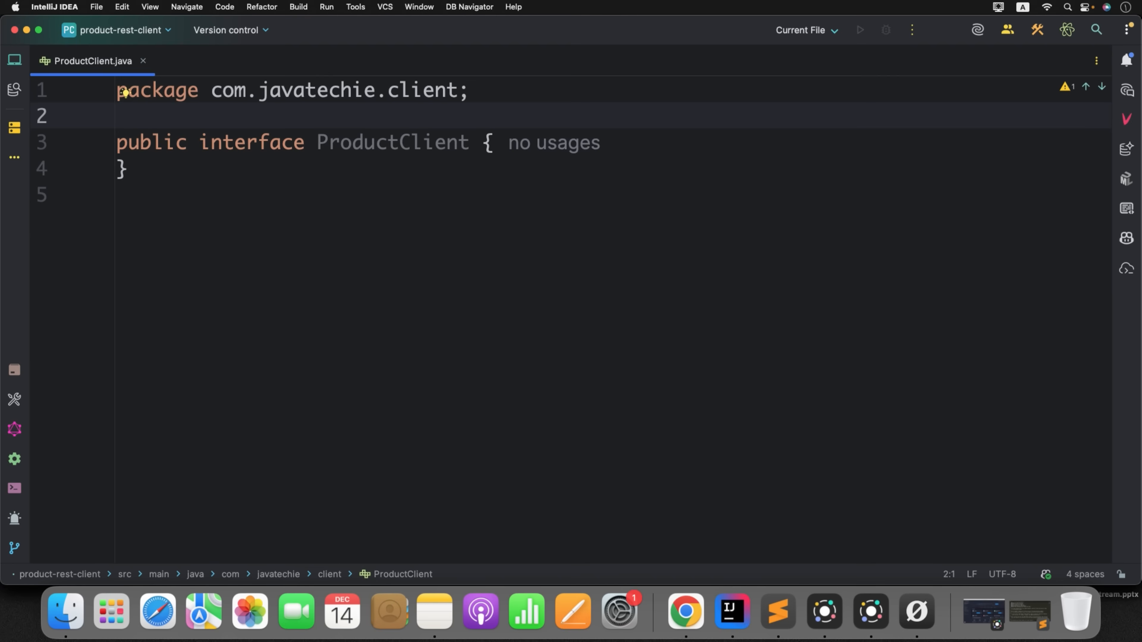
type("@HttpExchange")
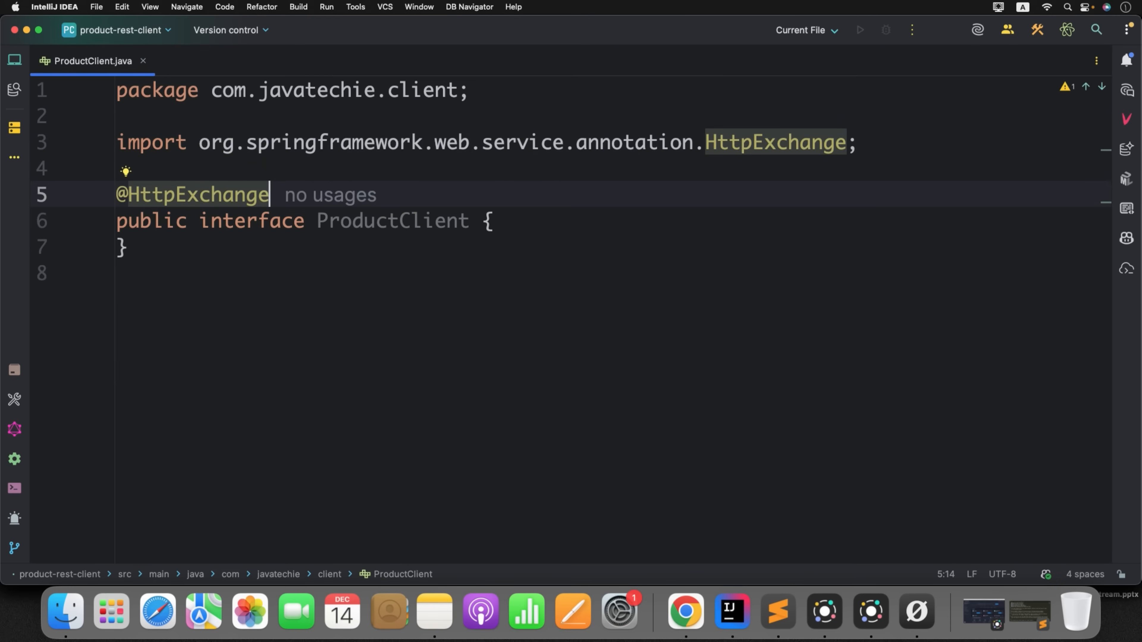
type("(\"http://localhost:9191/products\")")
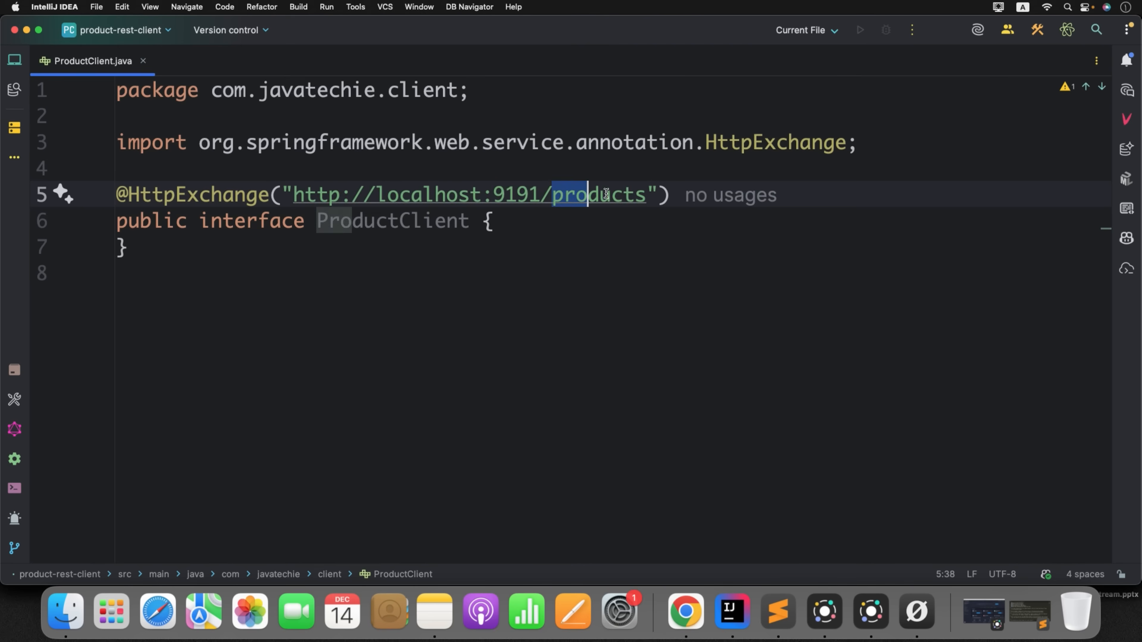
double_click(605, 194)
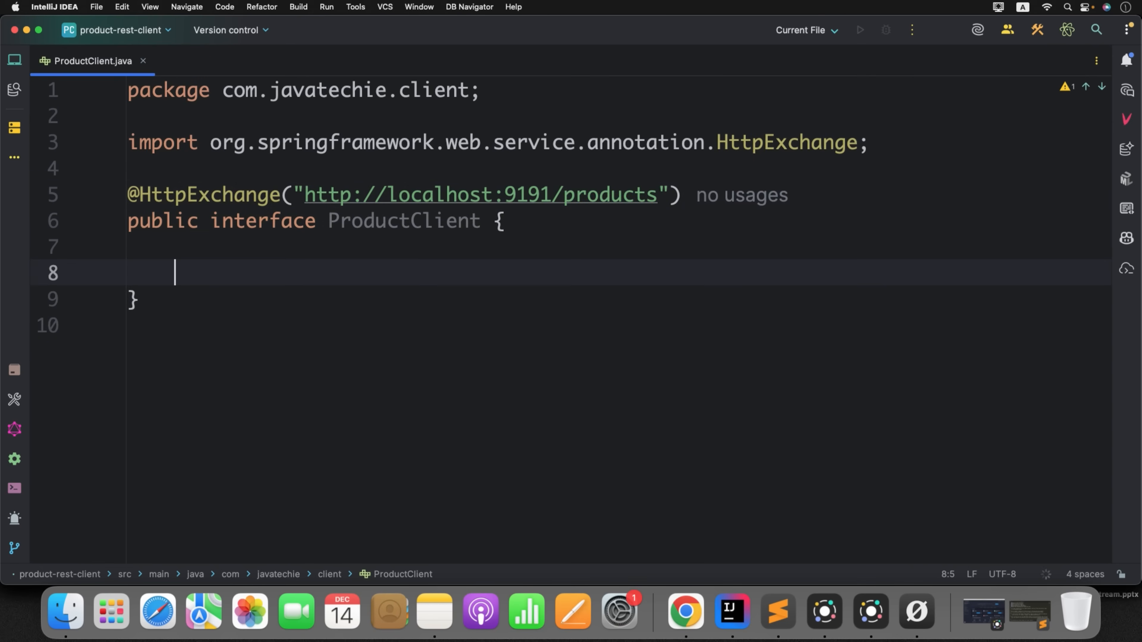
right_click(733, 612)
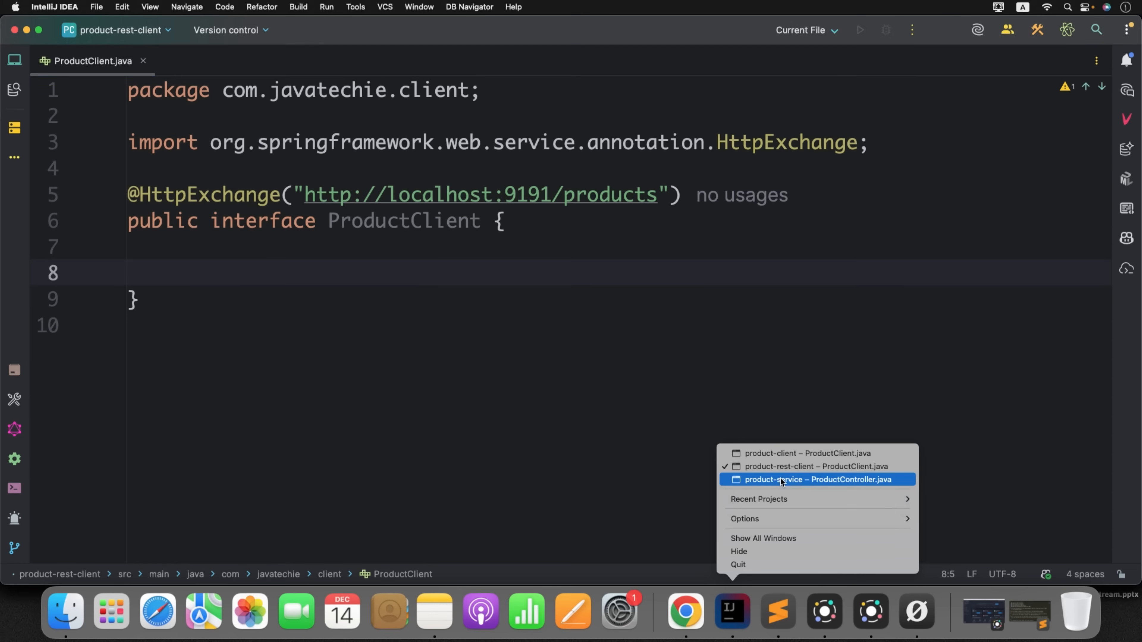
left_click(815, 479)
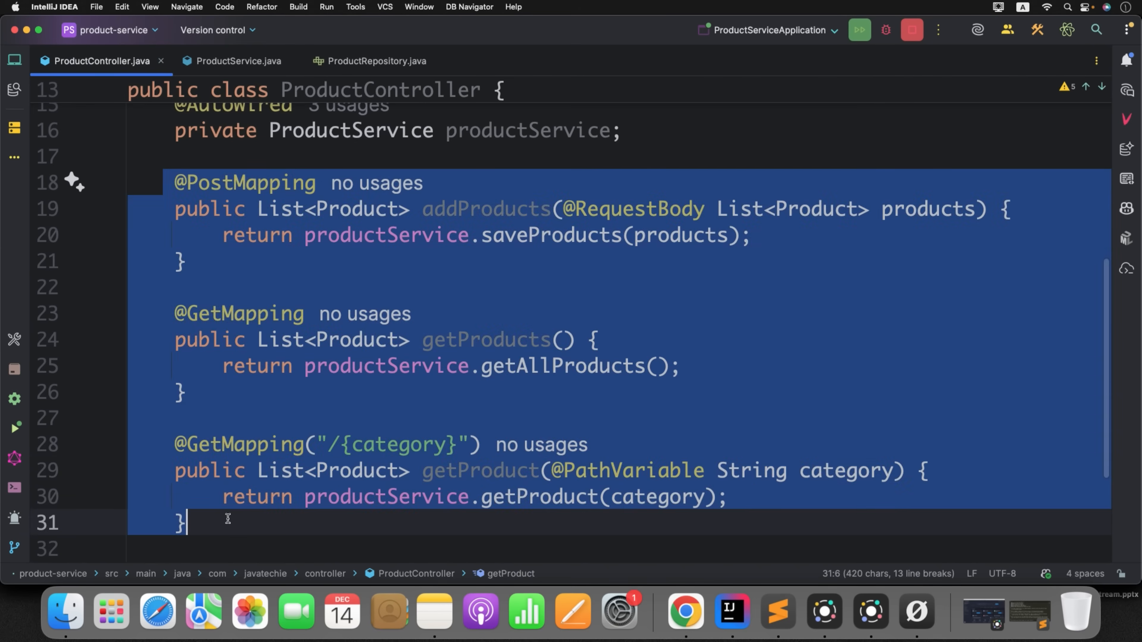
right_click(731, 611)
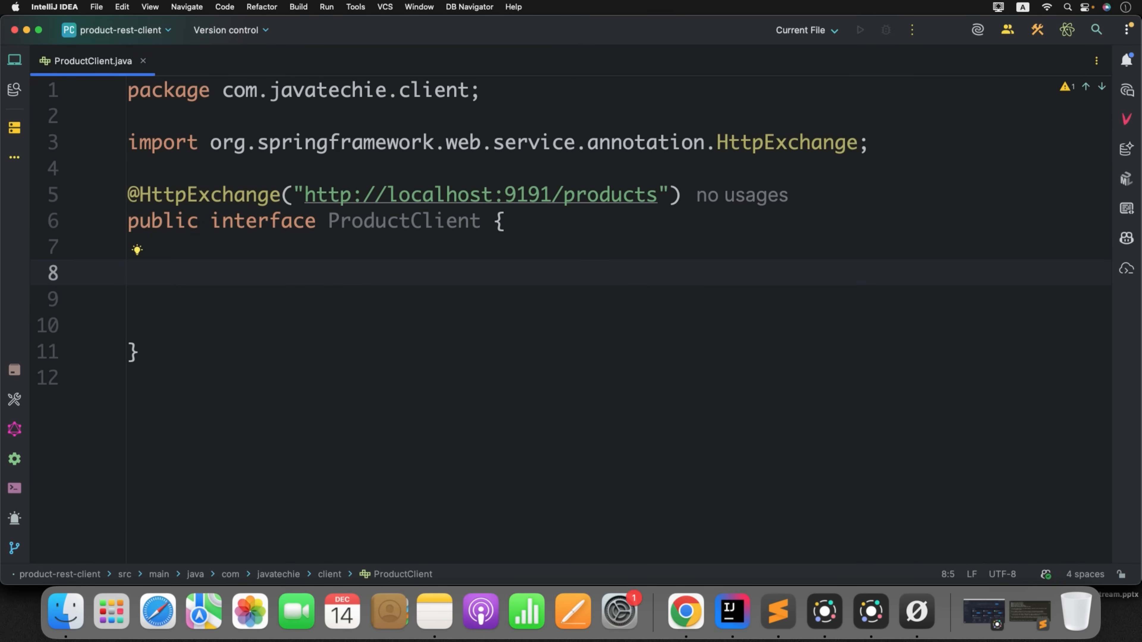
type("public List<Product> getProducts();")
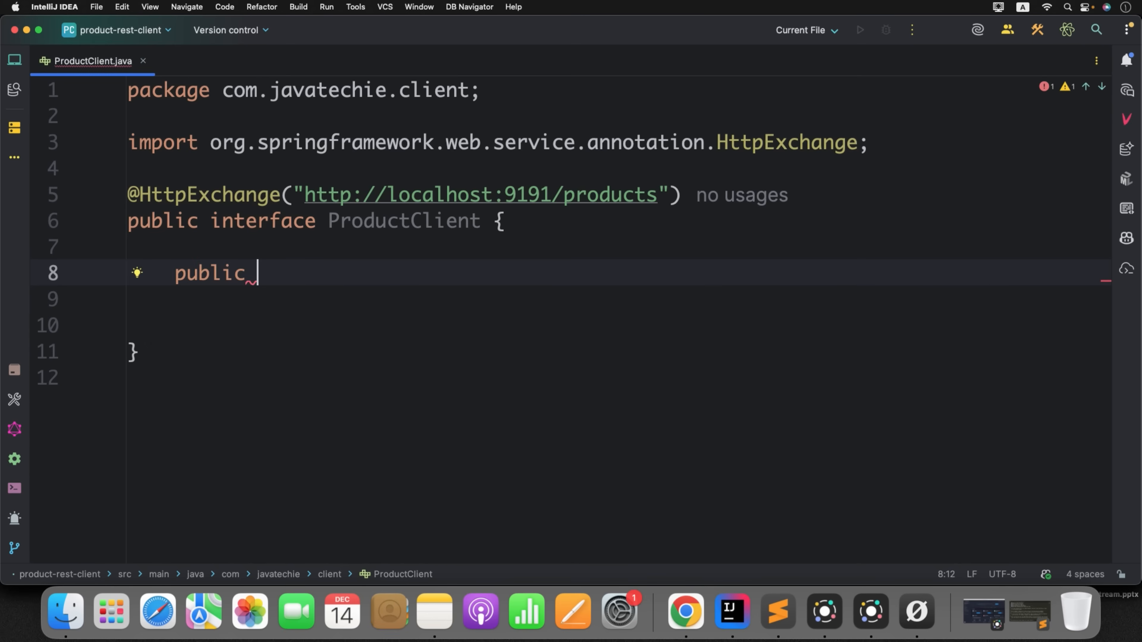
type("List<Product> getProducts();")
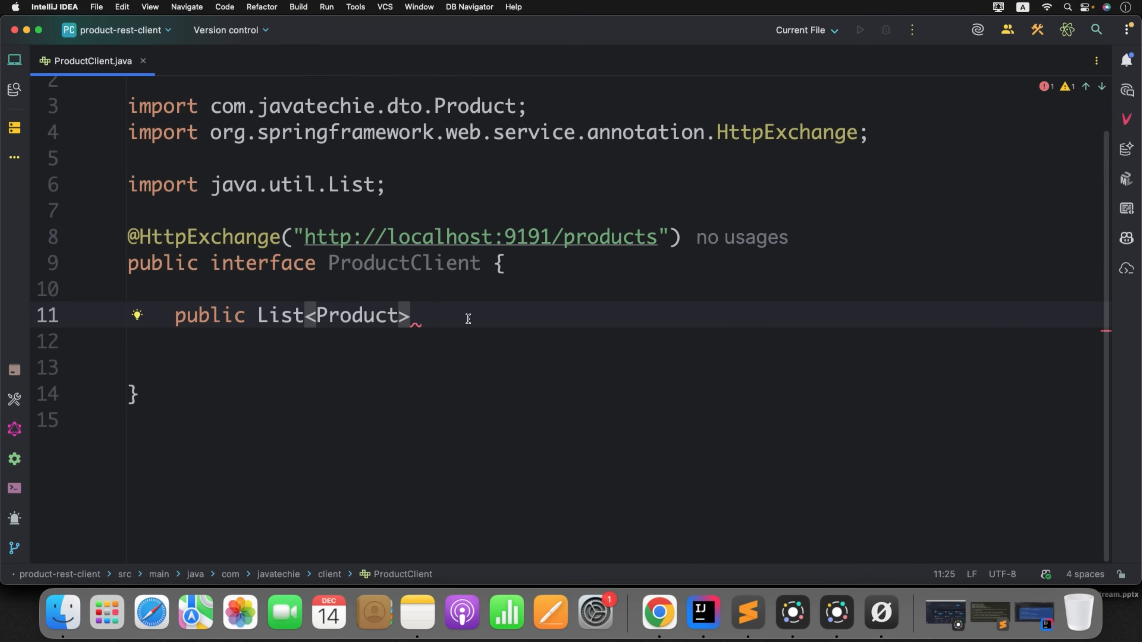
type("addNewProducts(List<Product> products);")
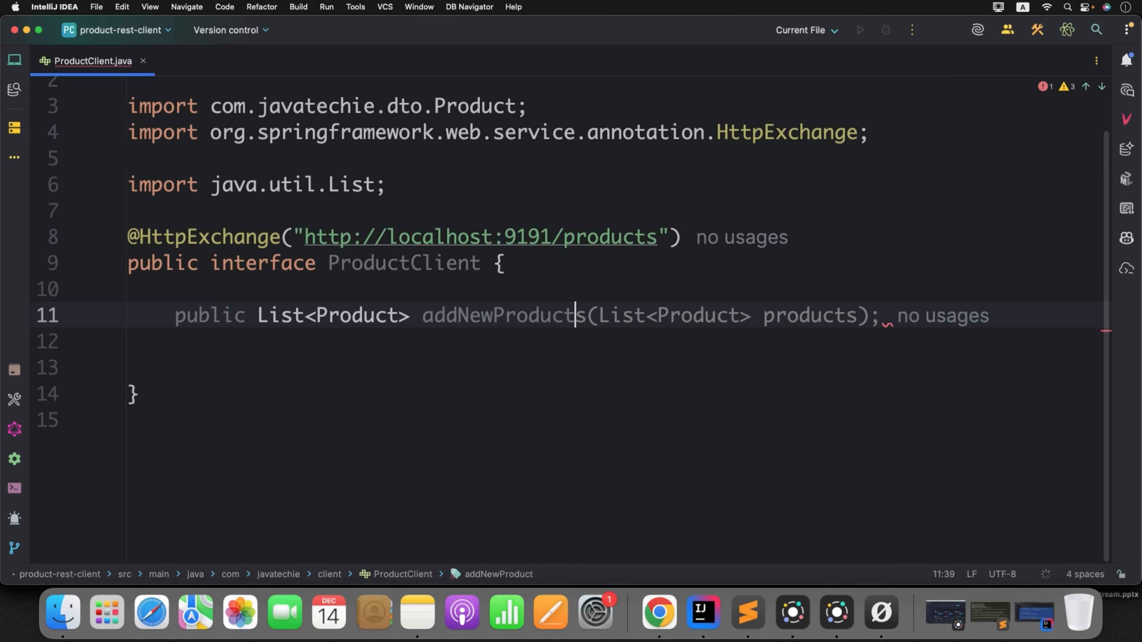
key("Backspace")
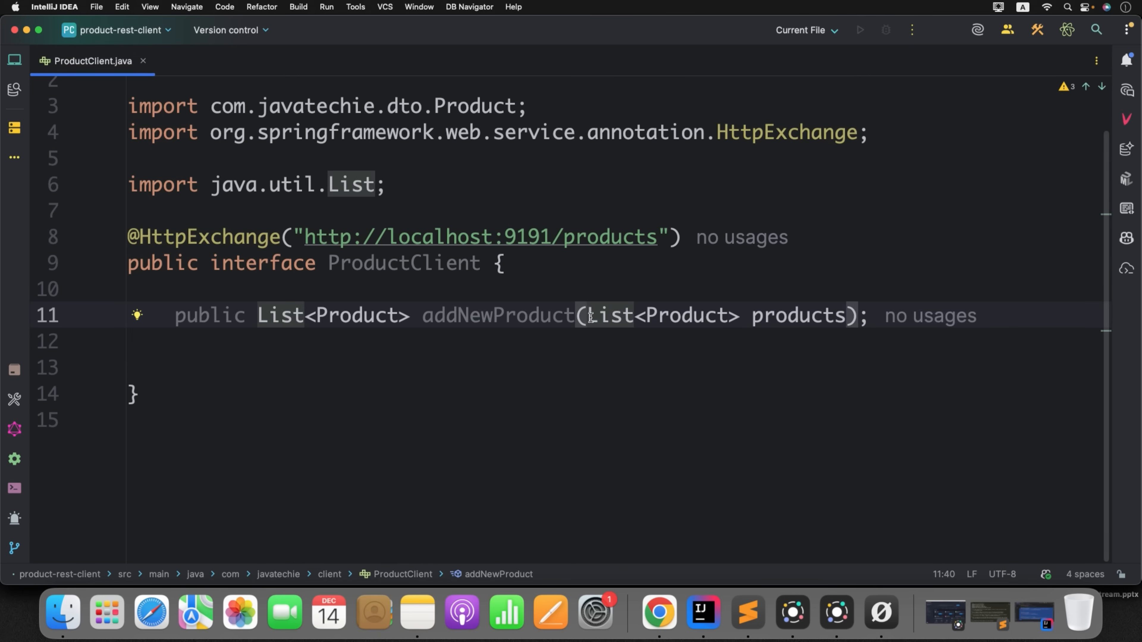
type("@Req")
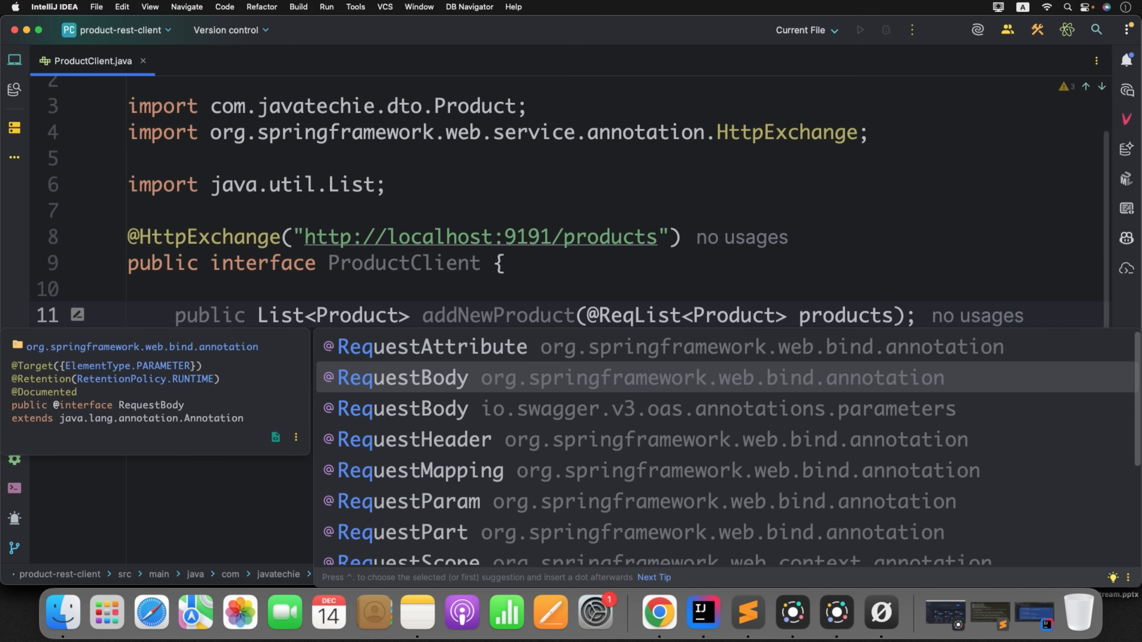
left_click(403, 377)
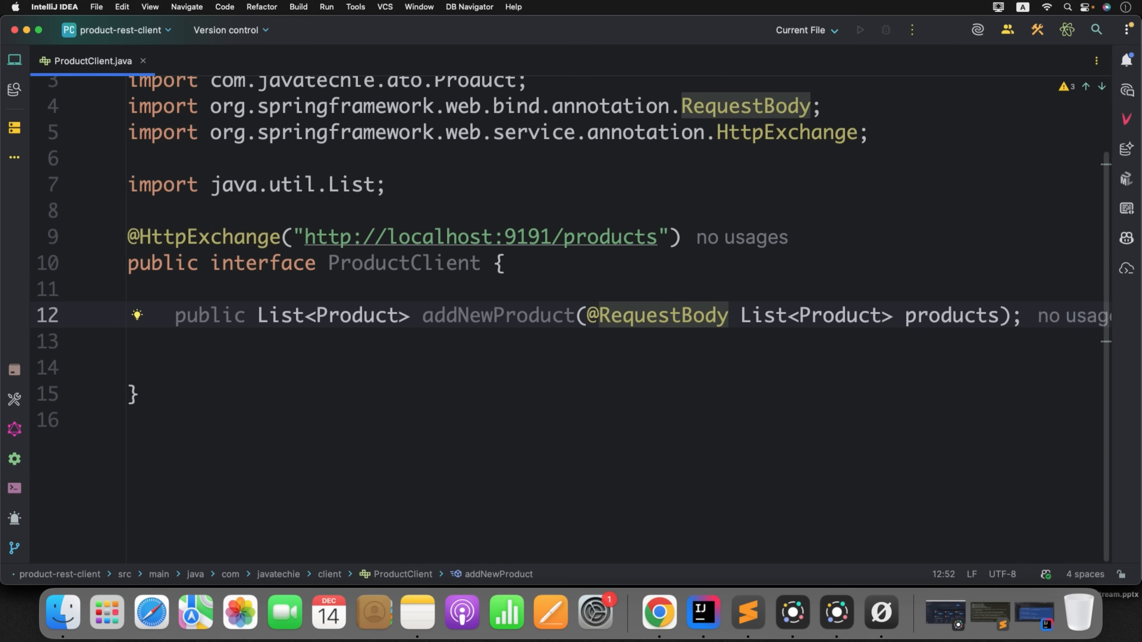
mouse_move(481, 279)
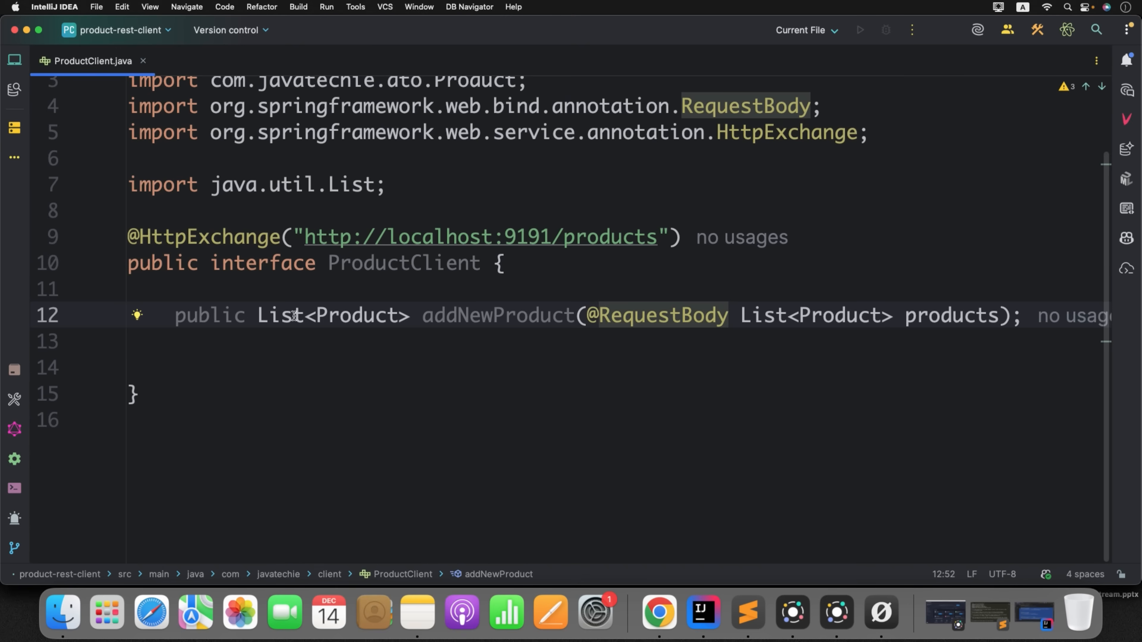
double_click(210, 315)
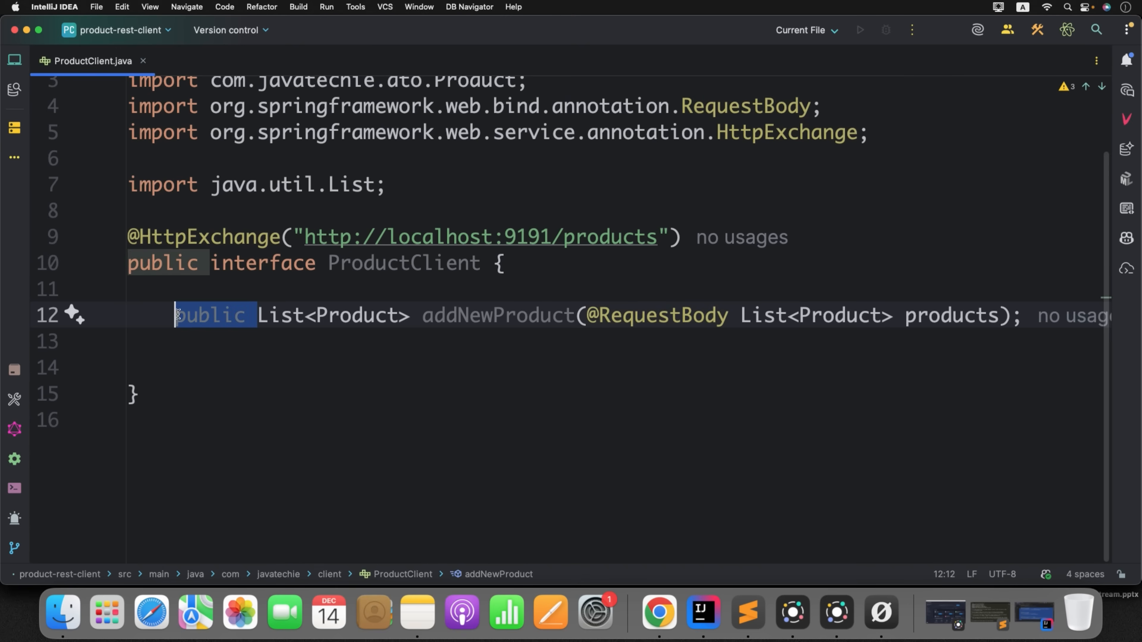
key("Delete")
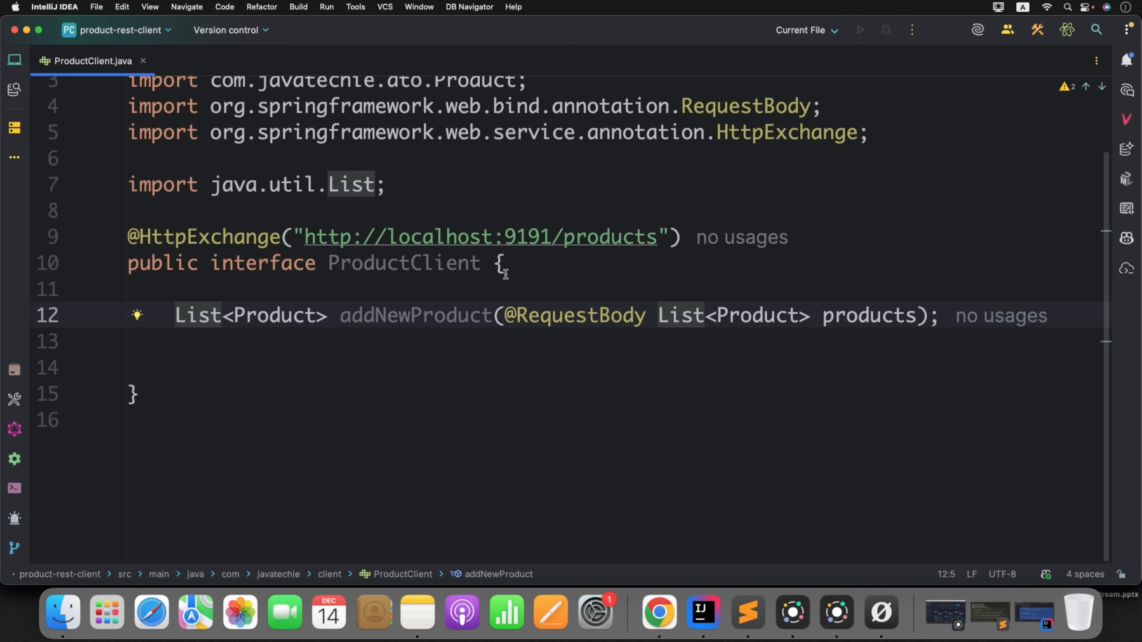
mouse_move(390, 290)
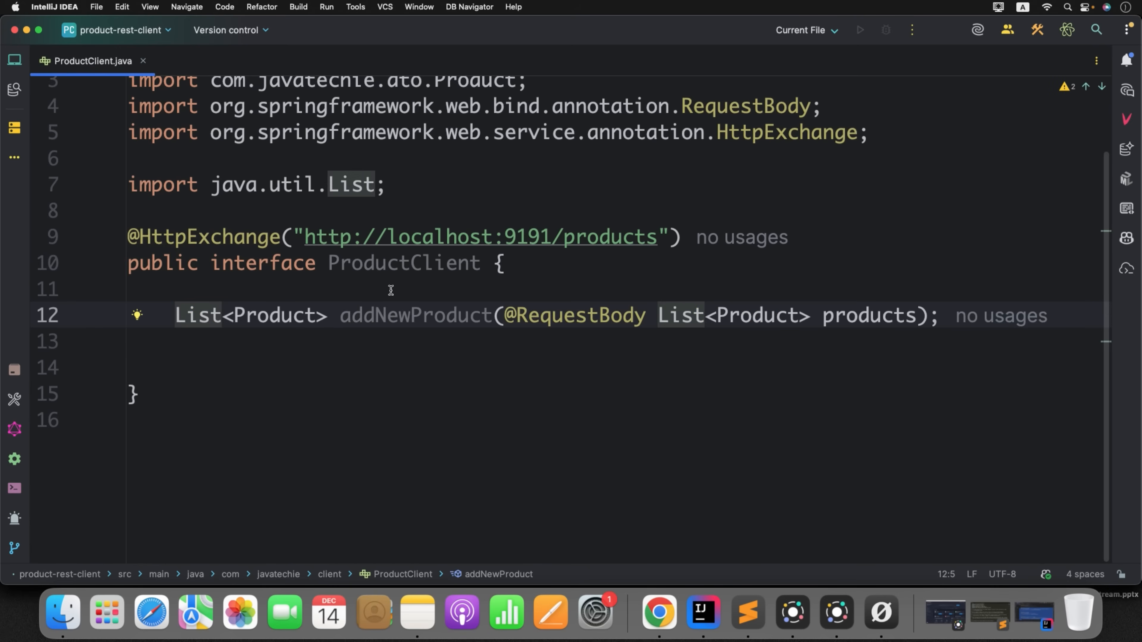
key("enter")
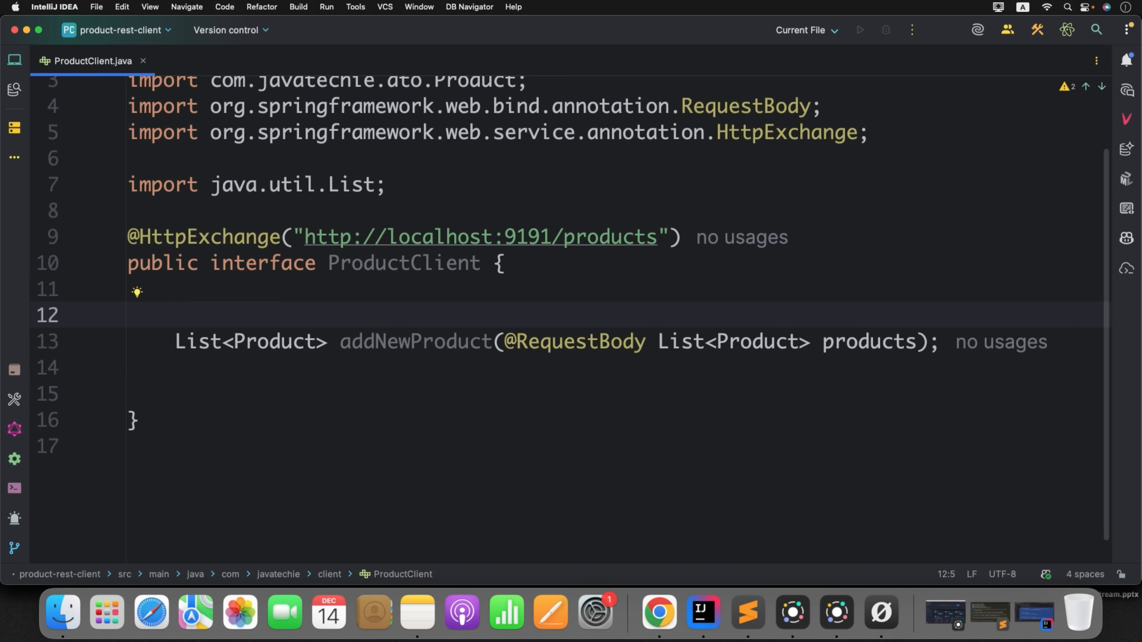
type("@PostExchange")
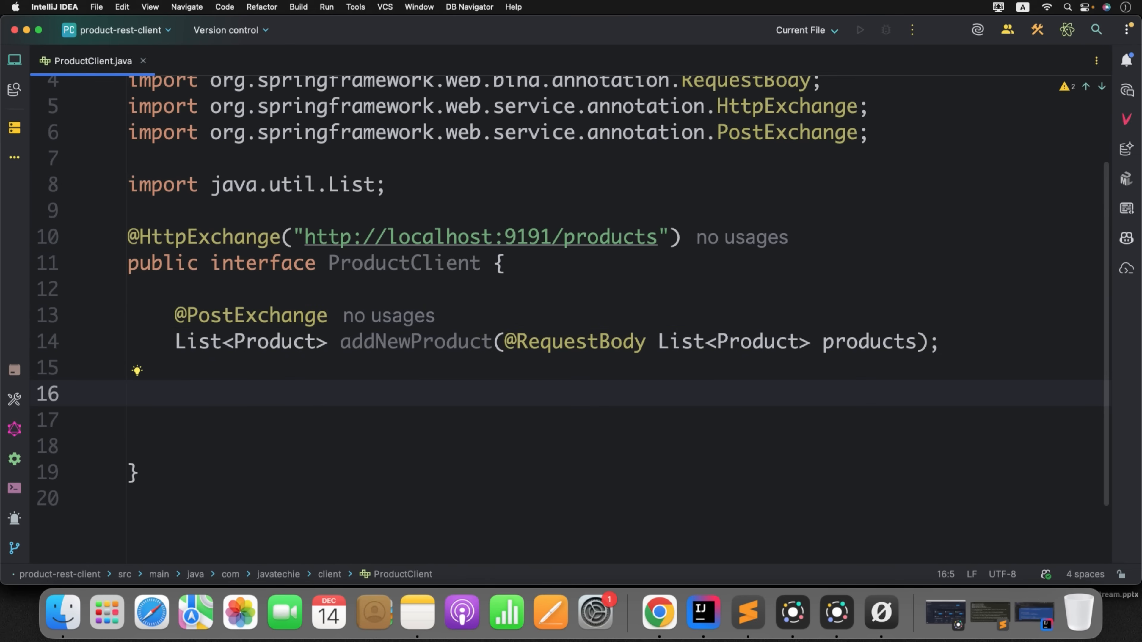
type("List<Product> getAllProducts();")
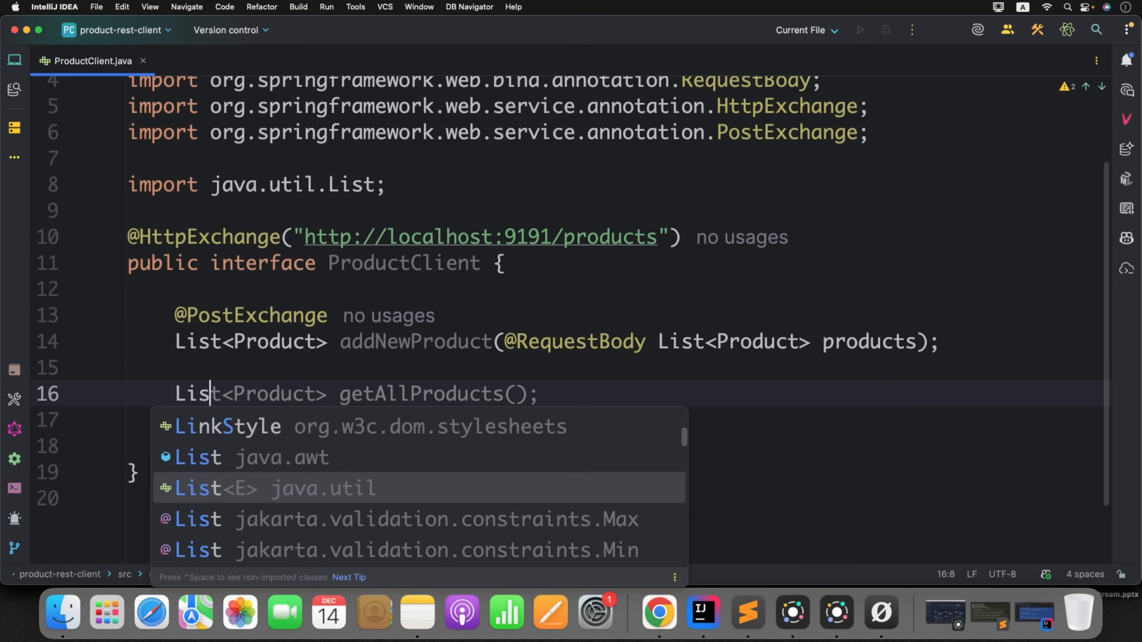
key("Enter")
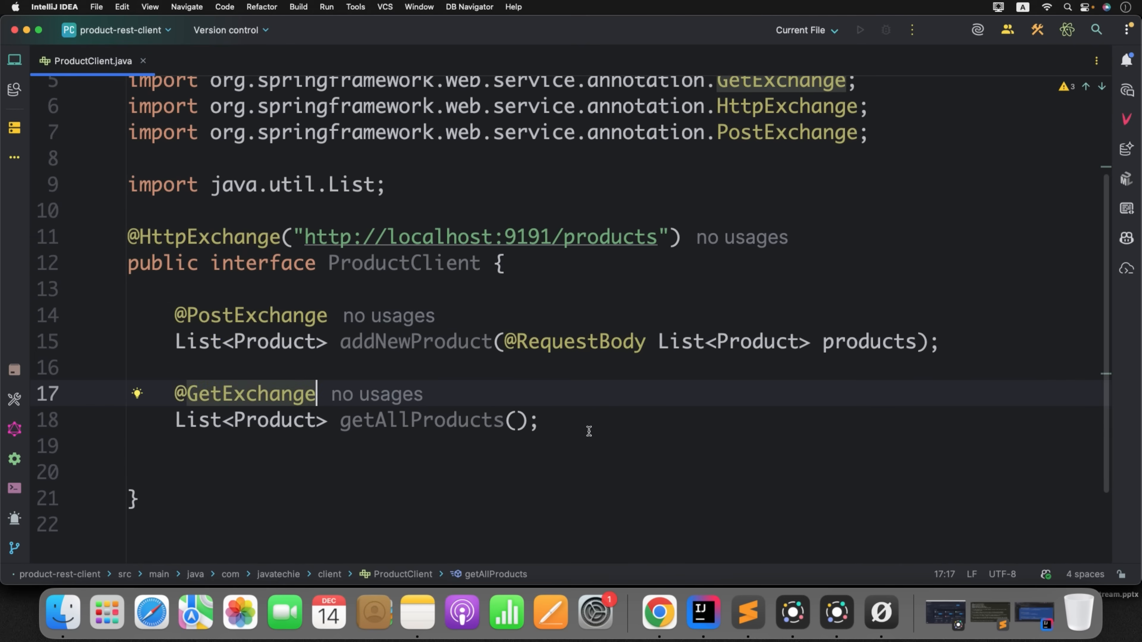
type("@GetExchange(\"/{category}\")")
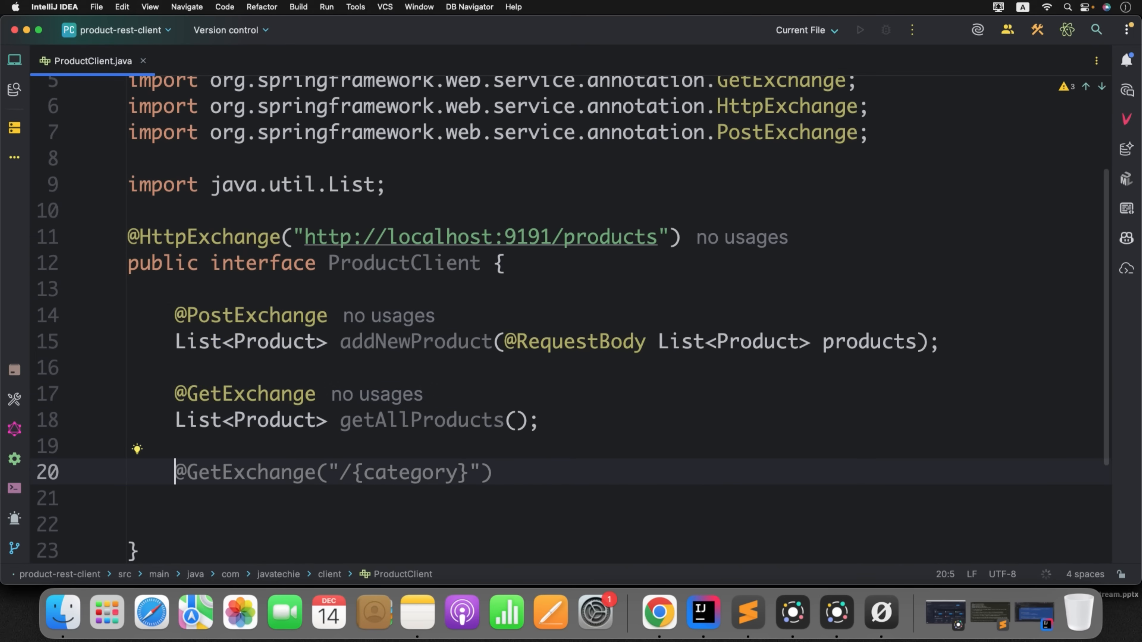
type("List<Product> getProductsByCategory(String category);")
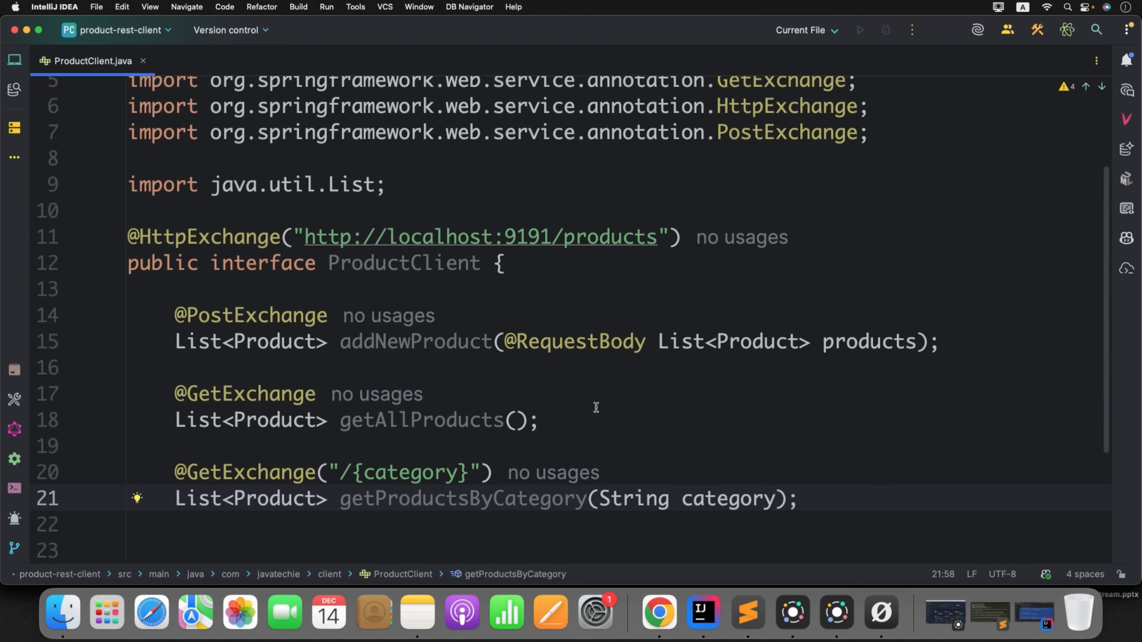
type("@")
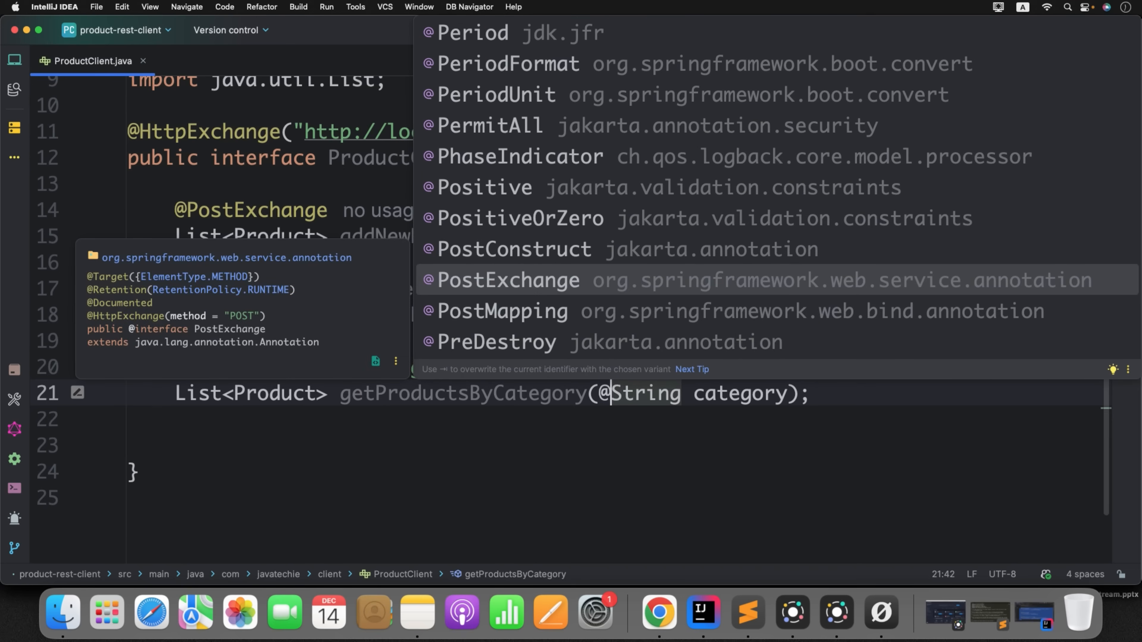
type("PathVariable")
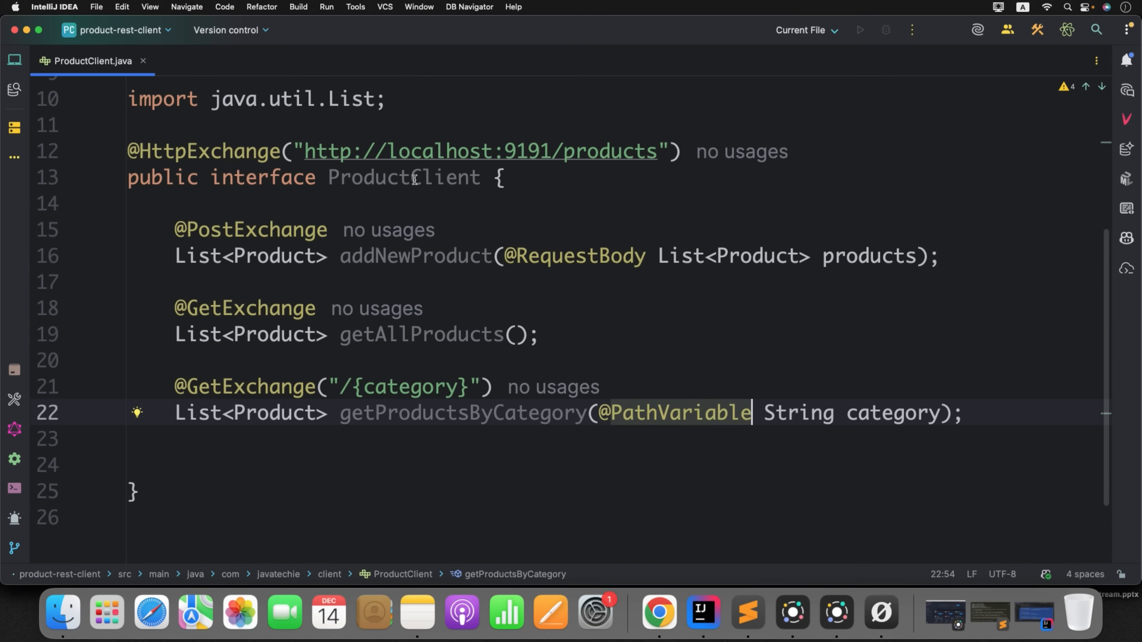
- Select the ProductClient interface name repeatedly while reviewing its declaration
left_click(503, 177)
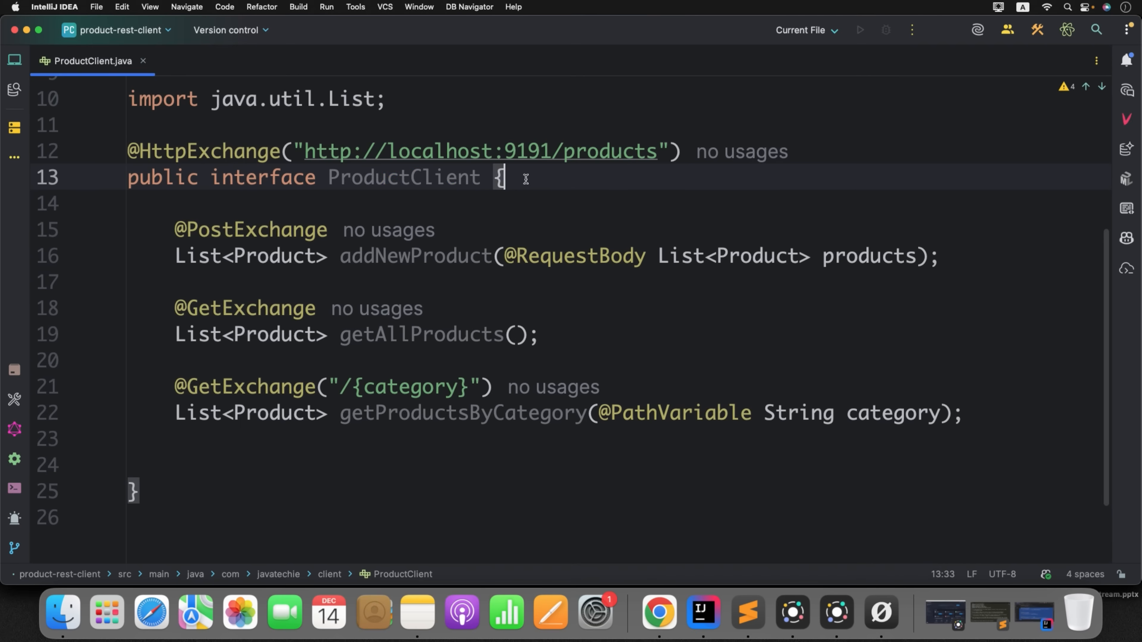
double_click(404, 177)
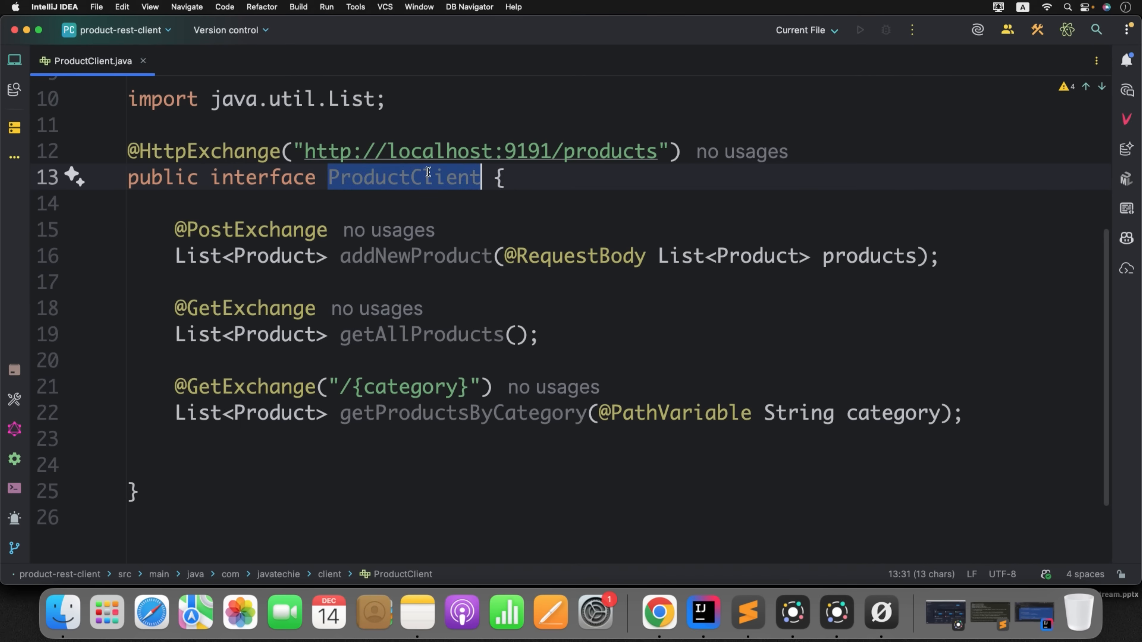
mouse_move(413, 180)
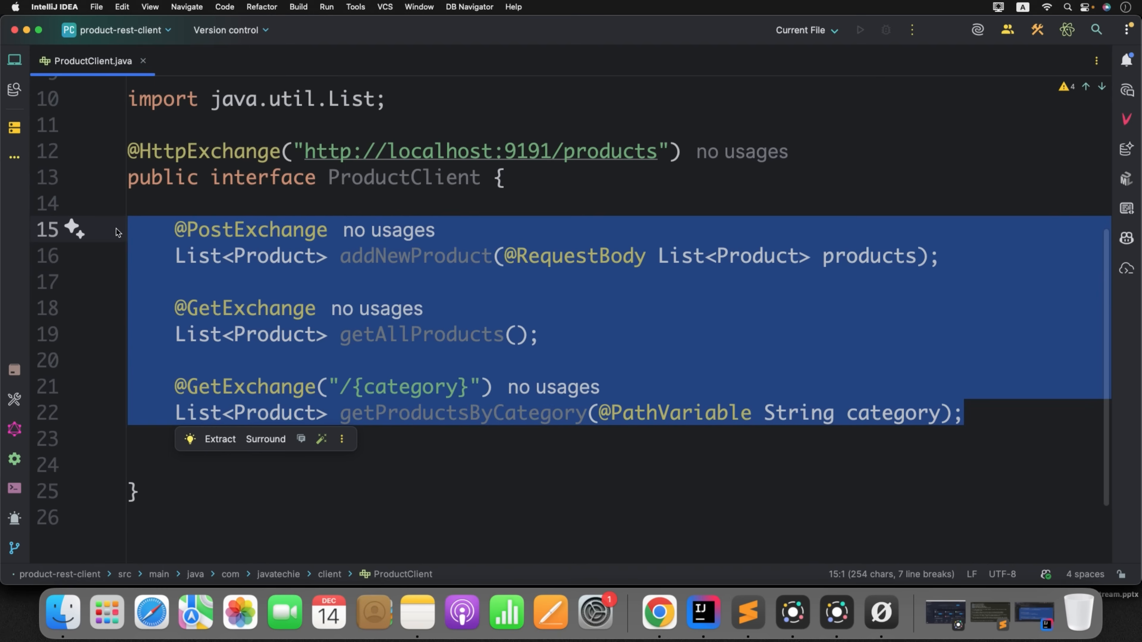
double_click(402, 177)
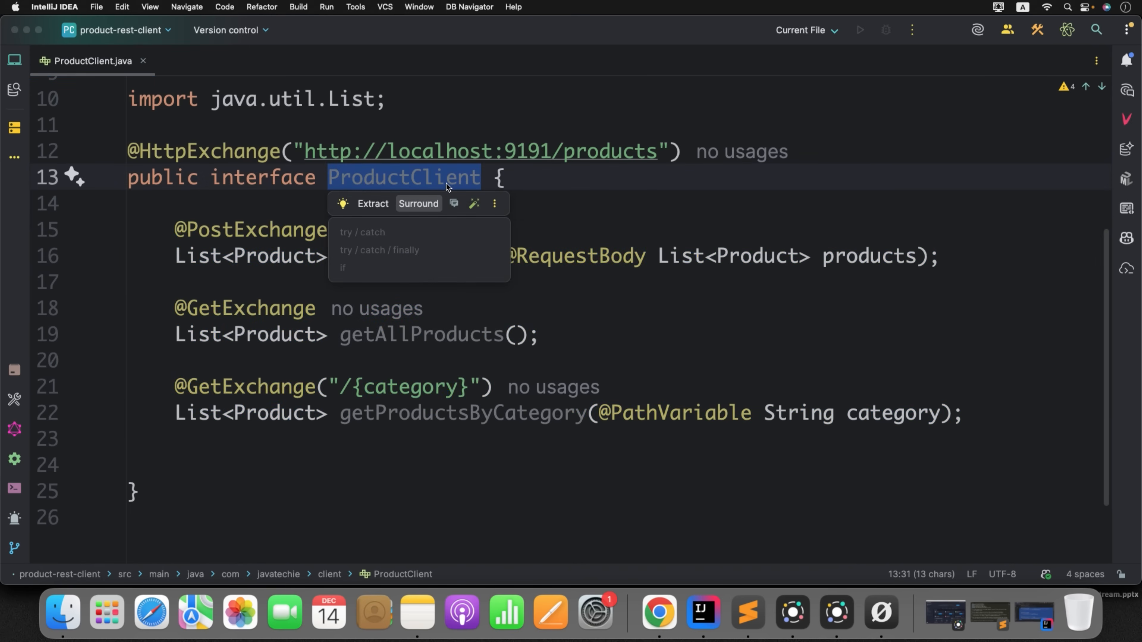
left_click(501, 177)
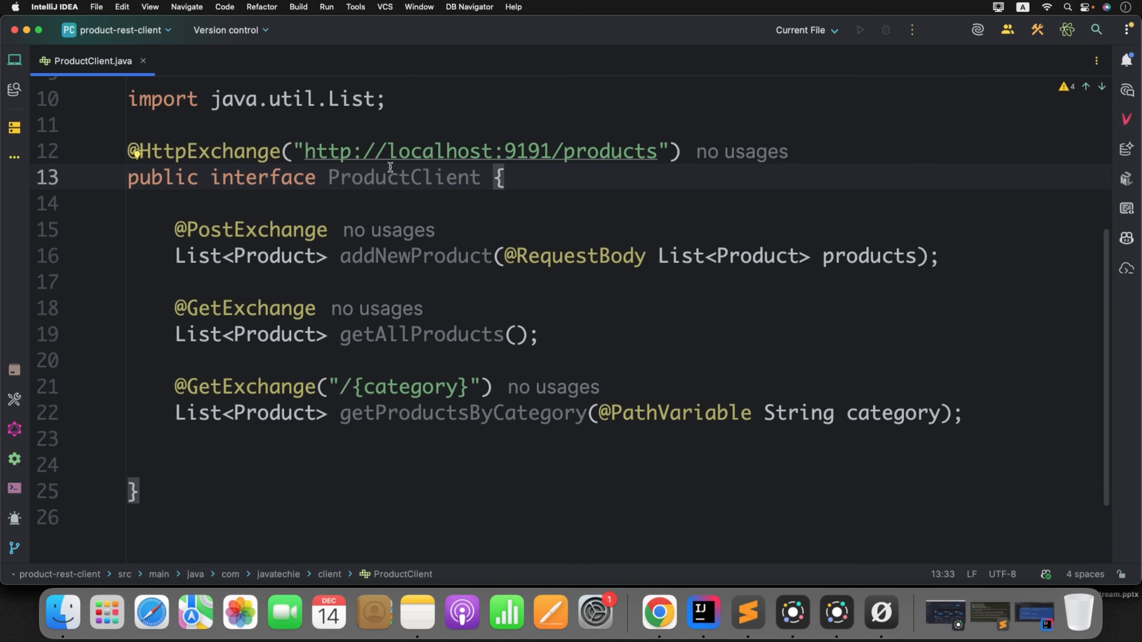
double_click(402, 177)
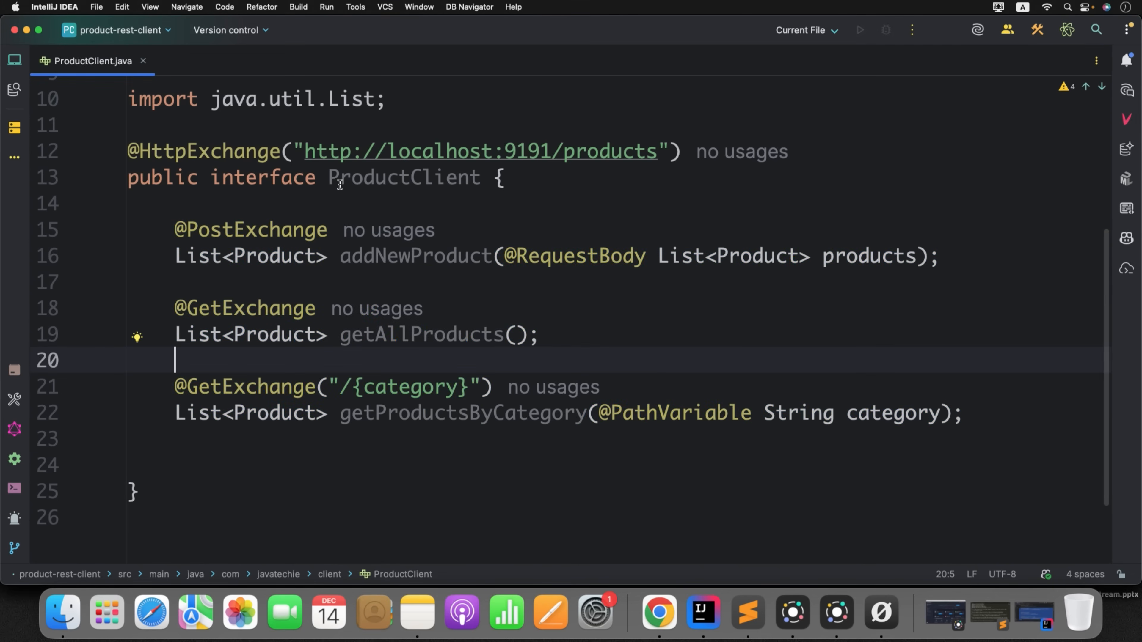
double_click(405, 178)
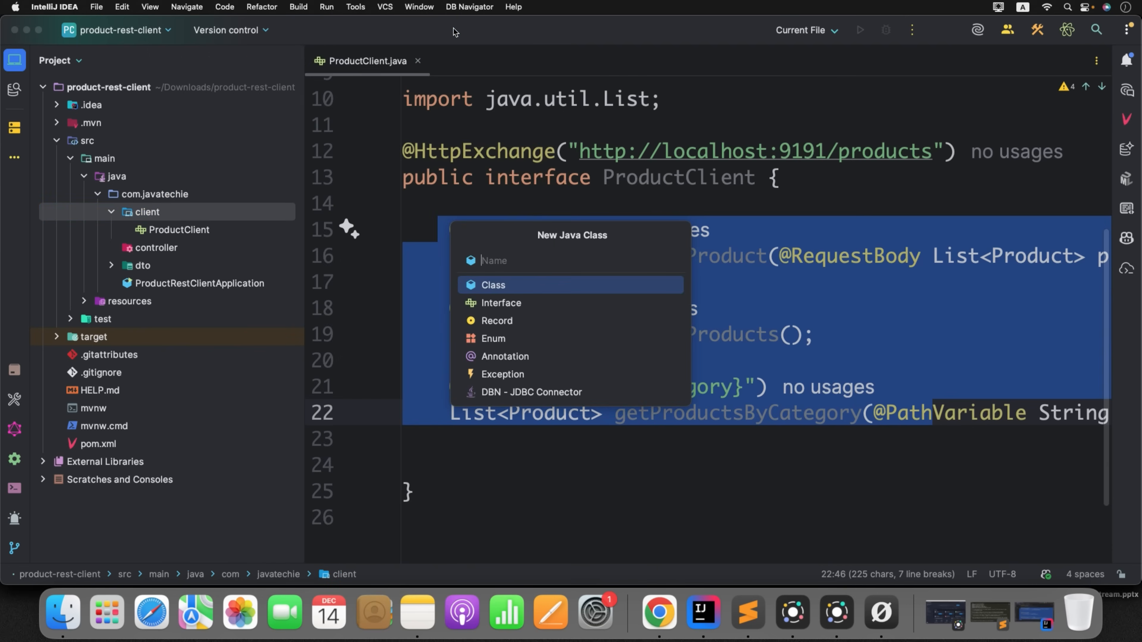
type("HttpClientsConfig")
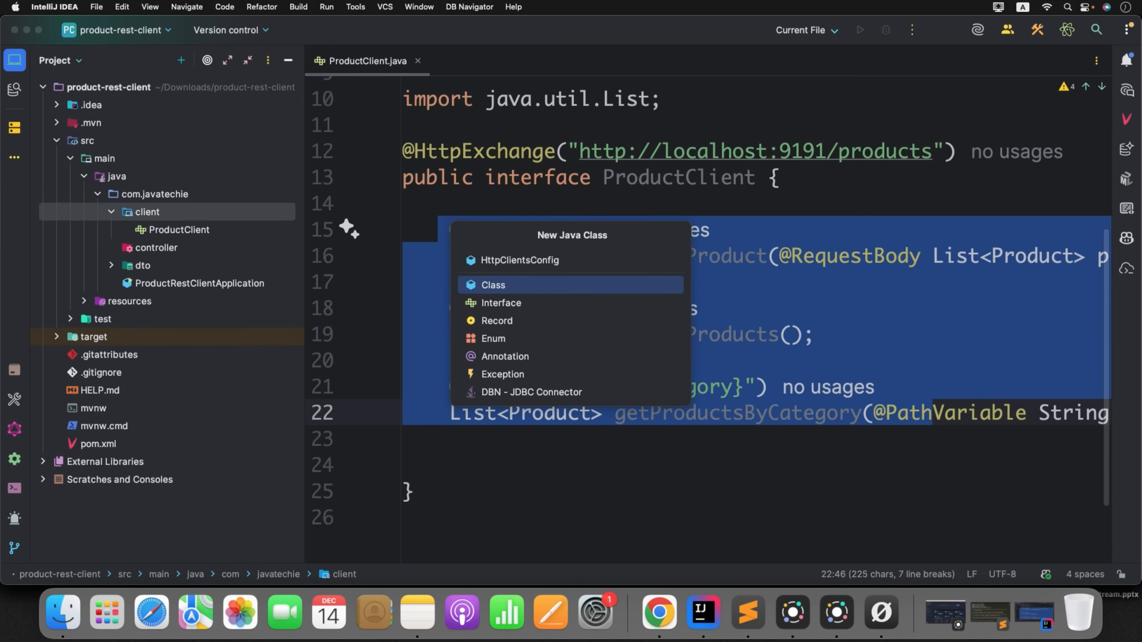
left_click(493, 285)
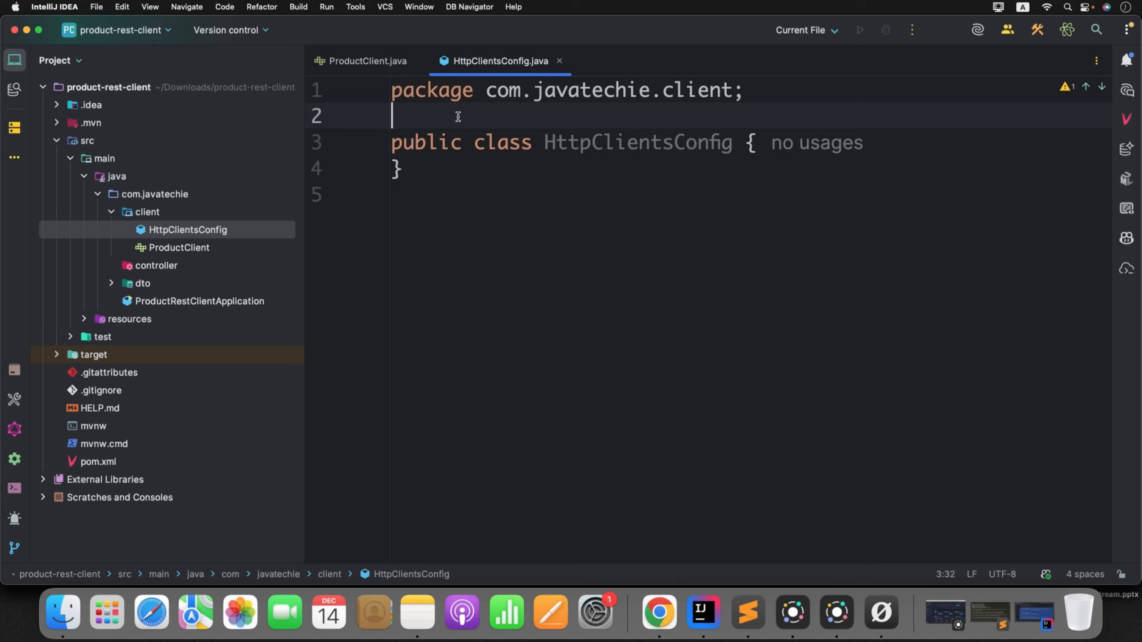
type("@CO")
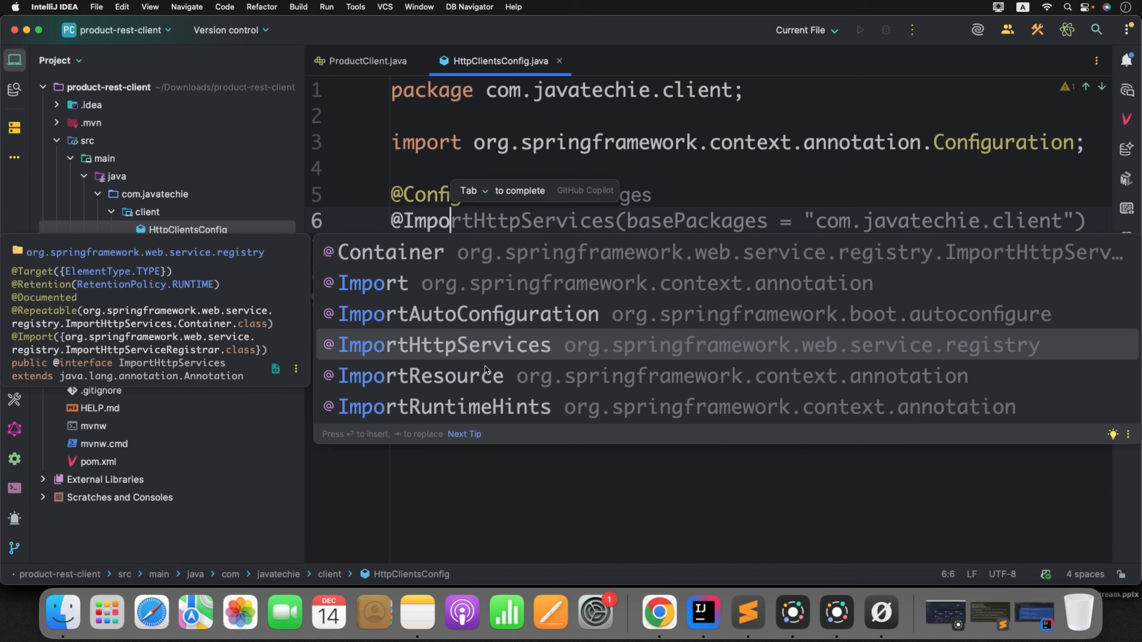
mouse_move(535, 351)
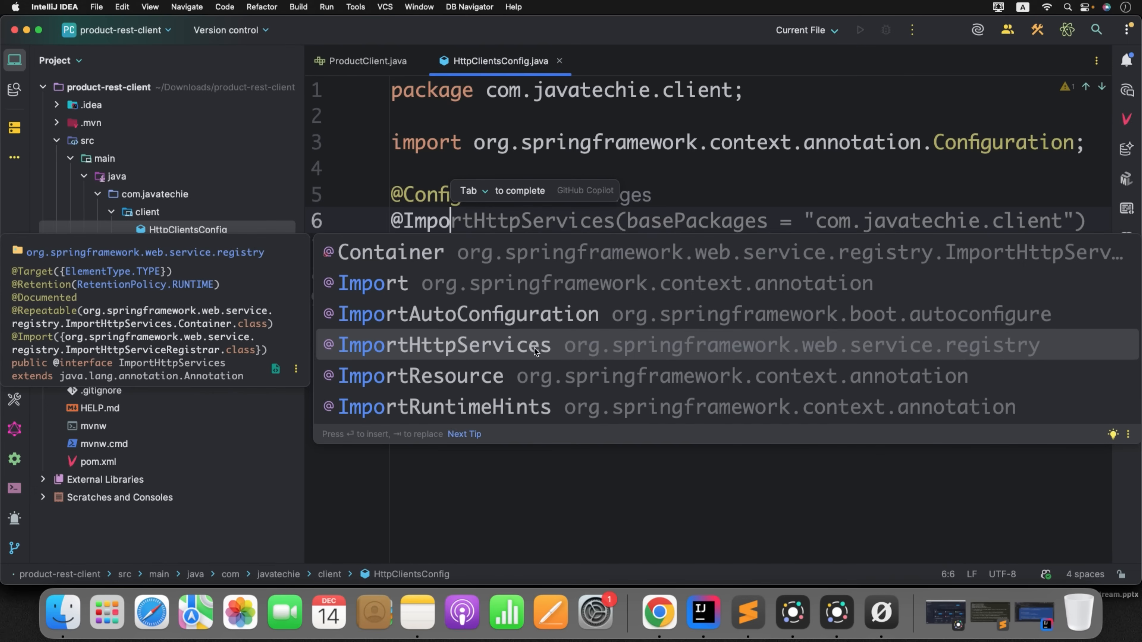
left_click(442, 345)
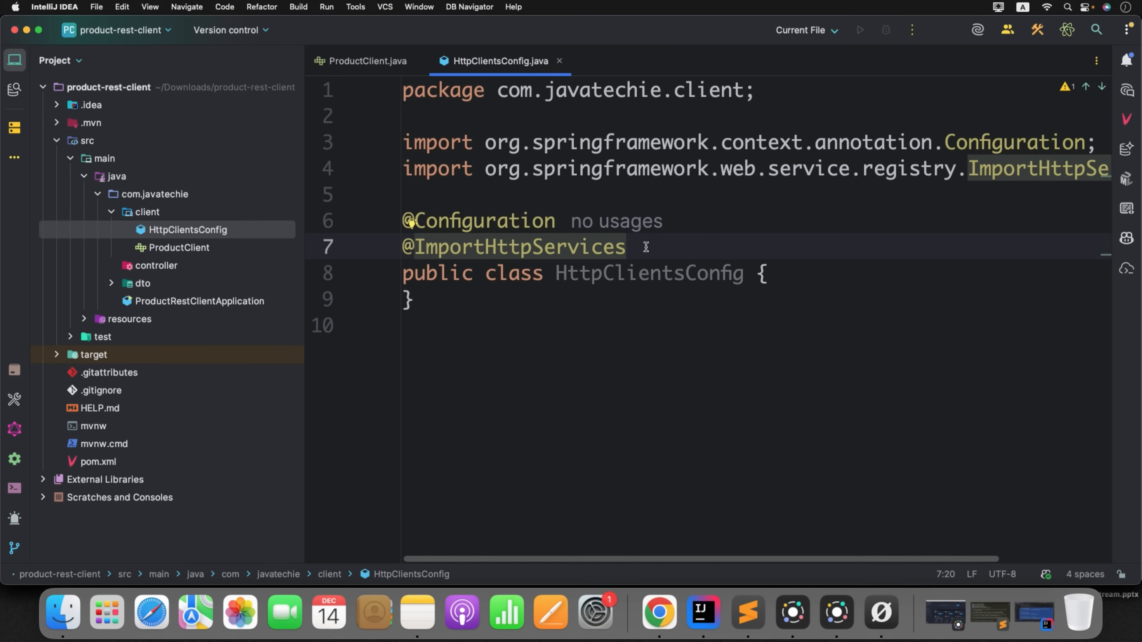
type("(bac")
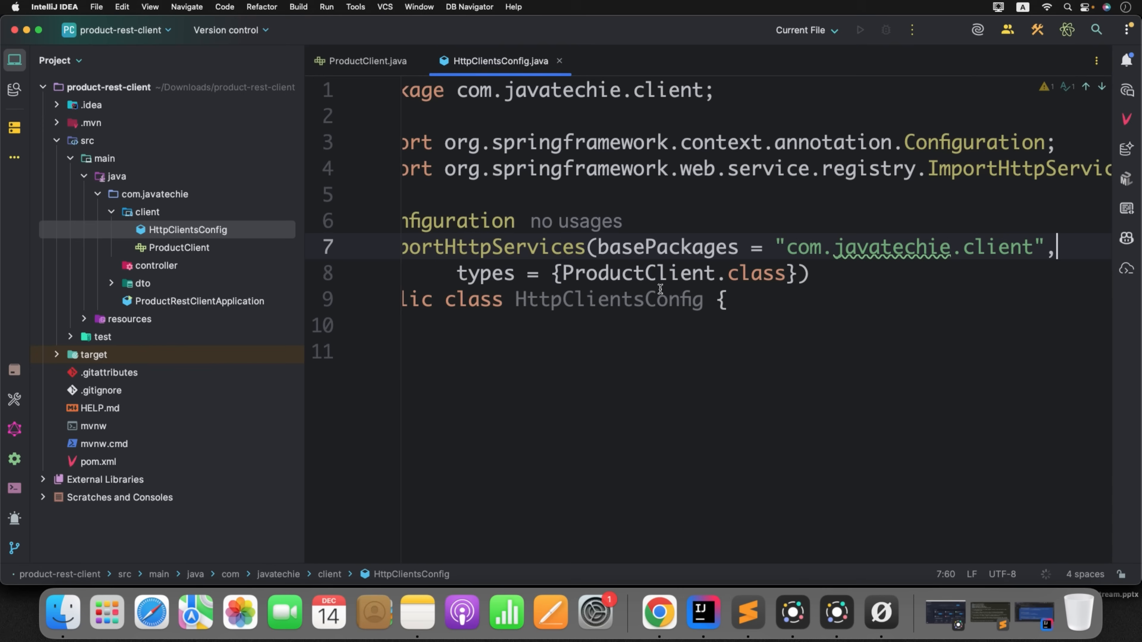
double_click(637, 273)
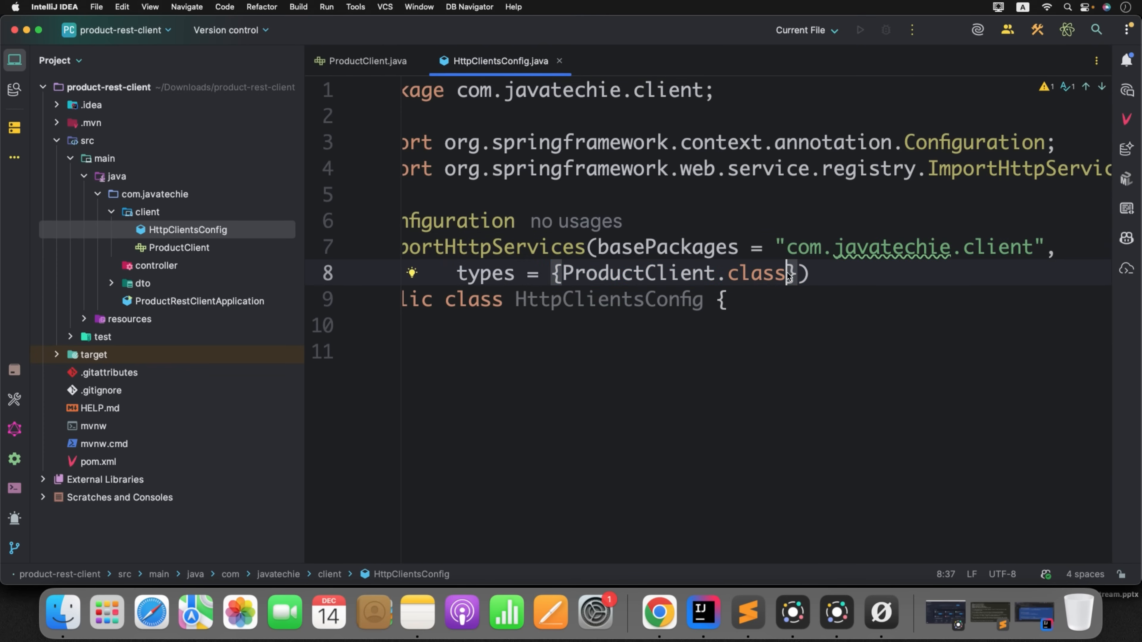
type(",User")
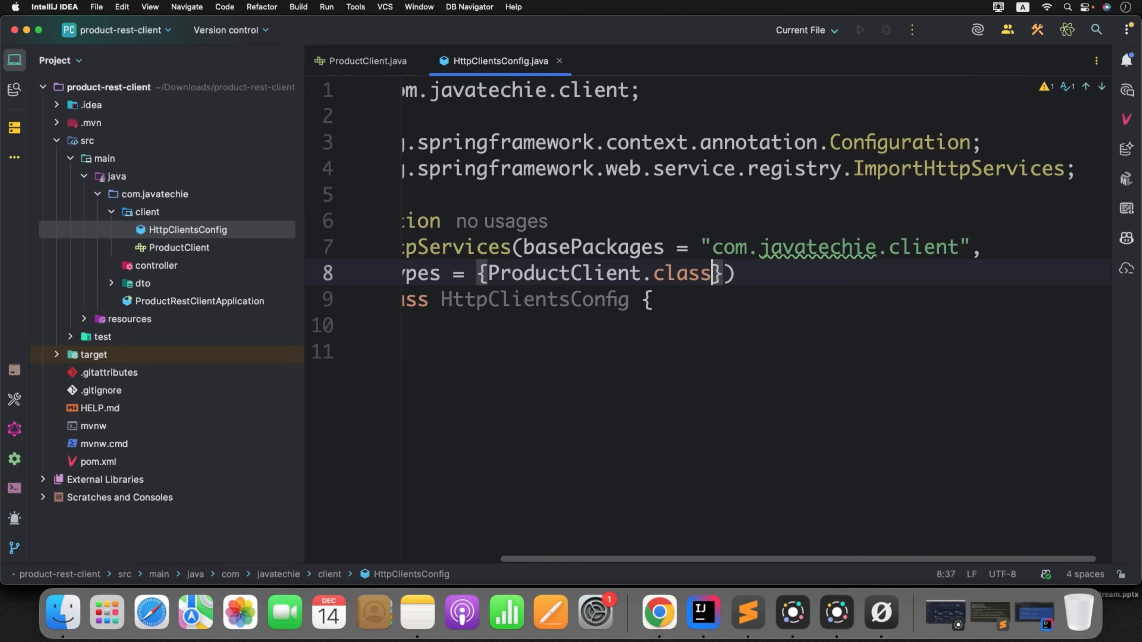
scroll("left", 3)
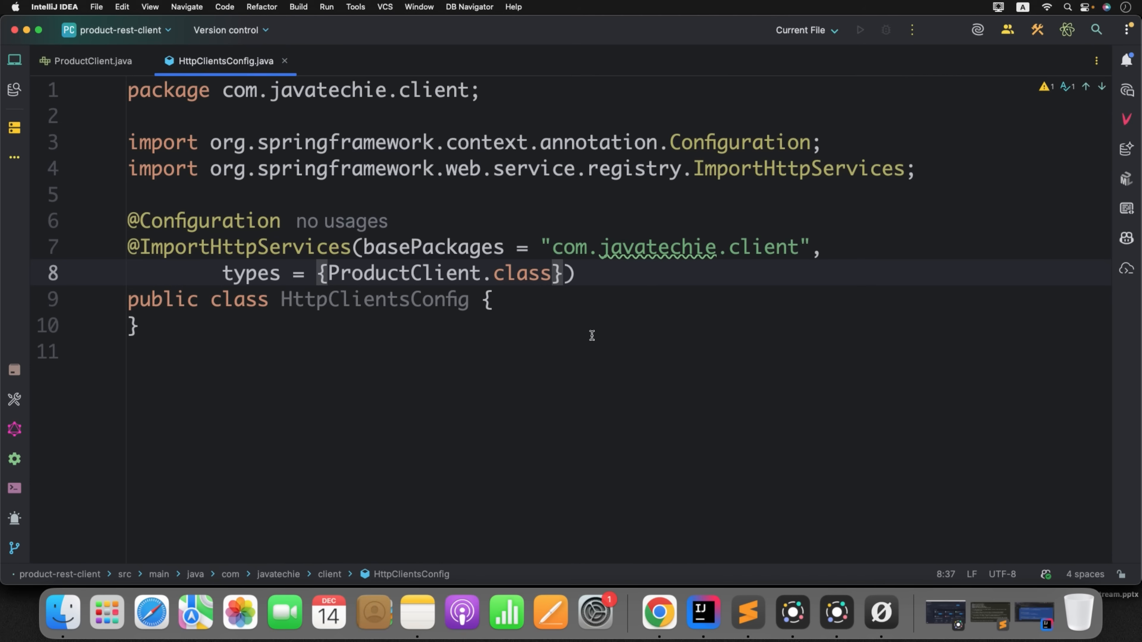
mouse_move(588, 302)
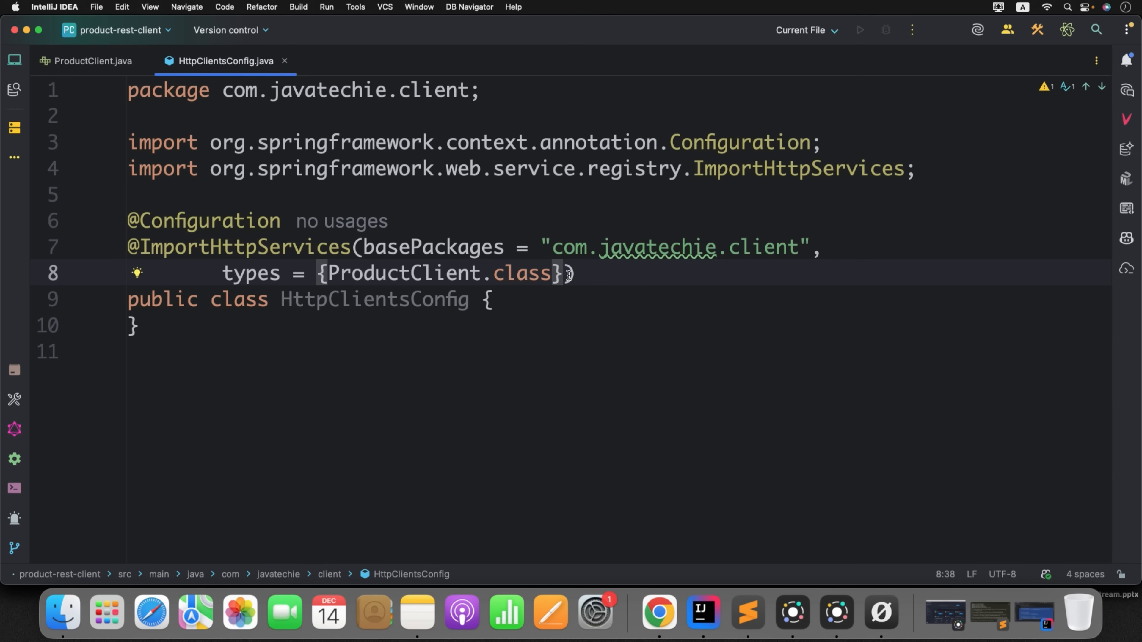
type(", group =")
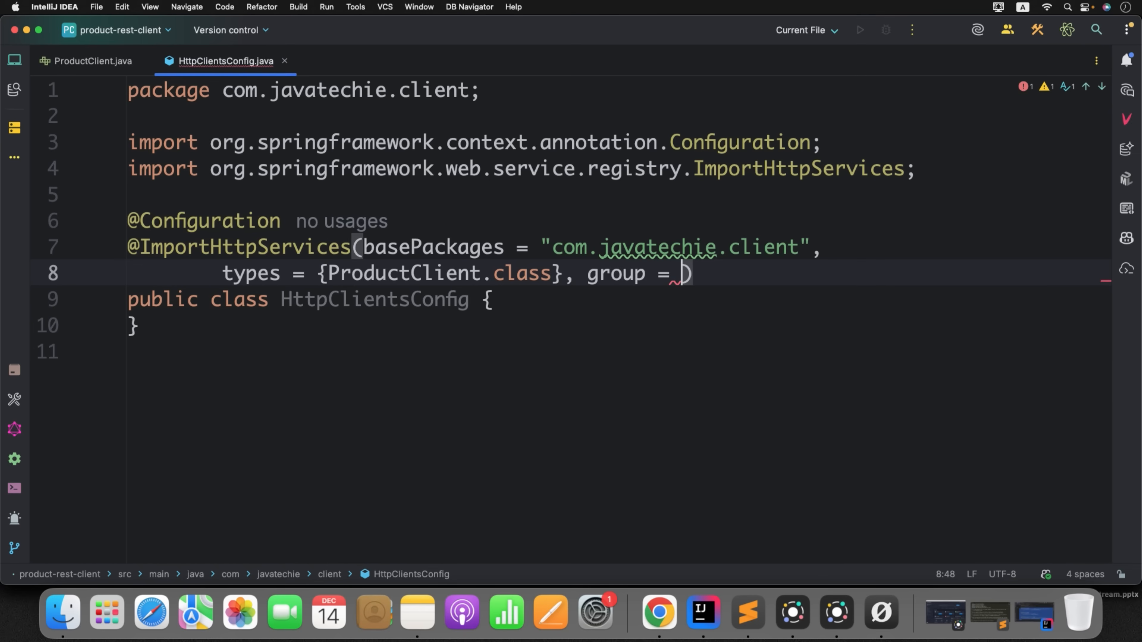
type("\"product-client\"")
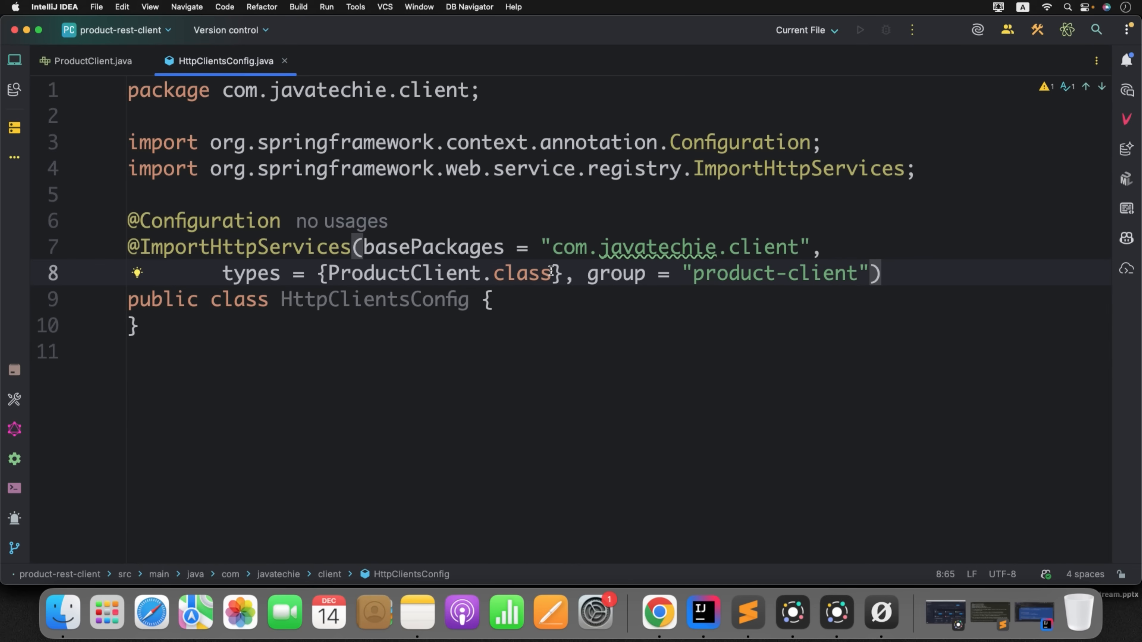
left_click(568, 273)
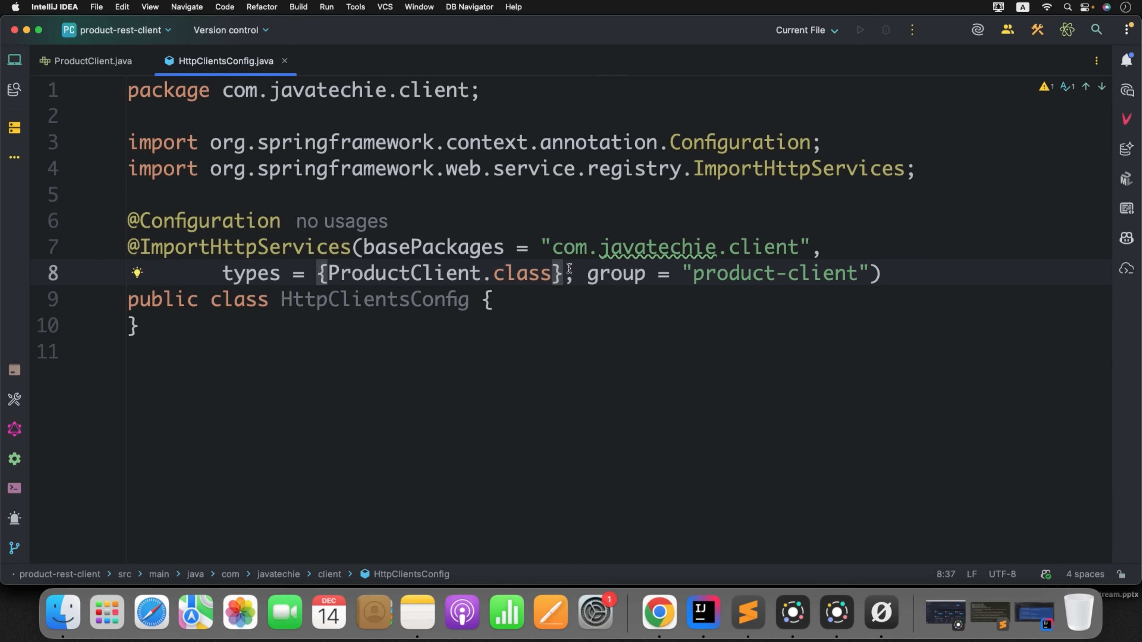
type(",A")
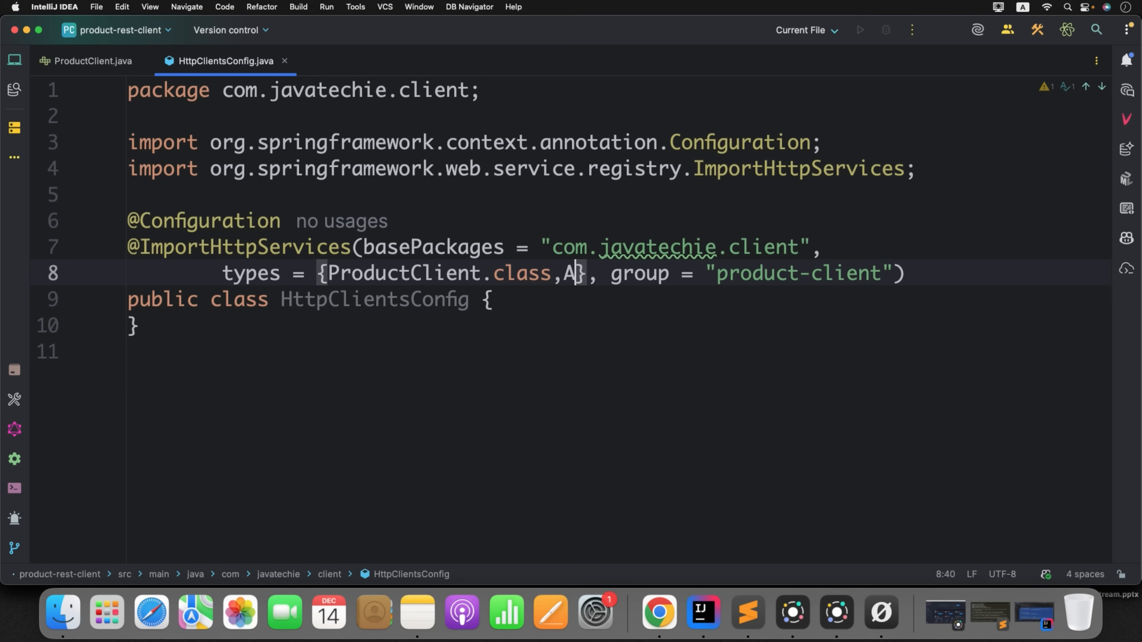
key("Backspace")
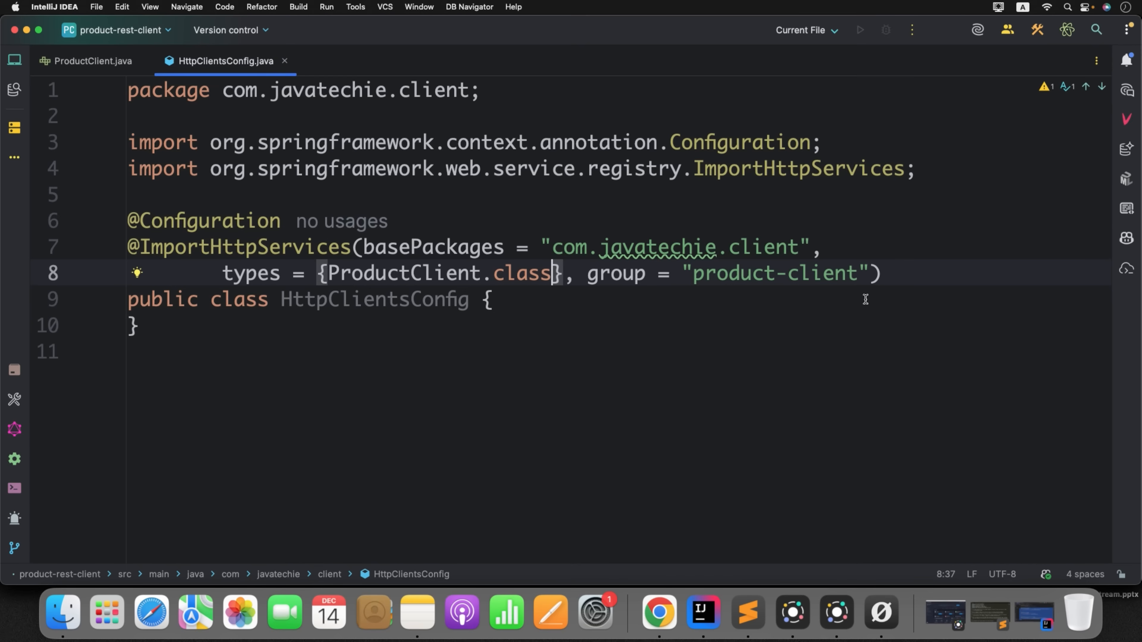
mouse_move(860, 302)
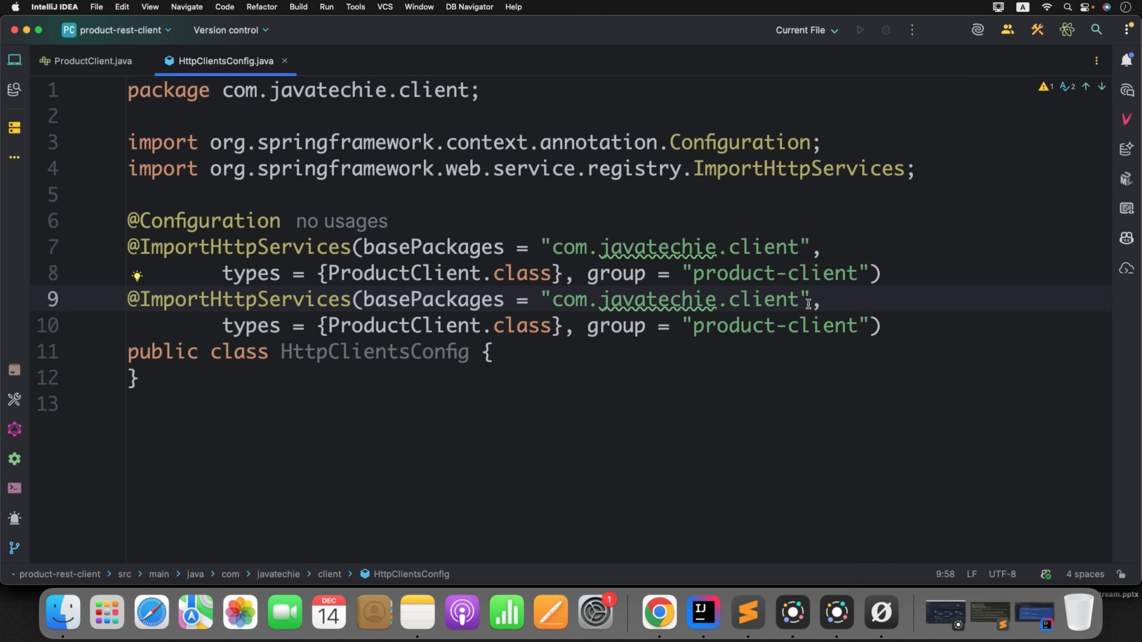
- Try a duplicate payment-client group, then remove it and show the project tree
double_click(405, 325)
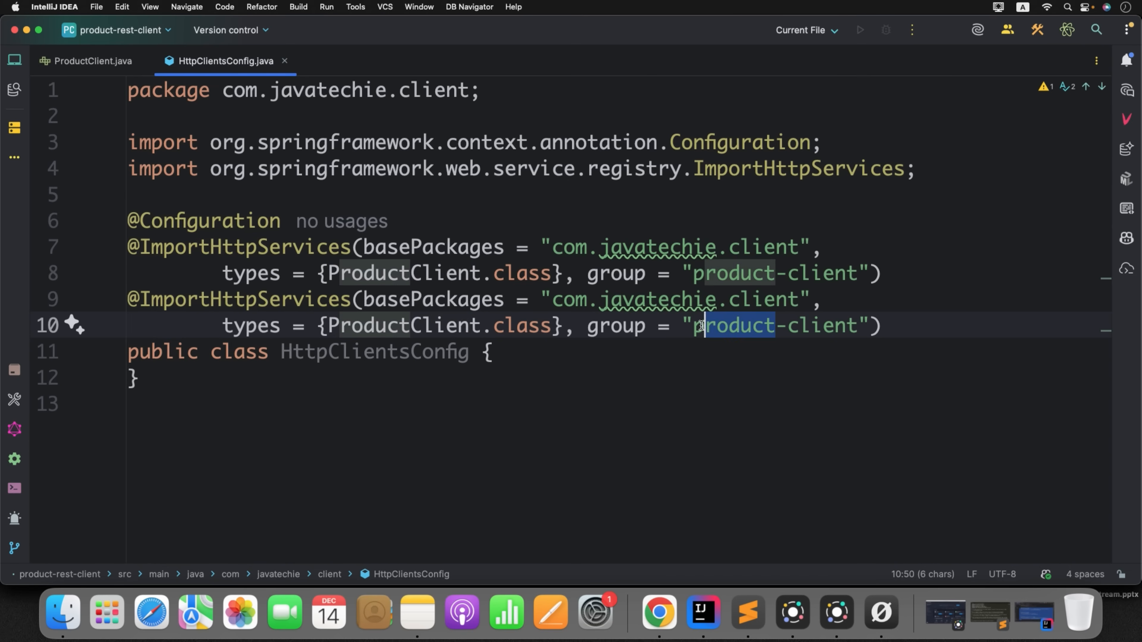
type("paymen")
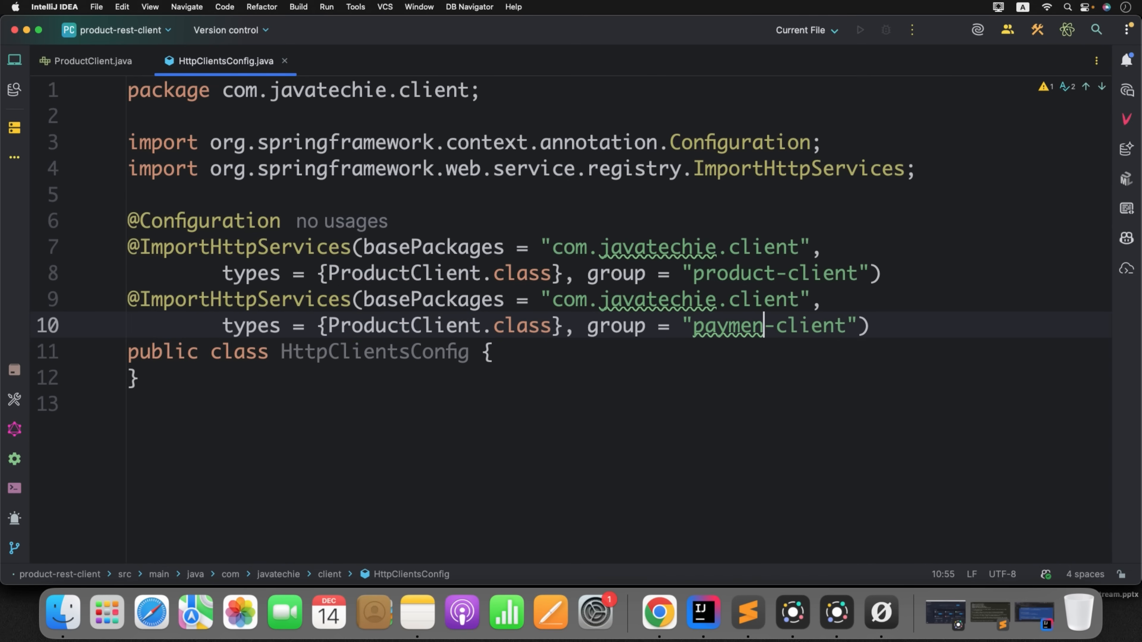
type("t")
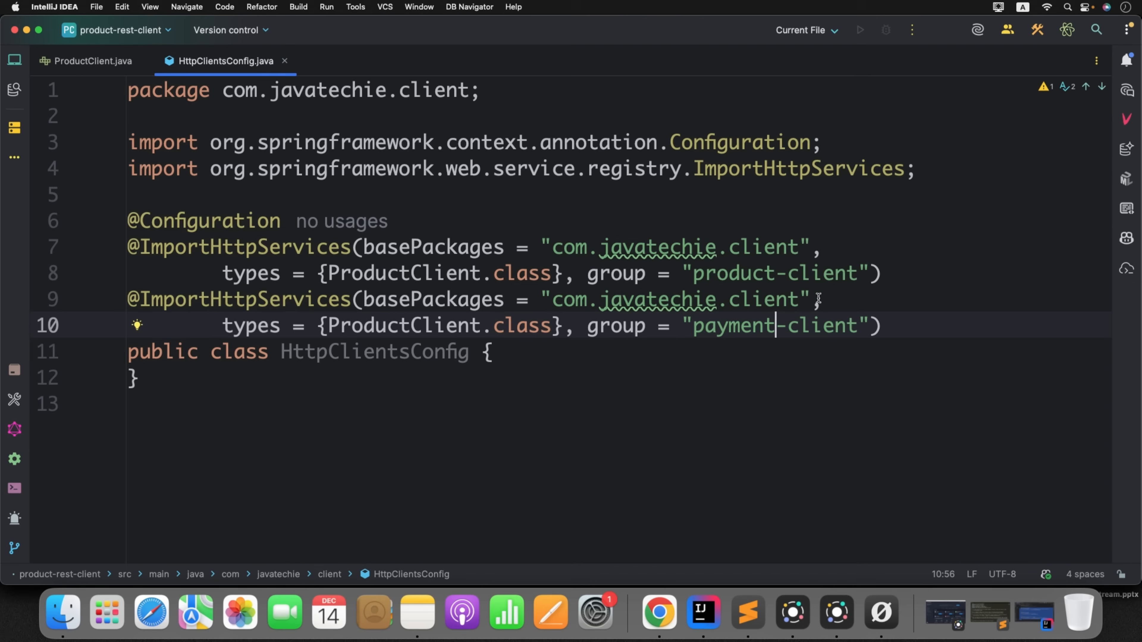
mouse_move(612, 359)
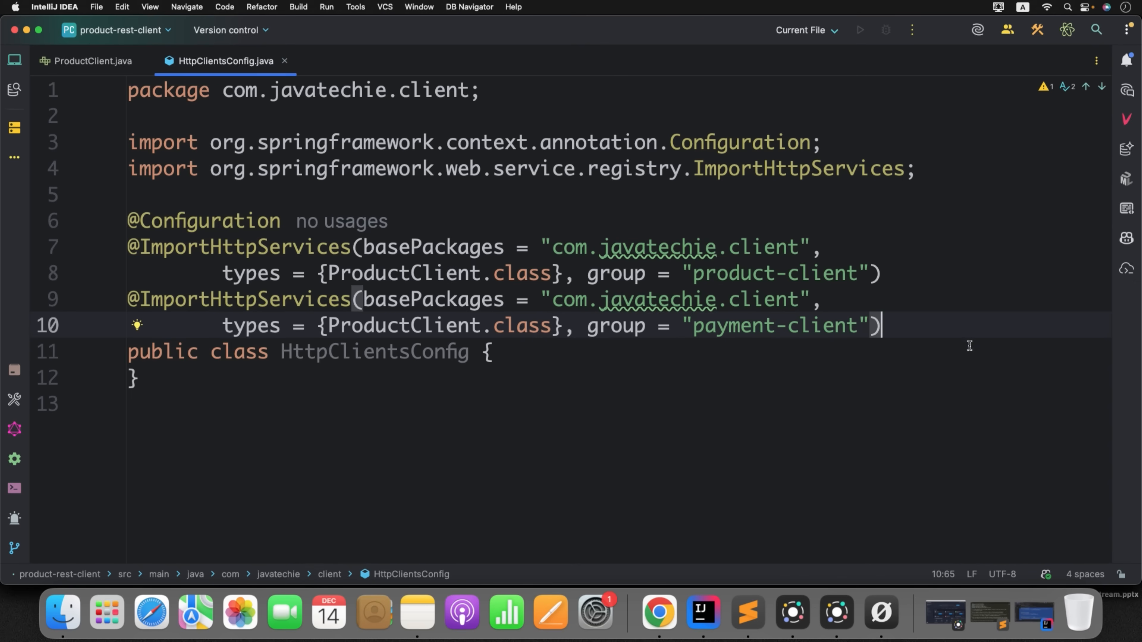
mouse_move(923, 326)
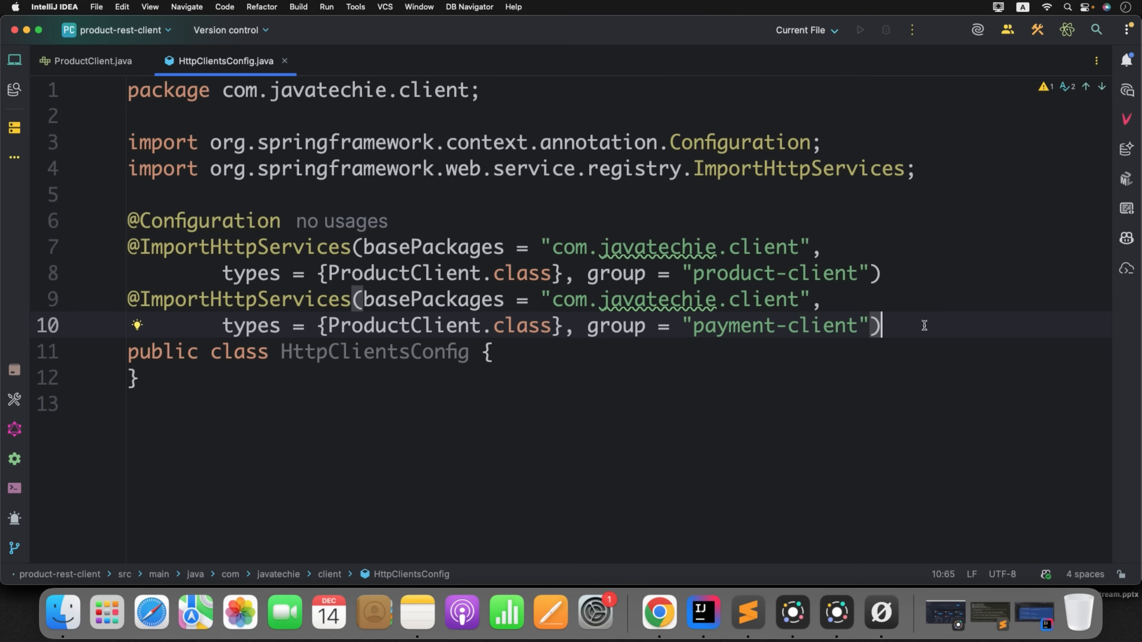
mouse_move(887, 370)
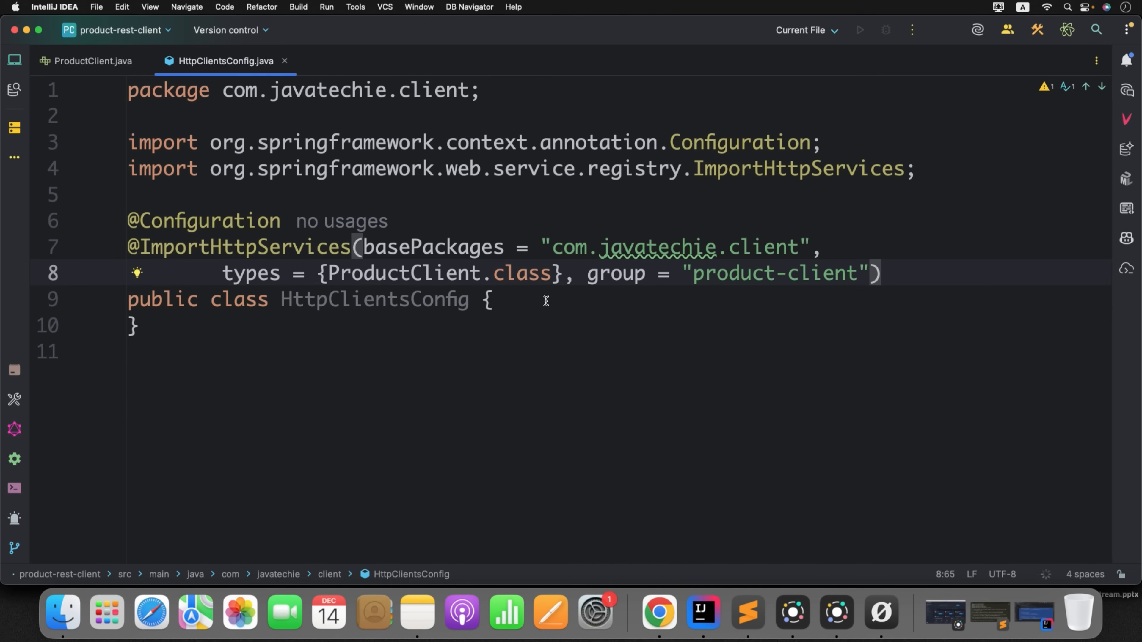
left_click(492, 299)
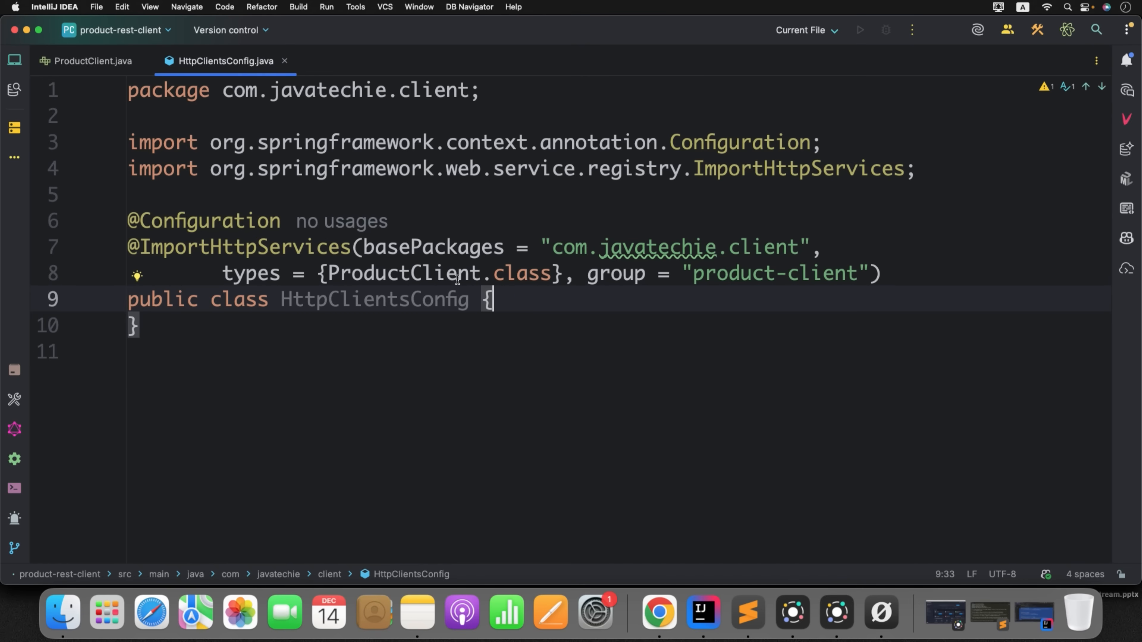
left_click(14, 59)
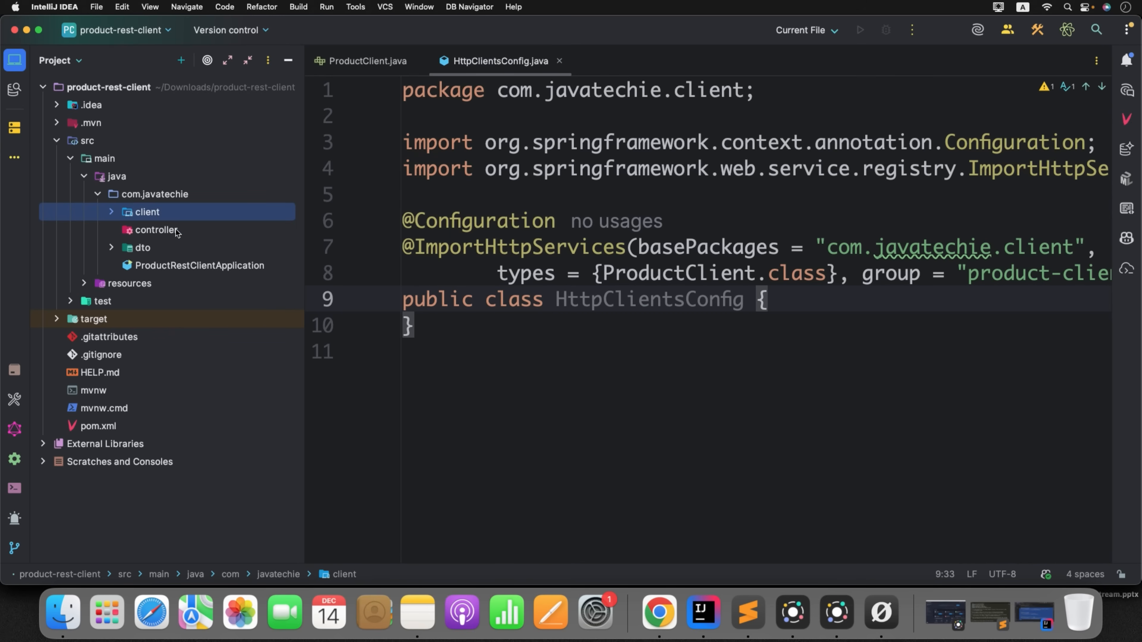
left_click(156, 229)
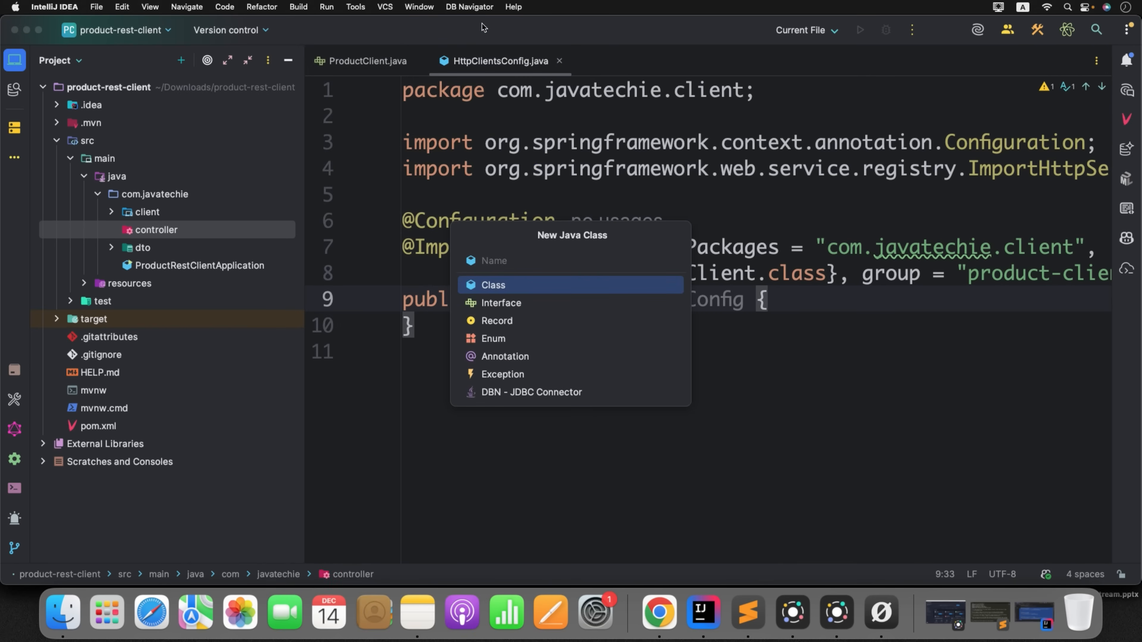
type("ProductClientCO")
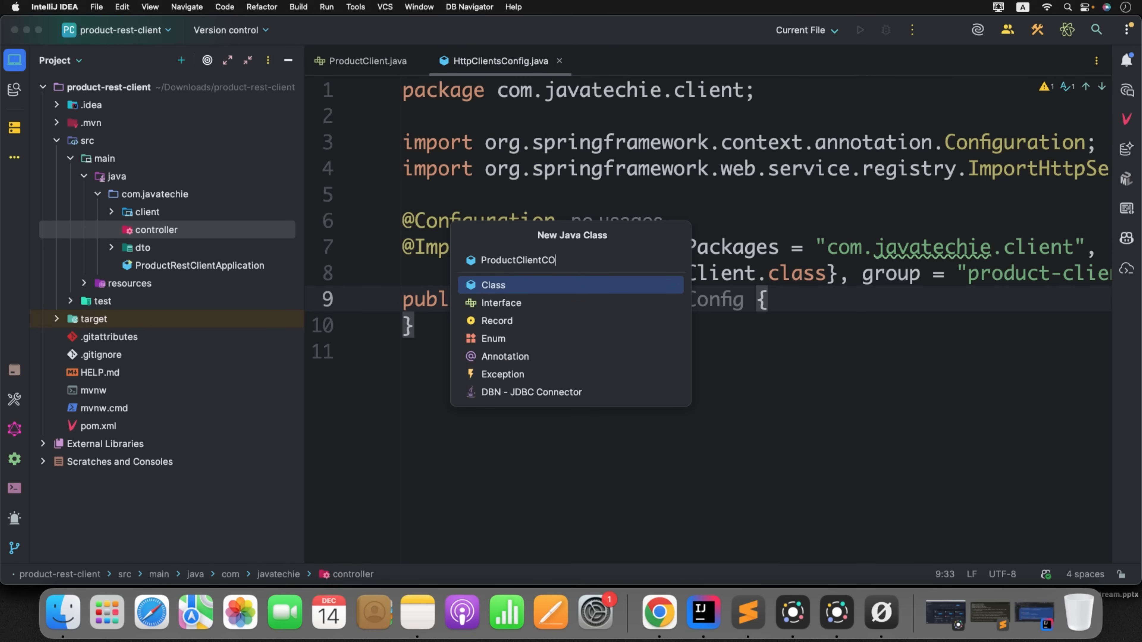
left_click(493, 285)
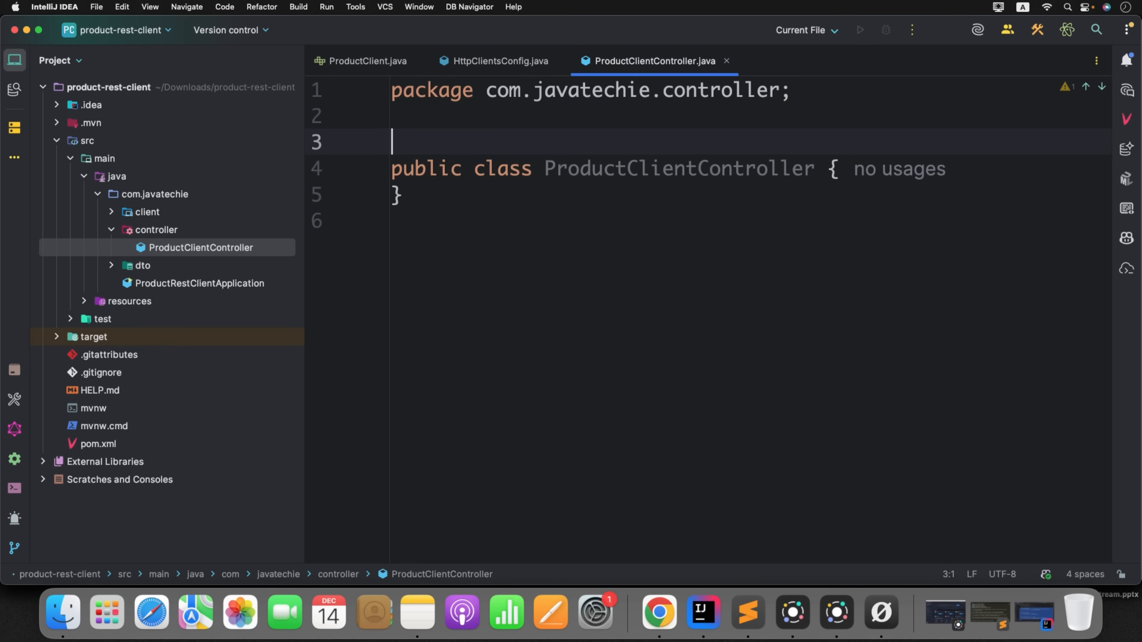
type("@RestController")
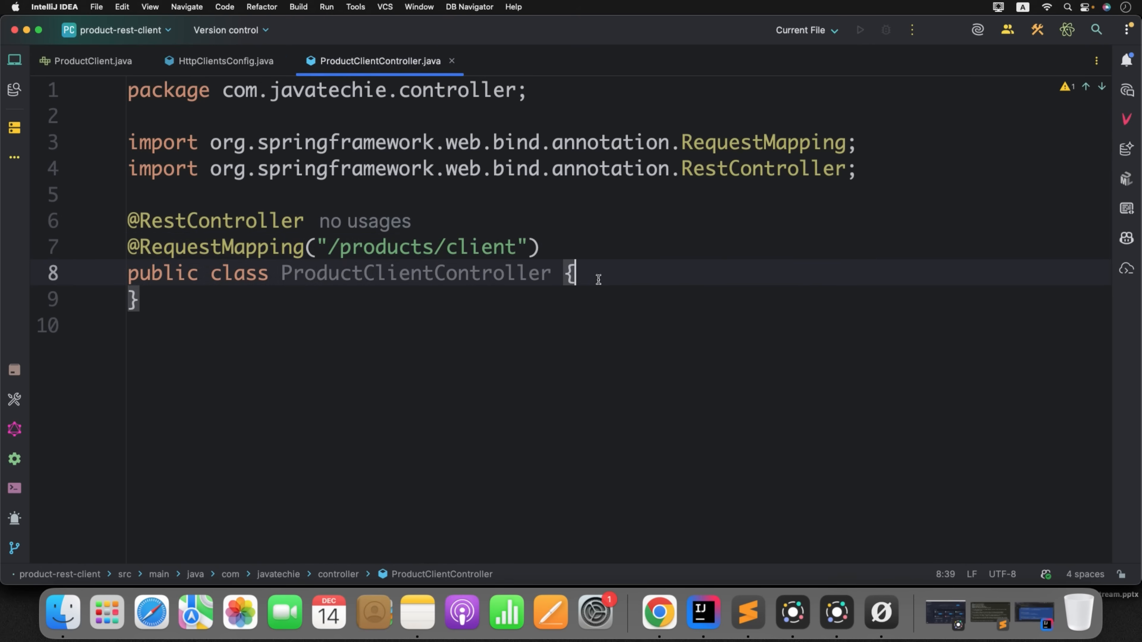
type("productClient;")
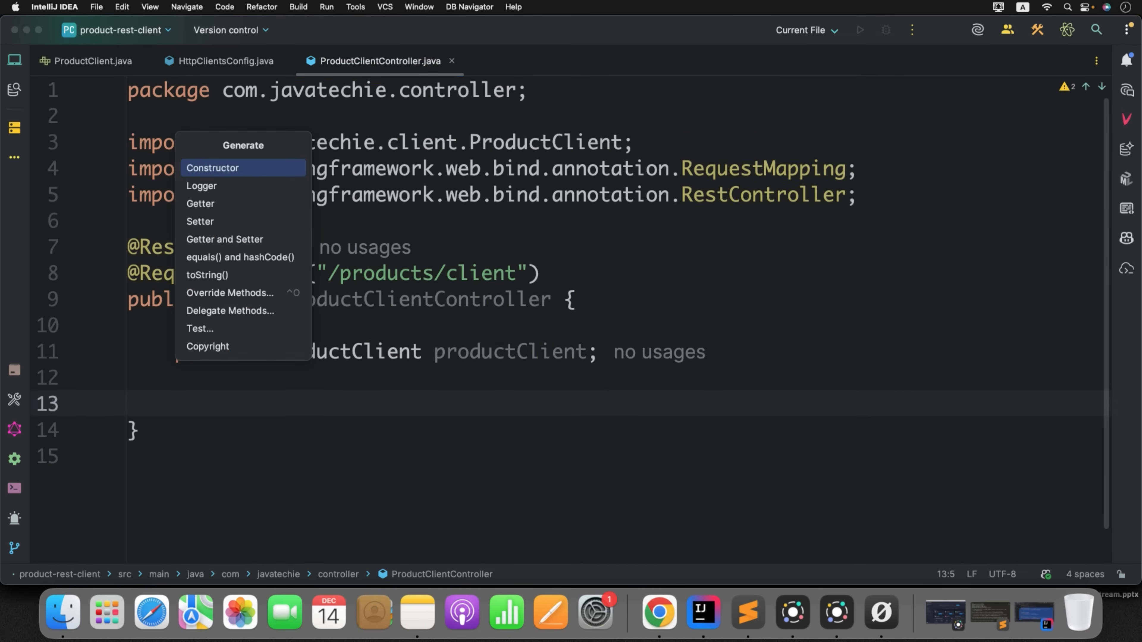
- Generate a constructor injecting productClient and place the endpoint methods below it
left_click(213, 168)
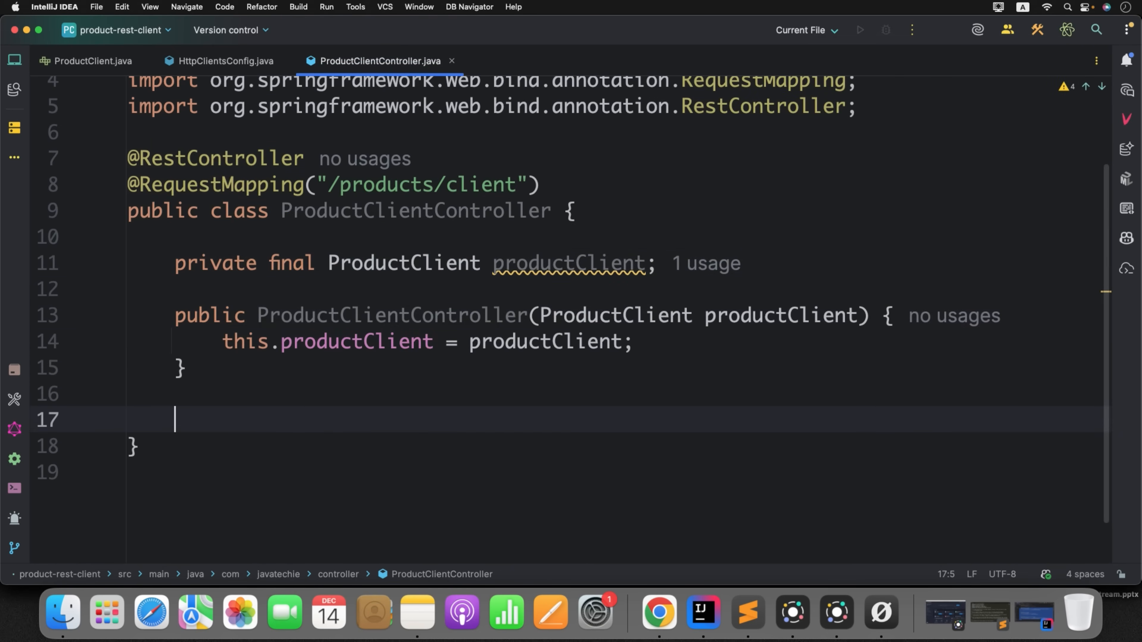
mouse_move(393, 348)
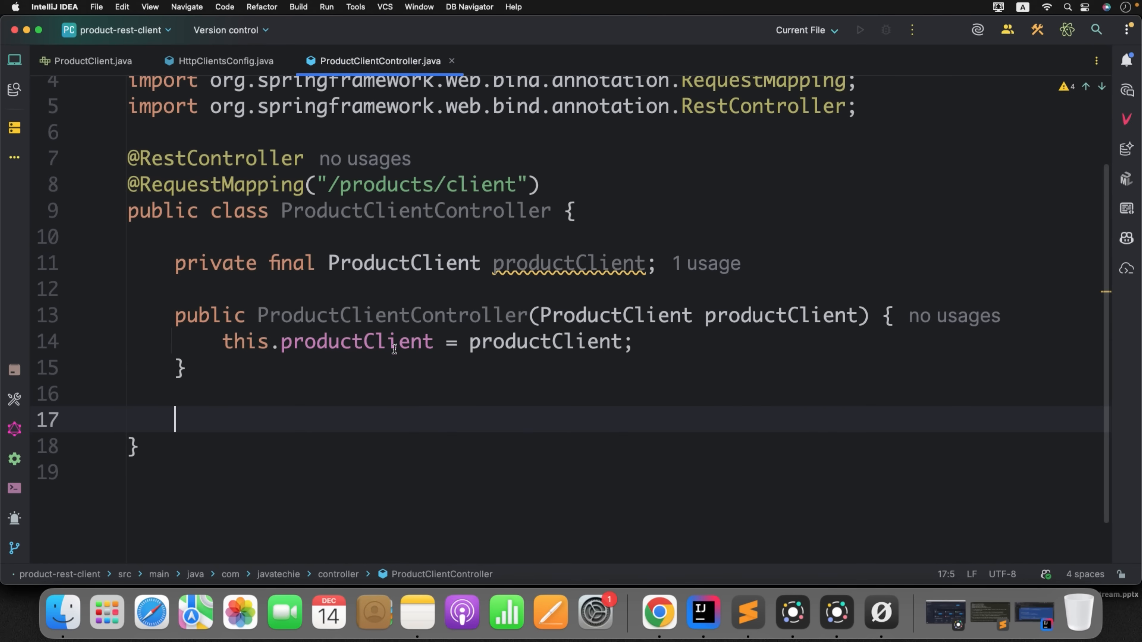
double_click(569, 263)
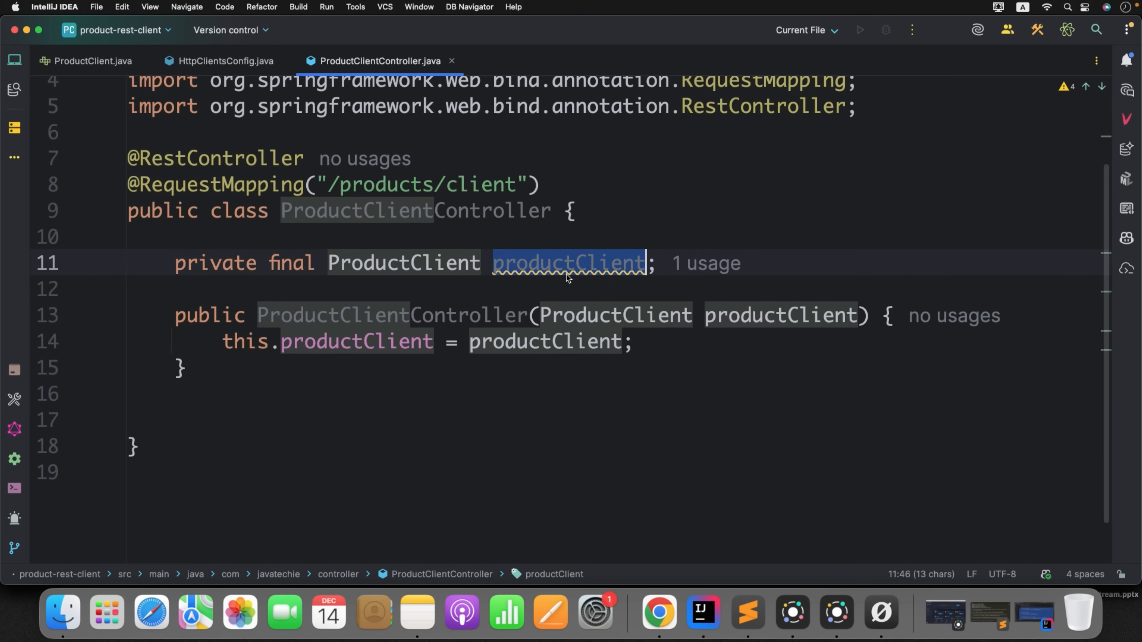
left_click(569, 263)
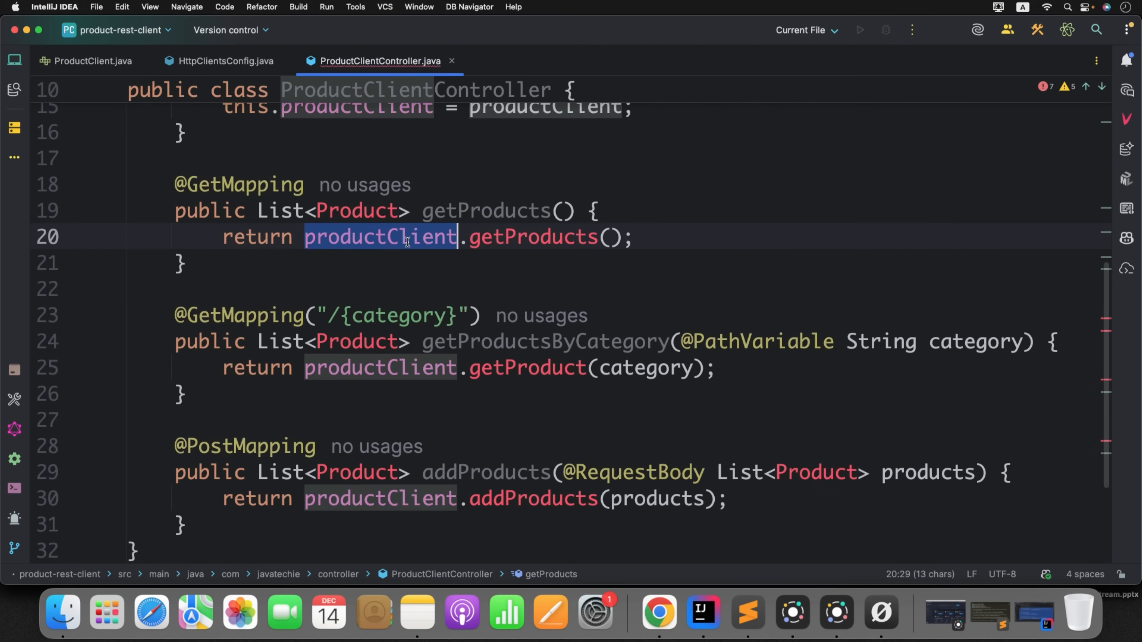
- Correct the endpoints to call getAllProducts, getProductsByCategory and addProducts
scroll("up", 3)
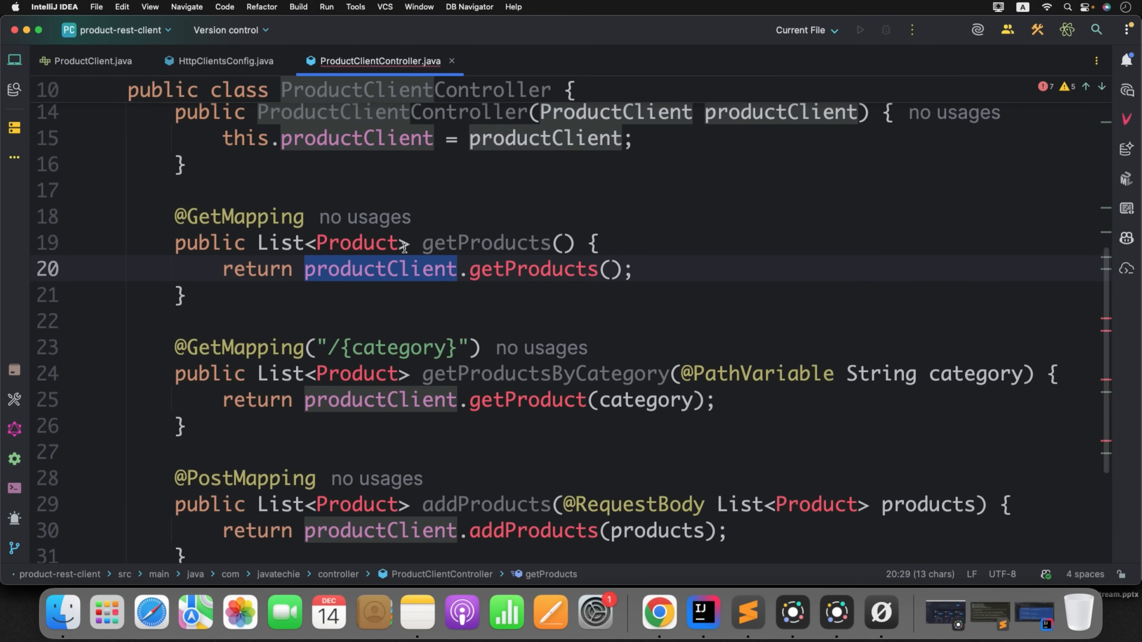
left_click(397, 243)
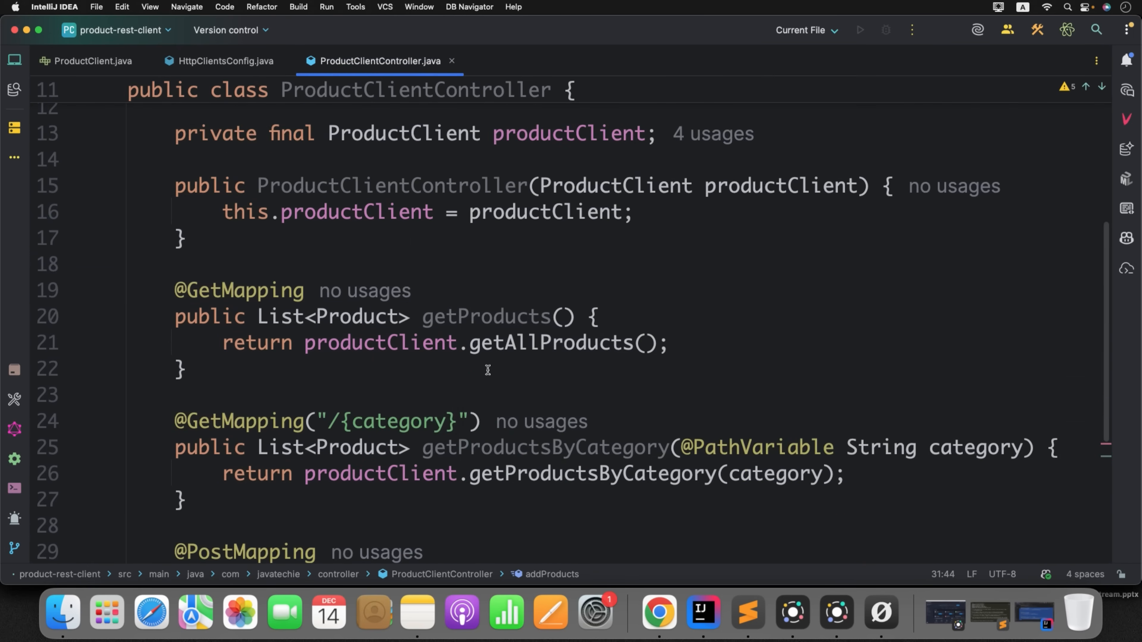
scroll("down", 3)
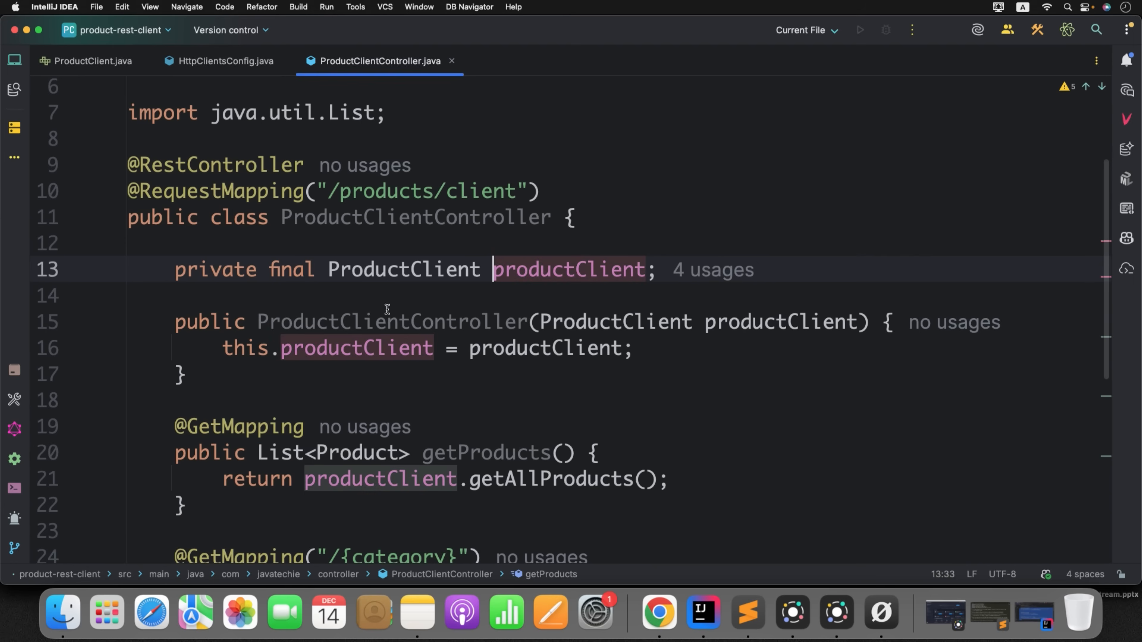
- Jump to ProductClient.java and review its addNewProduct, getAllProducts and getProductsByCategory methods
left_click(90, 61)
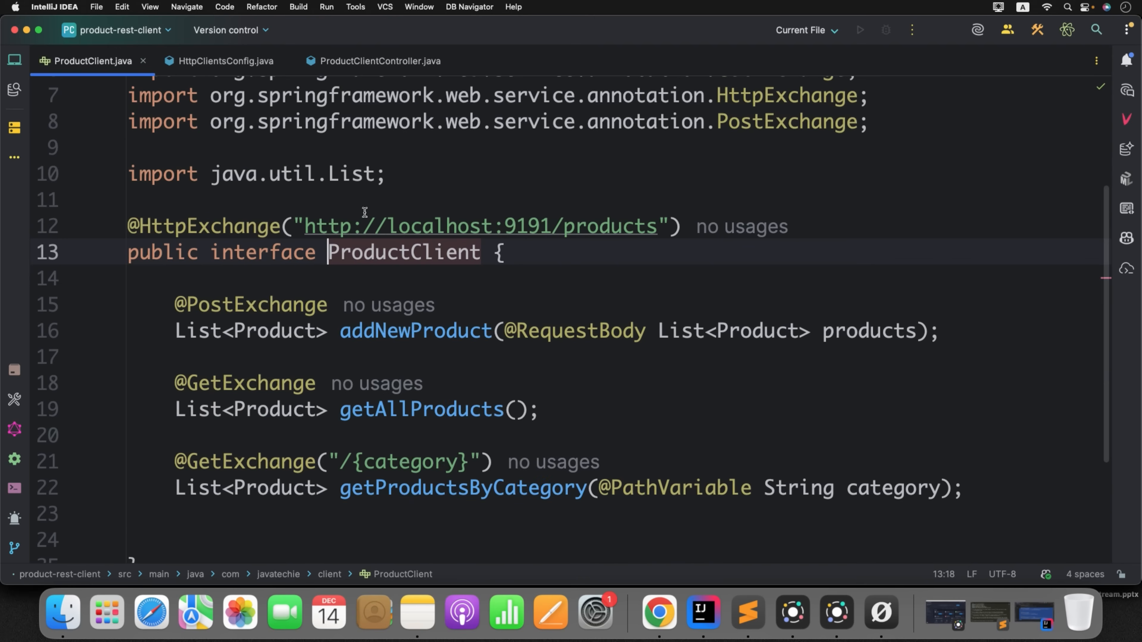
double_click(481, 226)
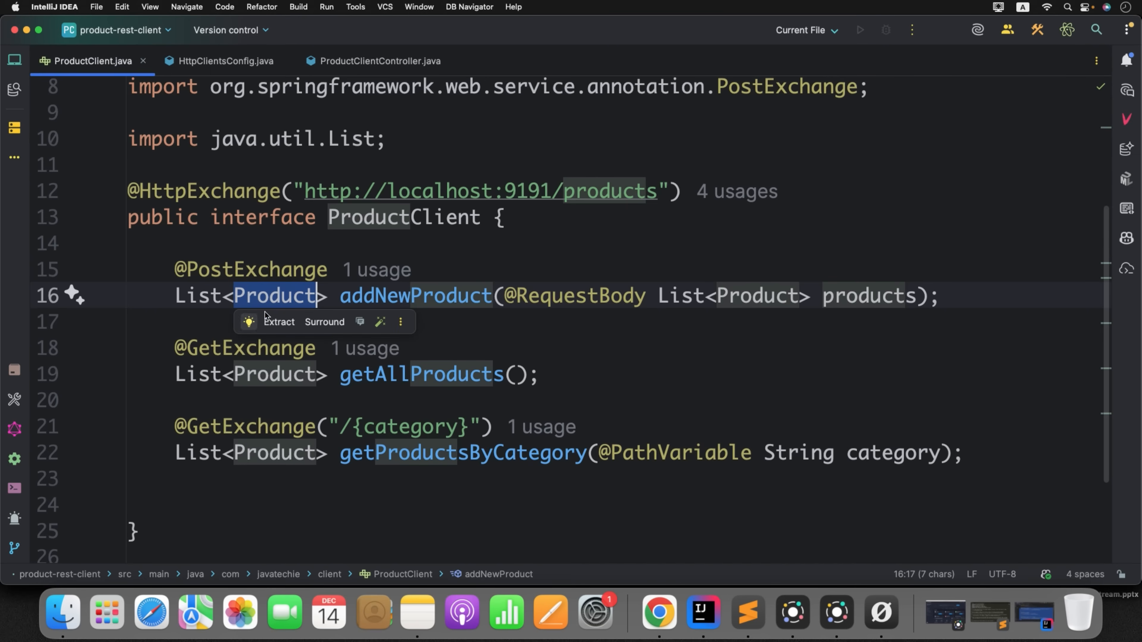
mouse_move(399, 288)
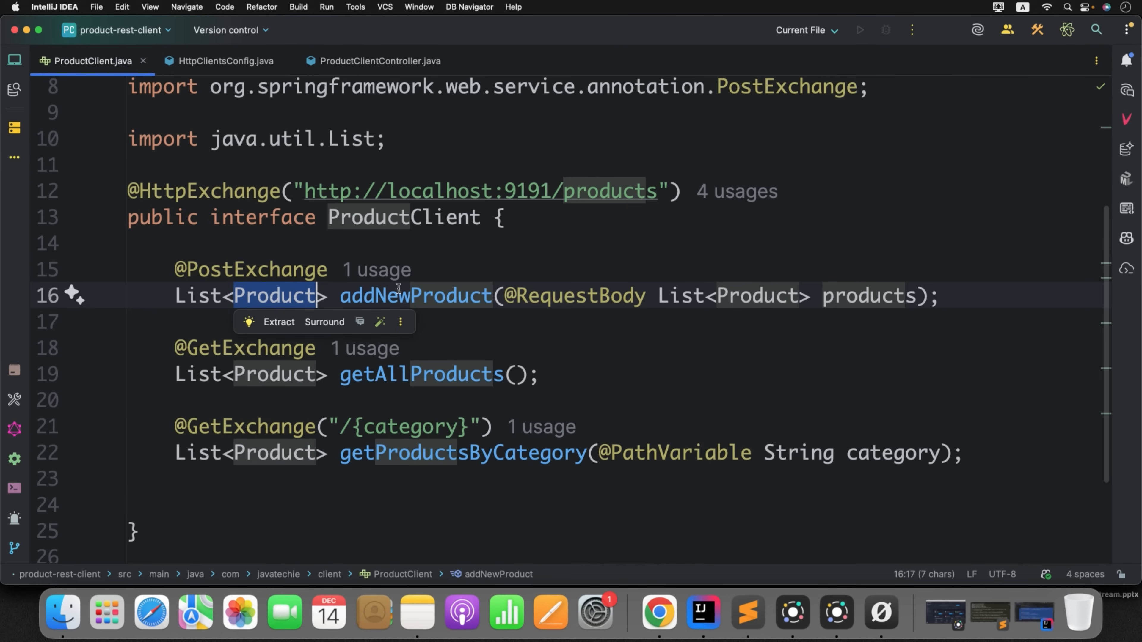
mouse_move(311, 334)
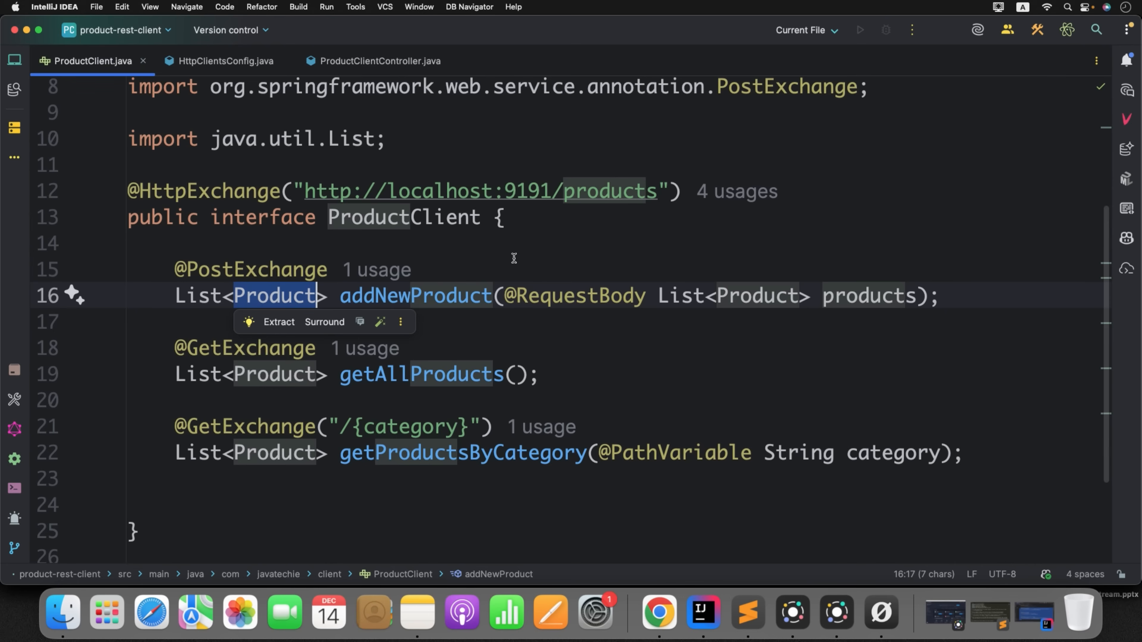
mouse_move(458, 235)
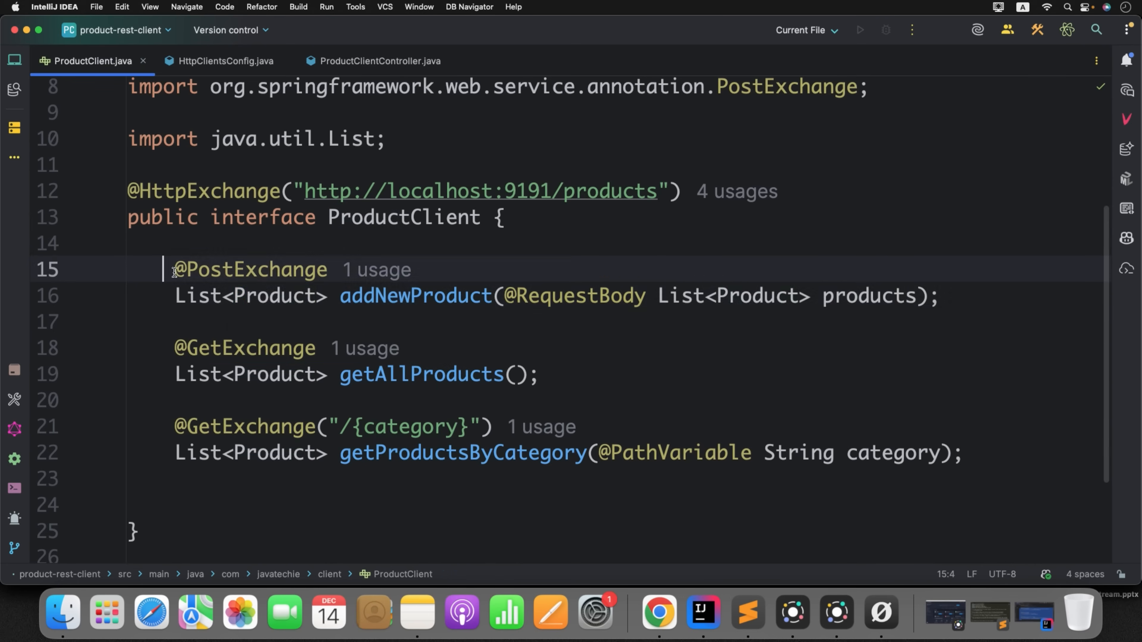
left_click(379, 60)
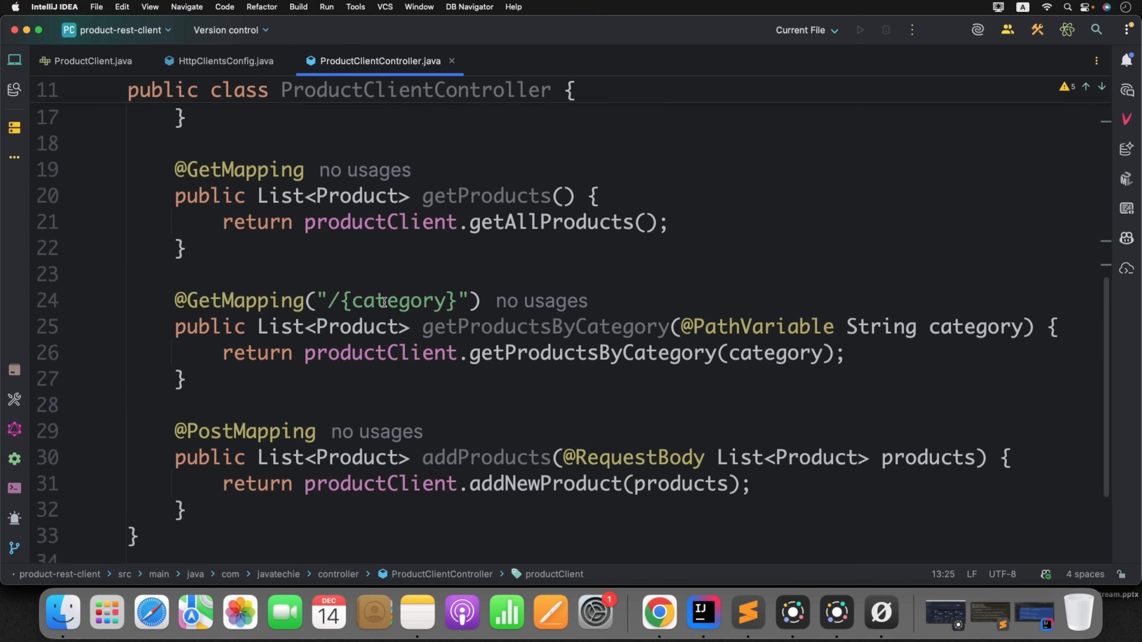
mouse_move(111, 84)
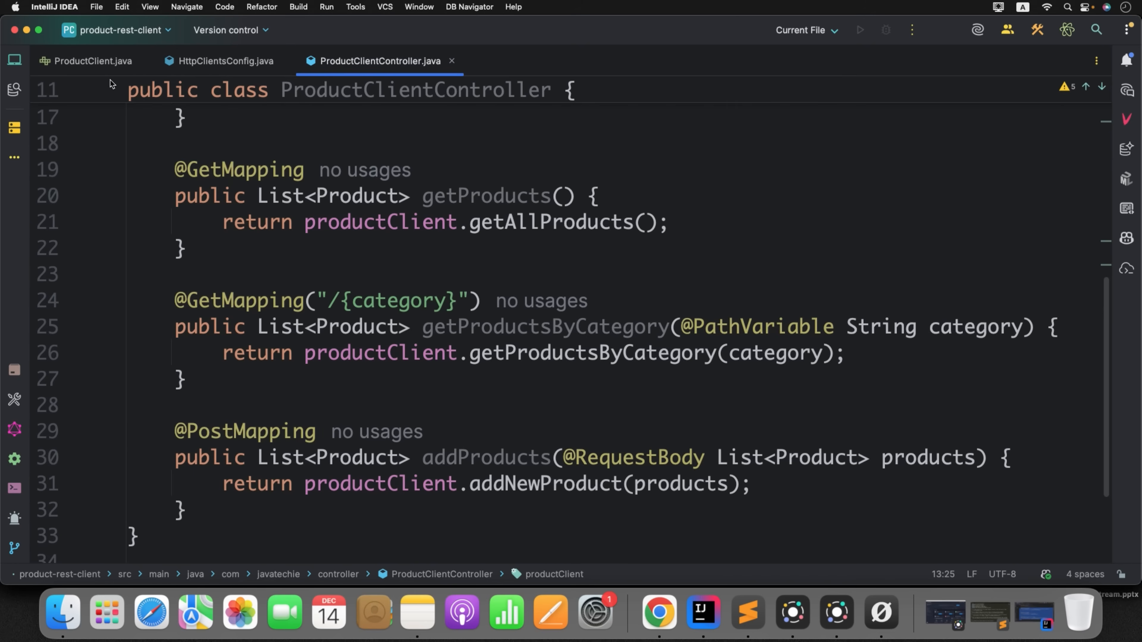
left_click(87, 61)
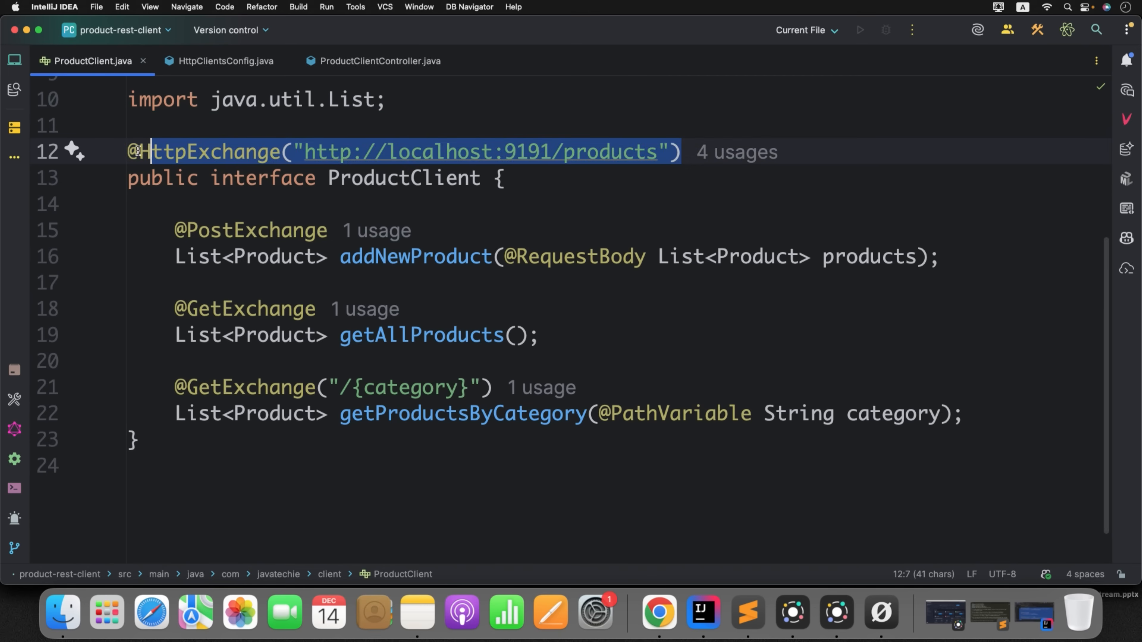
double_click(250, 230)
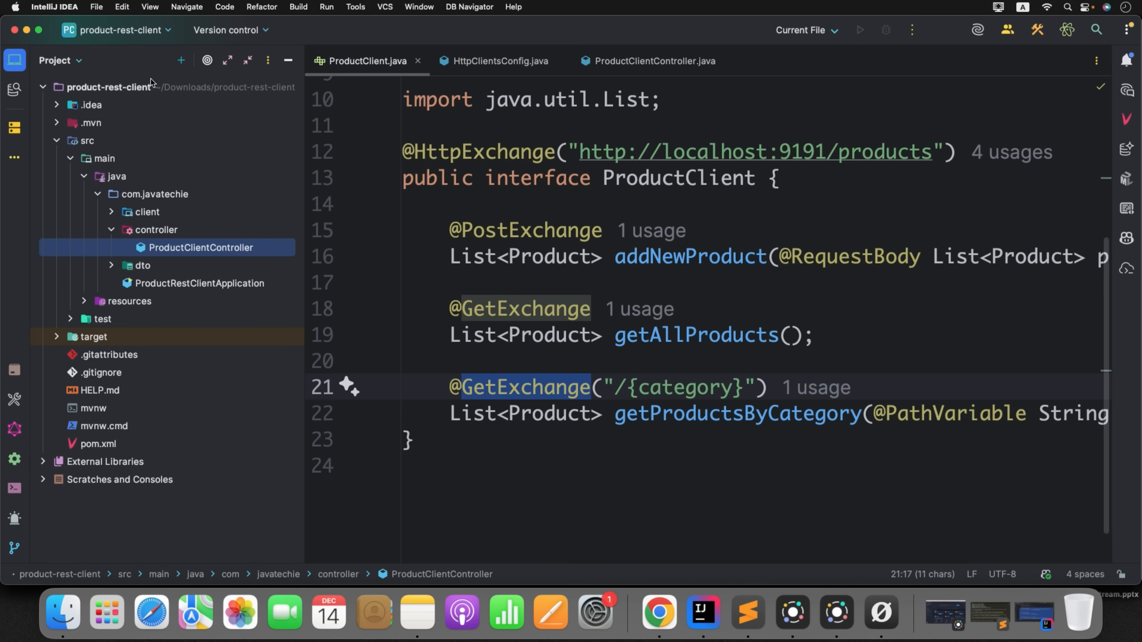
mouse_move(83, 305)
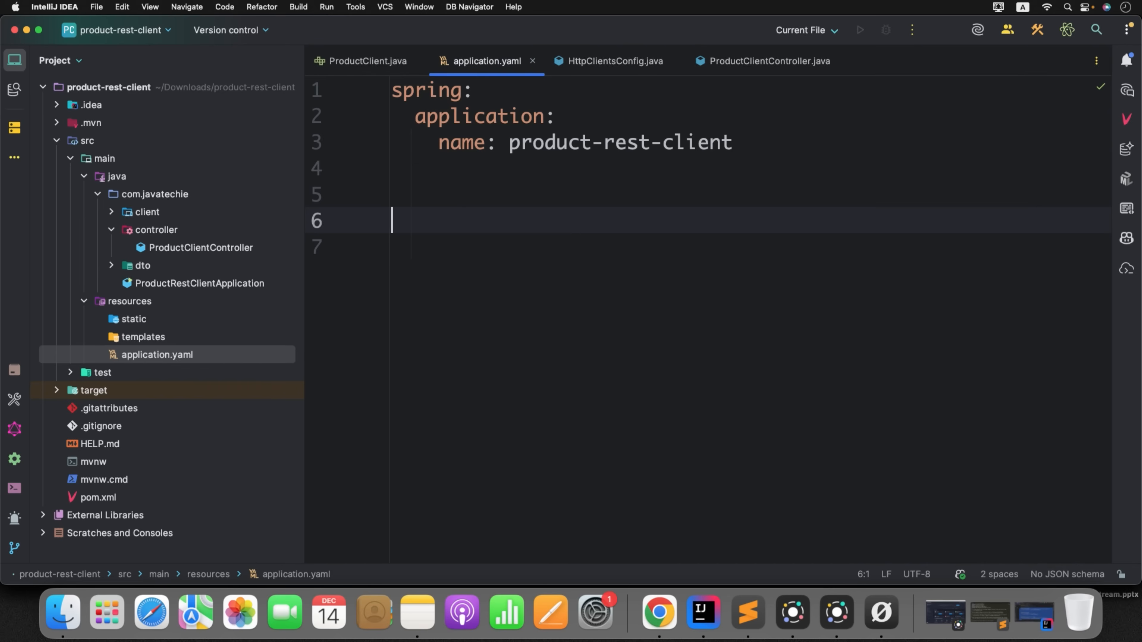
- Add server: port: 9292 to application.yaml, then switch to the browser to test the service
type("server:")
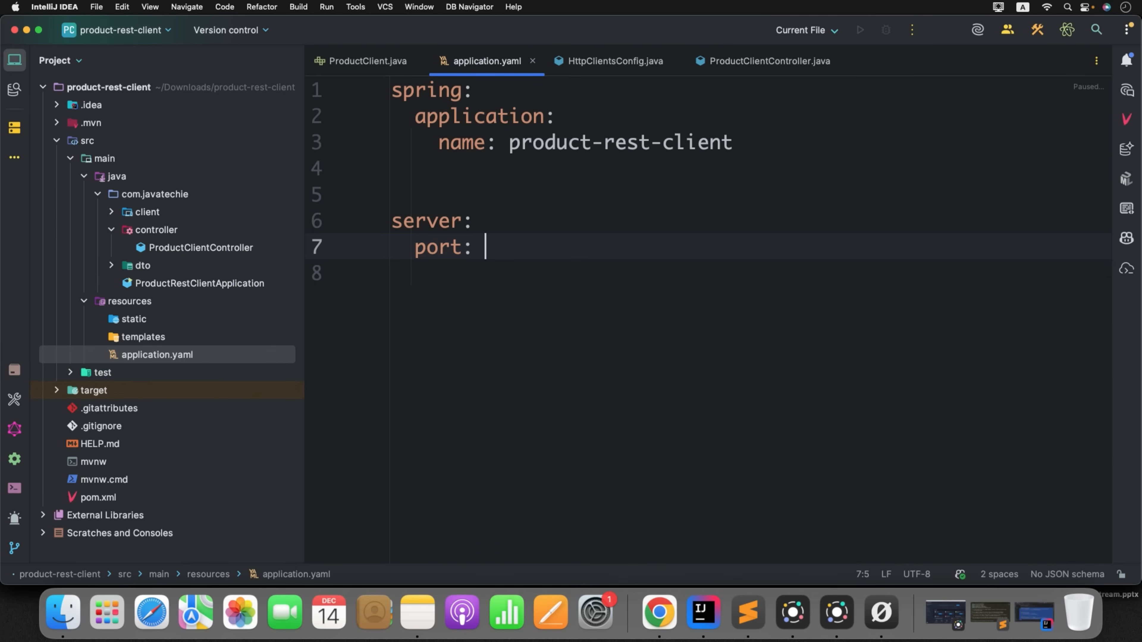
type("9292")
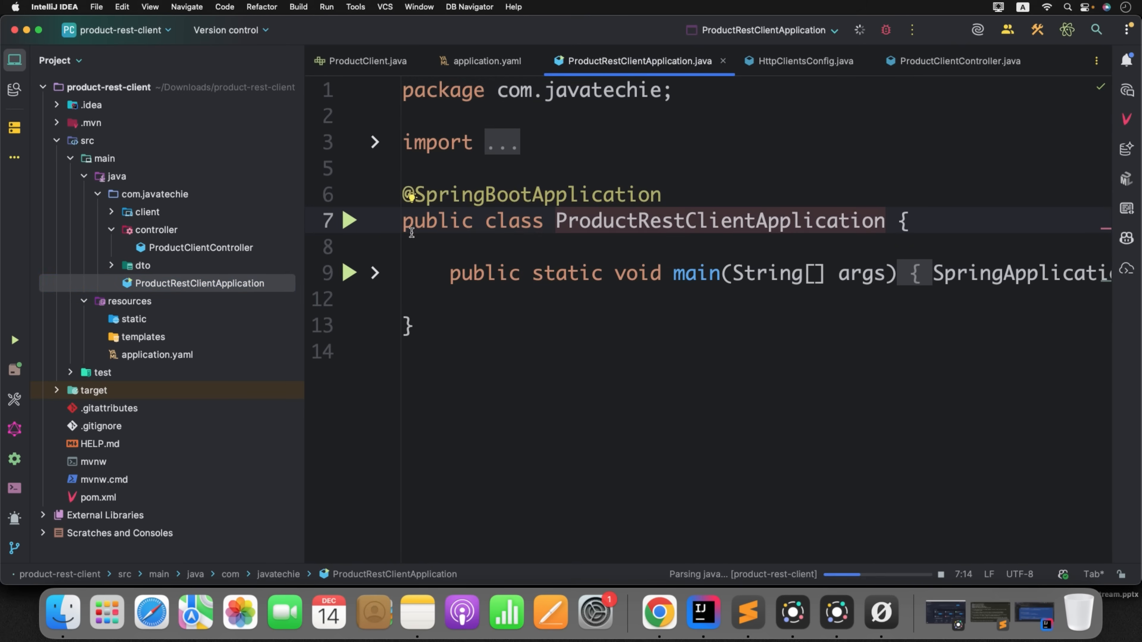
left_click(350, 220)
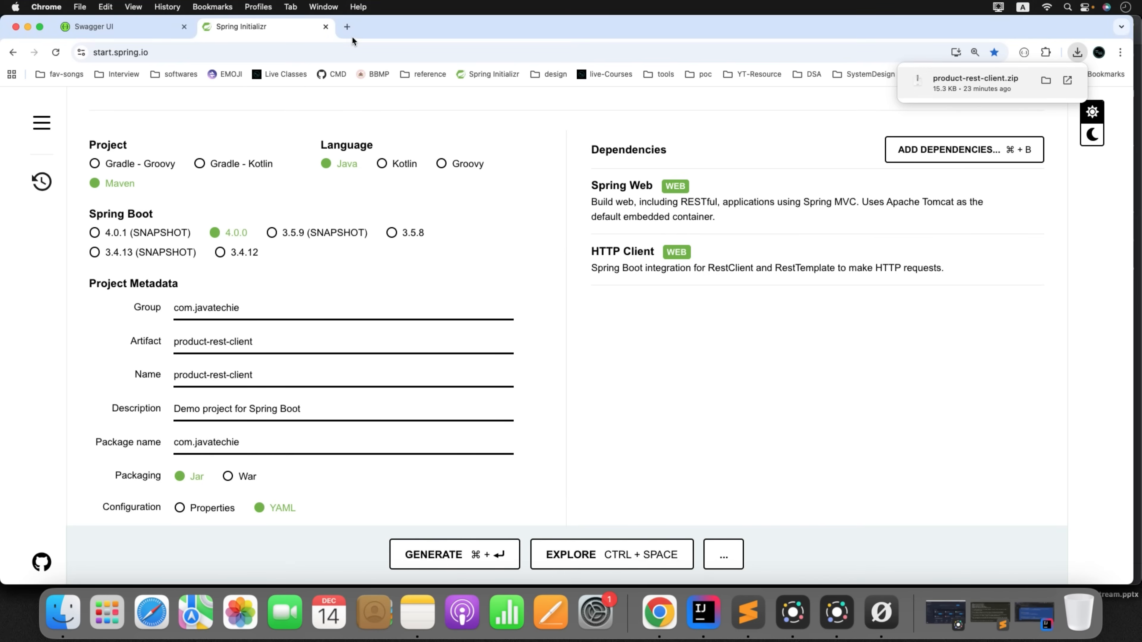
- Load localhost:9292/swagger-ui/index.html in a new tab and scroll to product-client-controller
left_click(347, 26)
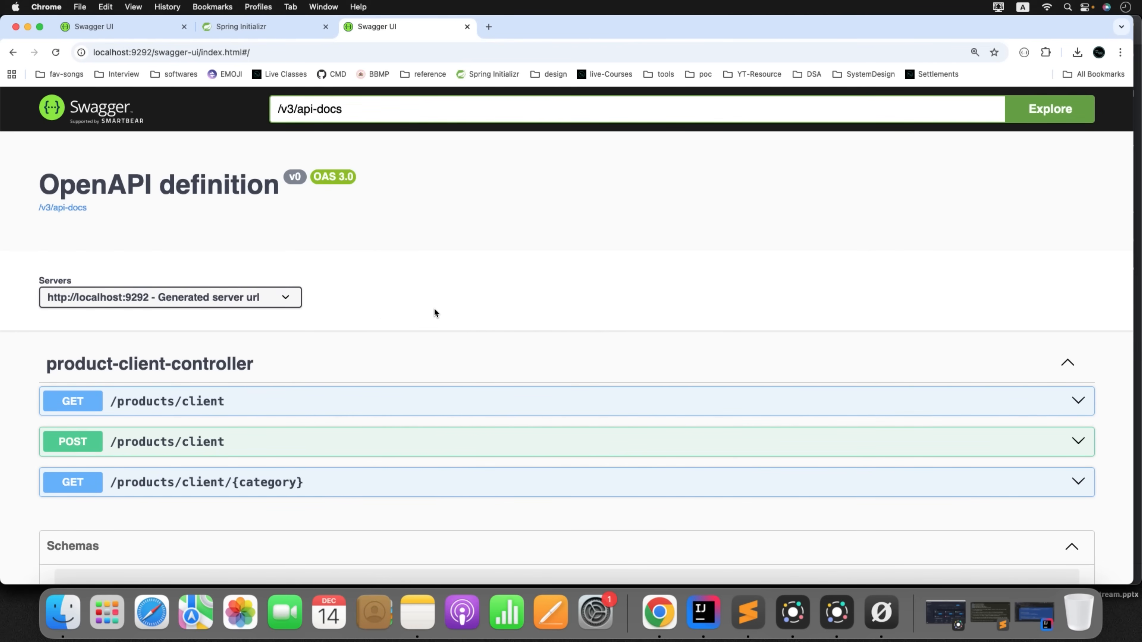
scroll("down", 3)
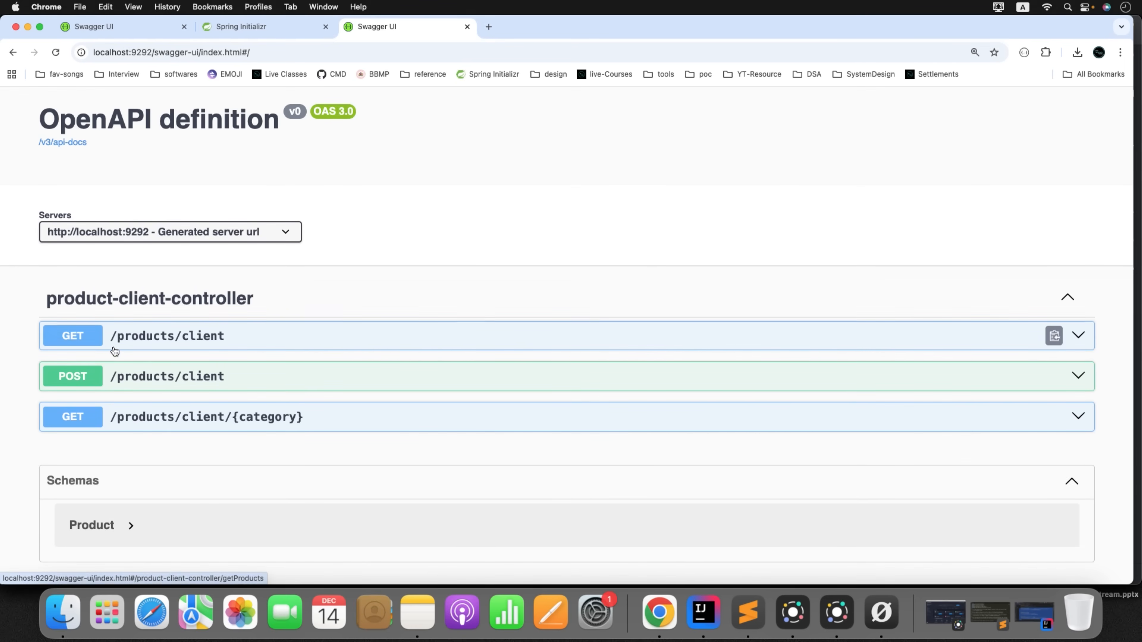
mouse_move(218, 367)
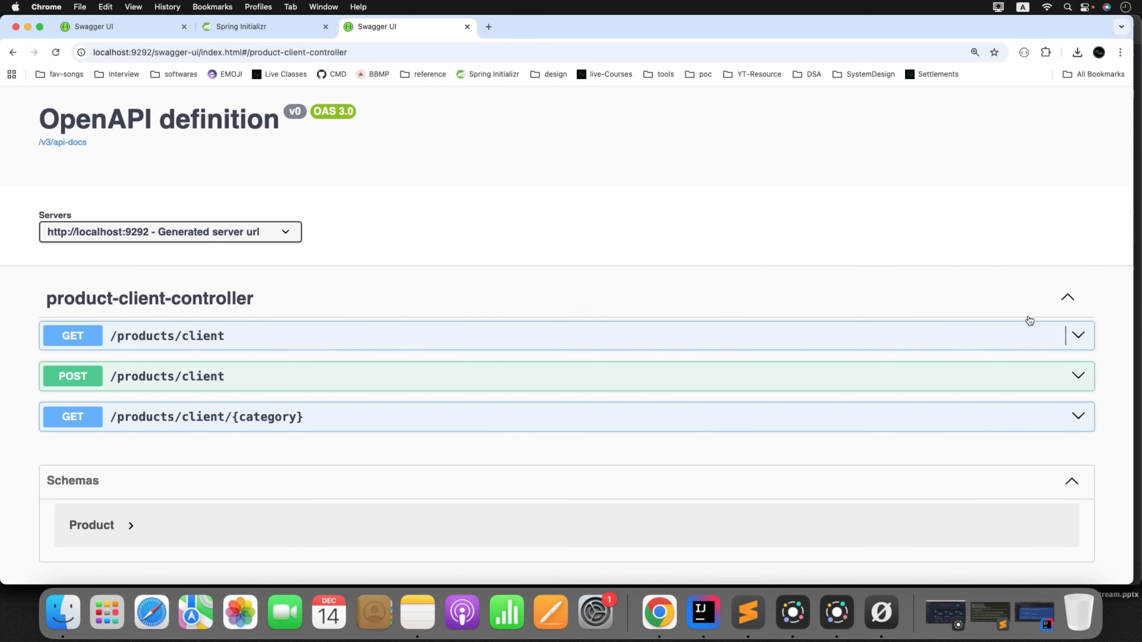
- Expand GET /products/client and try it out to fetch all products
left_click(166, 335)
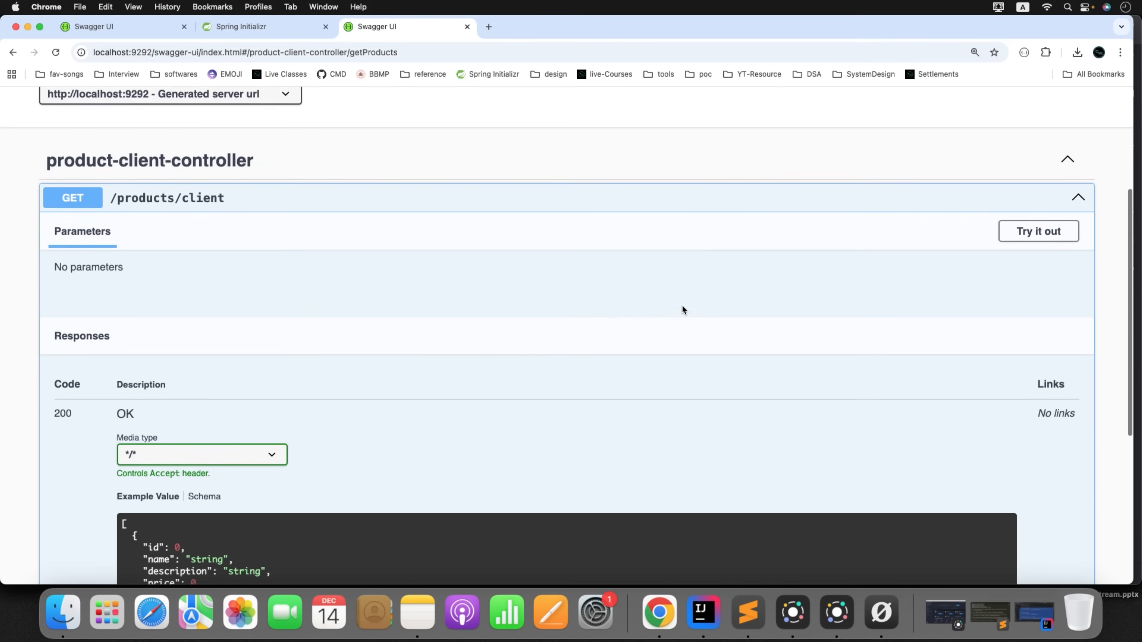
scroll("down", 3)
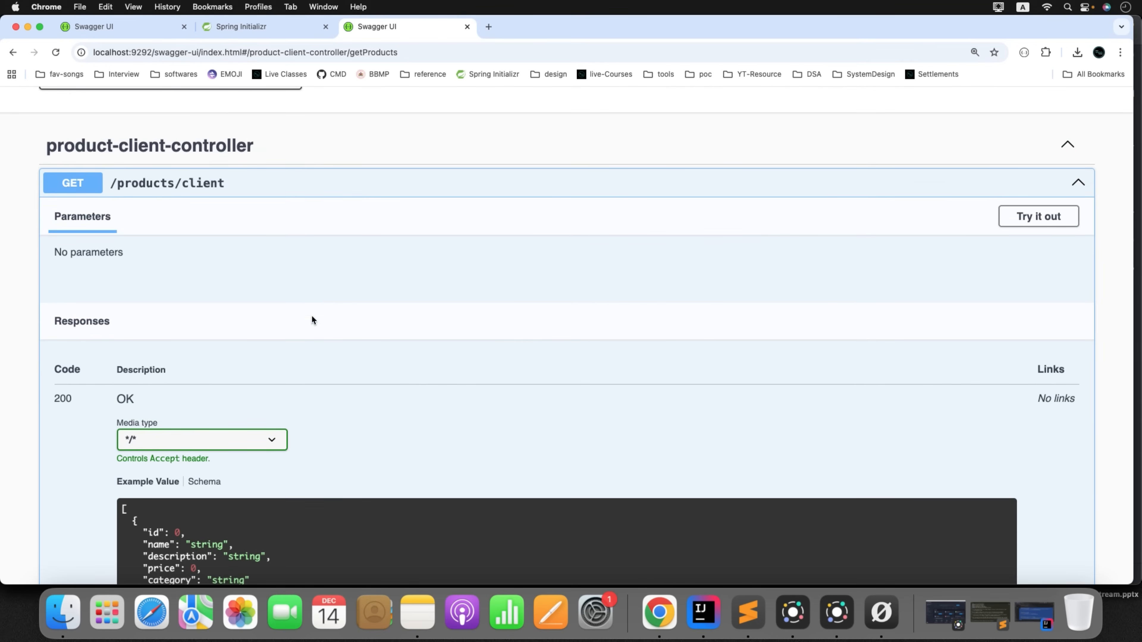
scroll("down", 3)
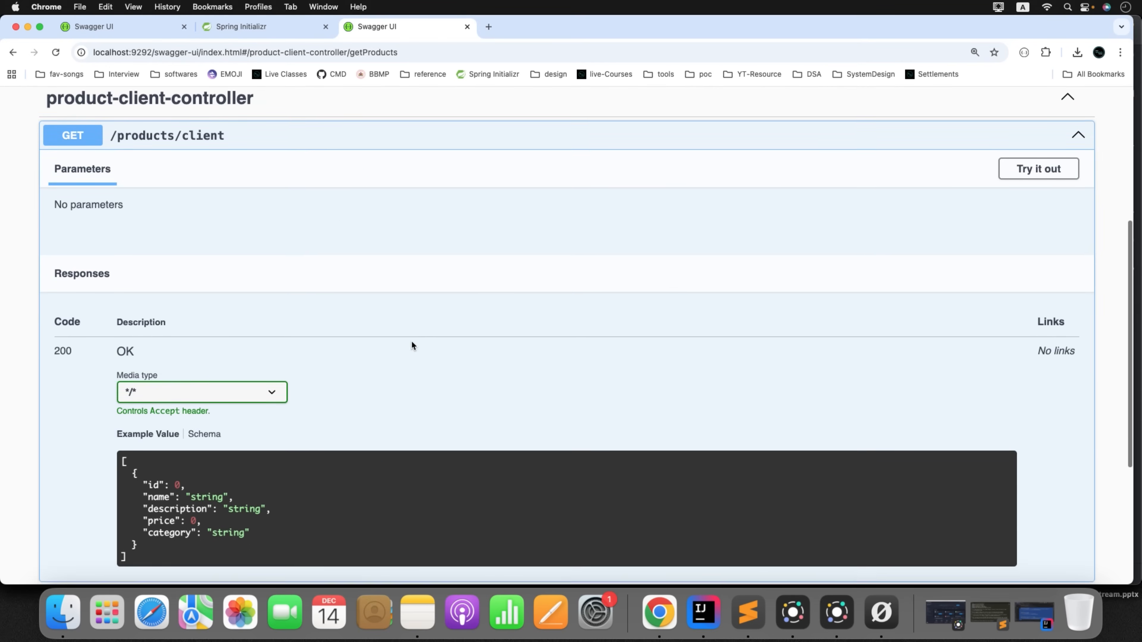
left_click(1037, 168)
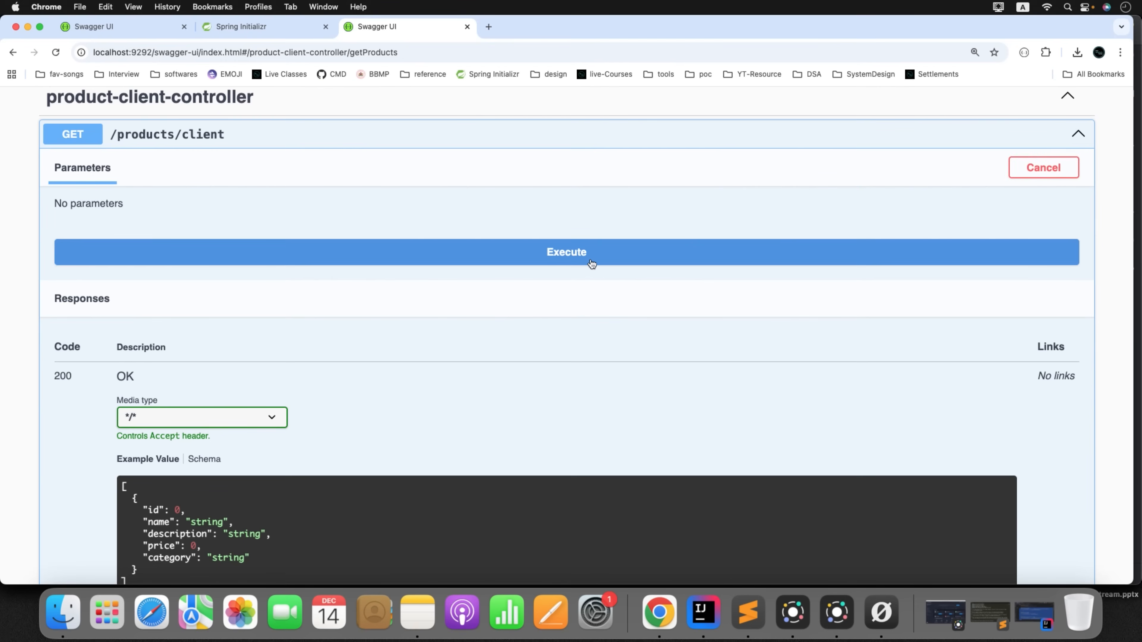
- Scroll through the 200 response listing all products down to the last product id 1002
scroll("down", 3)
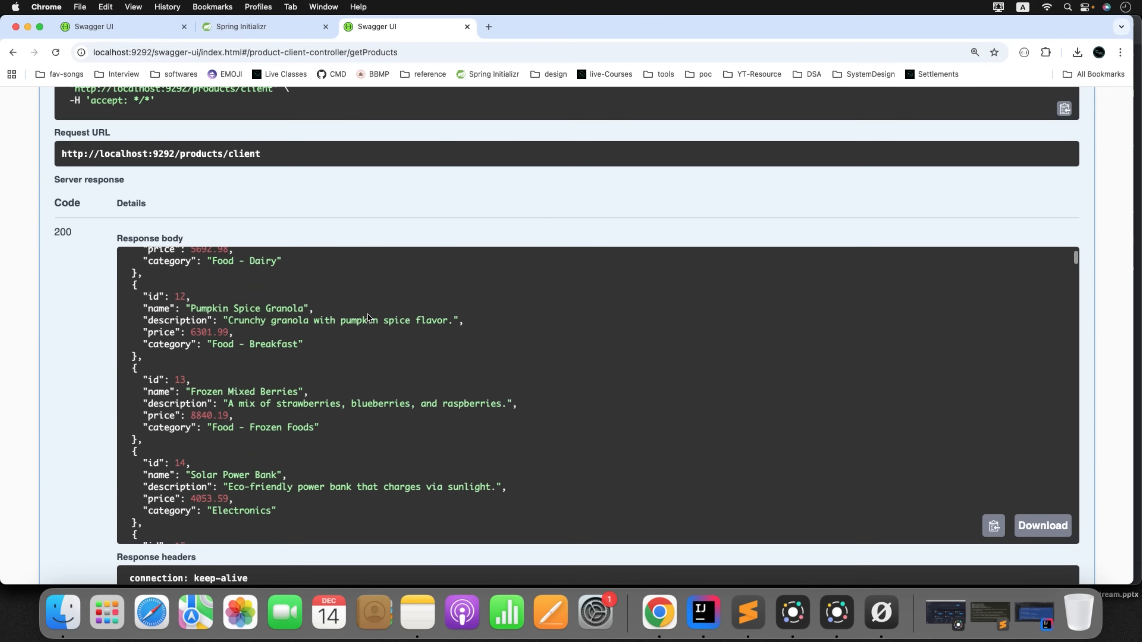
scroll("down", 3)
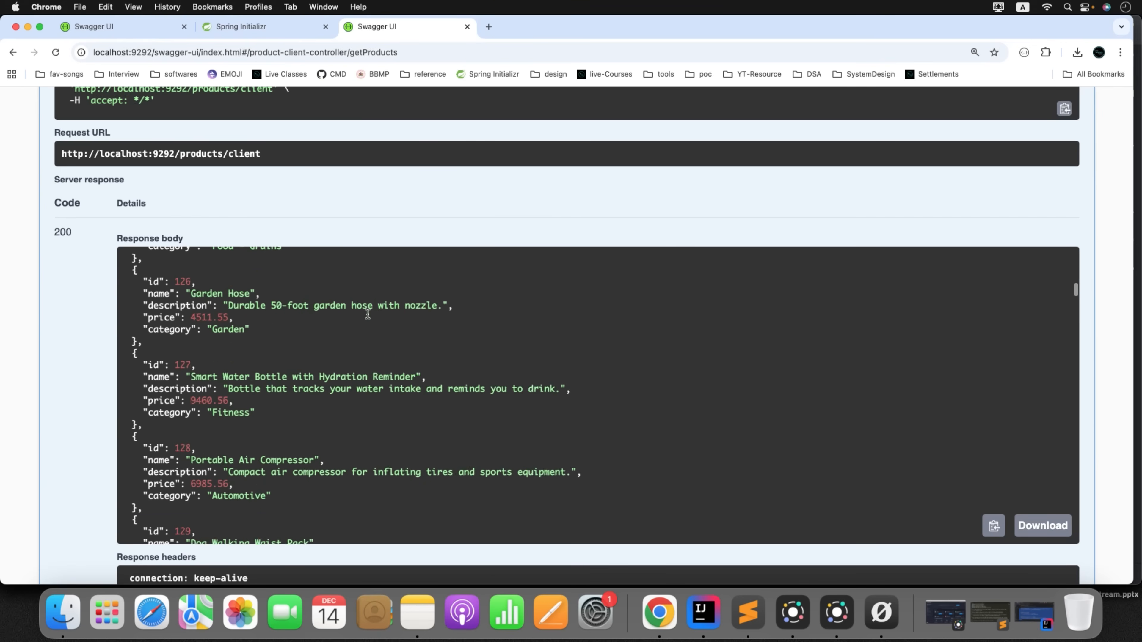
scroll("down", 3)
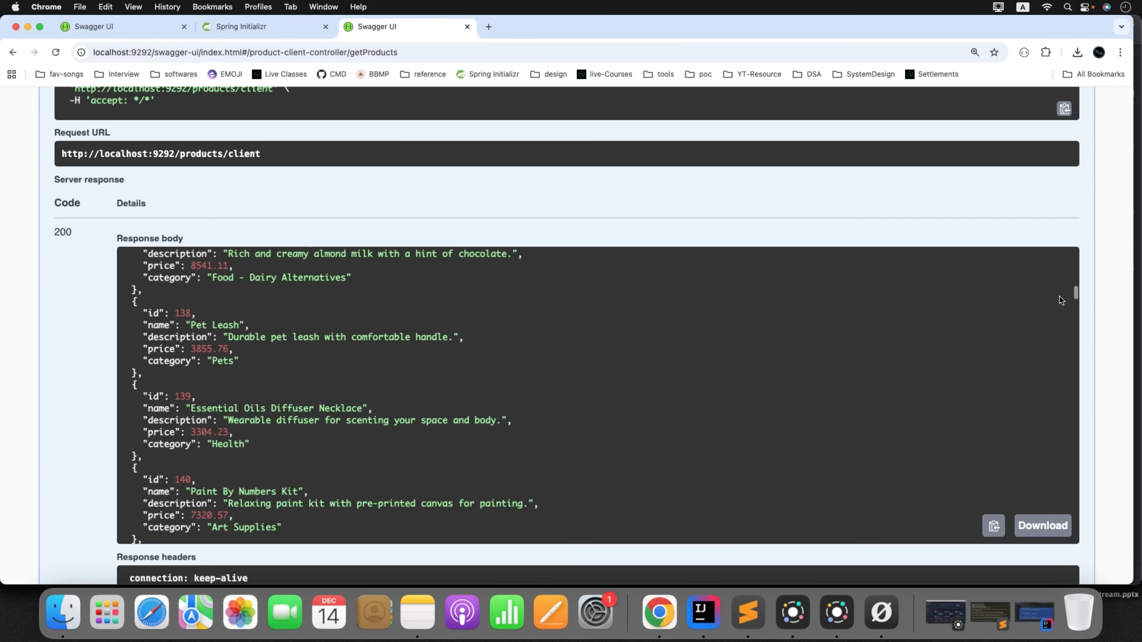
scroll("down", 3)
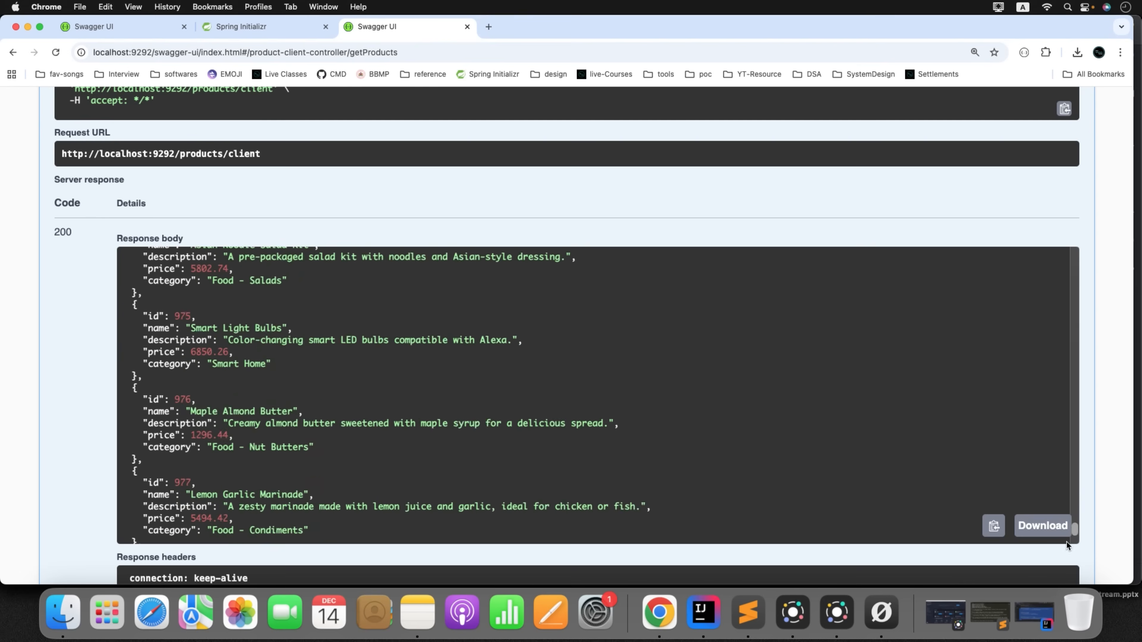
scroll("down", 3)
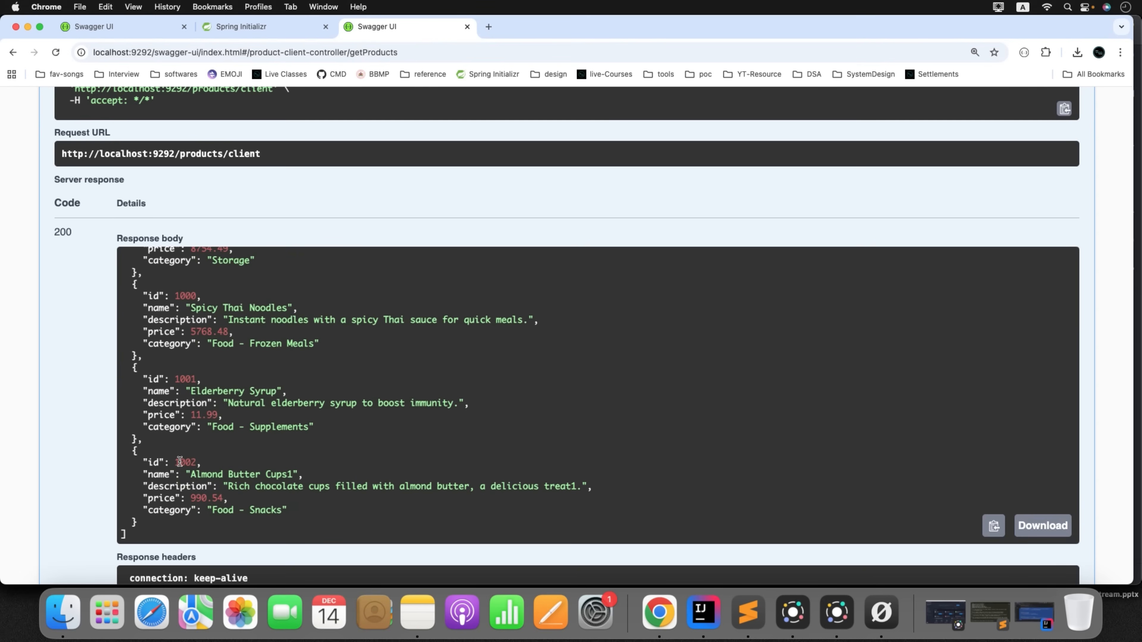
double_click(279, 474)
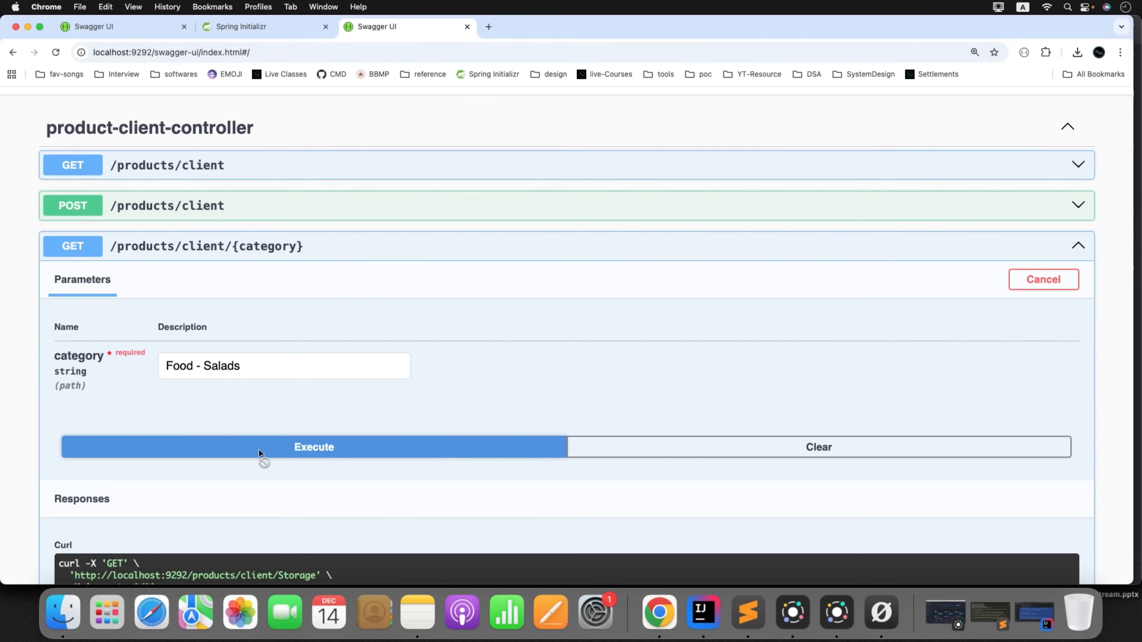
- Execute GET /products/client/{category} for Food - Salads and review the salad-only response
left_click(314, 447)
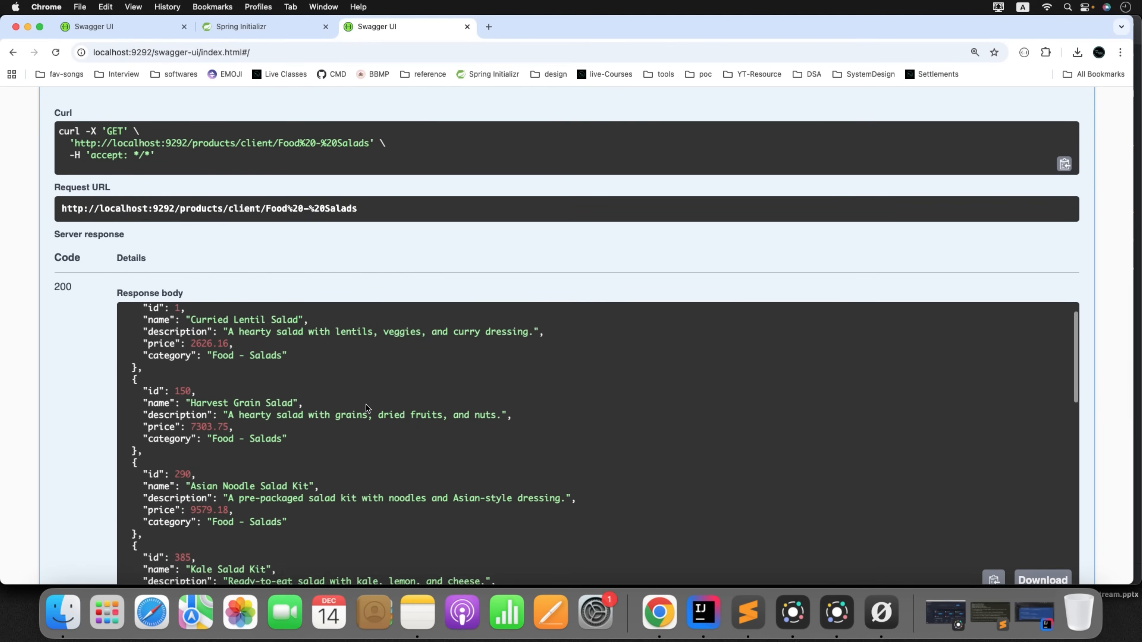
scroll("down", 3)
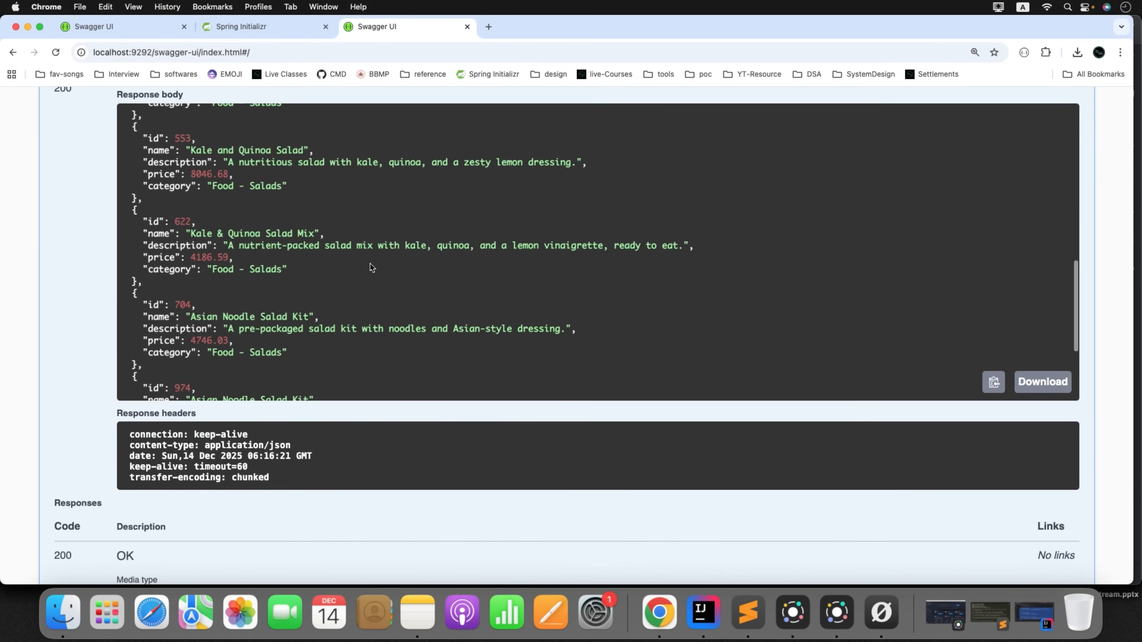
scroll("down", 3)
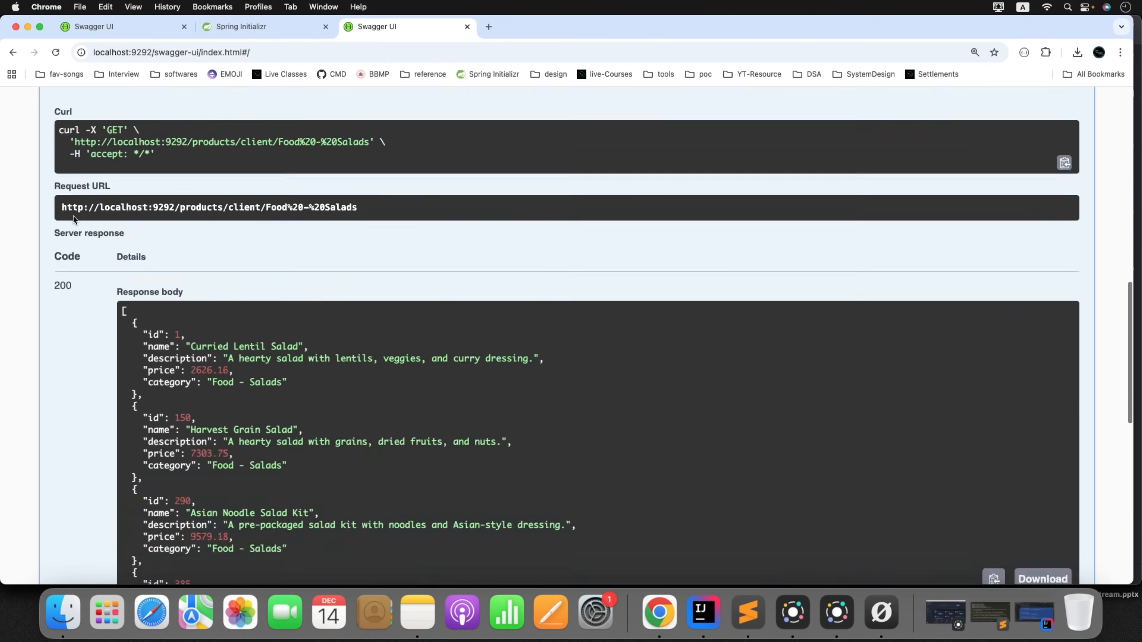
- Expand POST /products/client and make its JSON request body editable
left_click(166, 229)
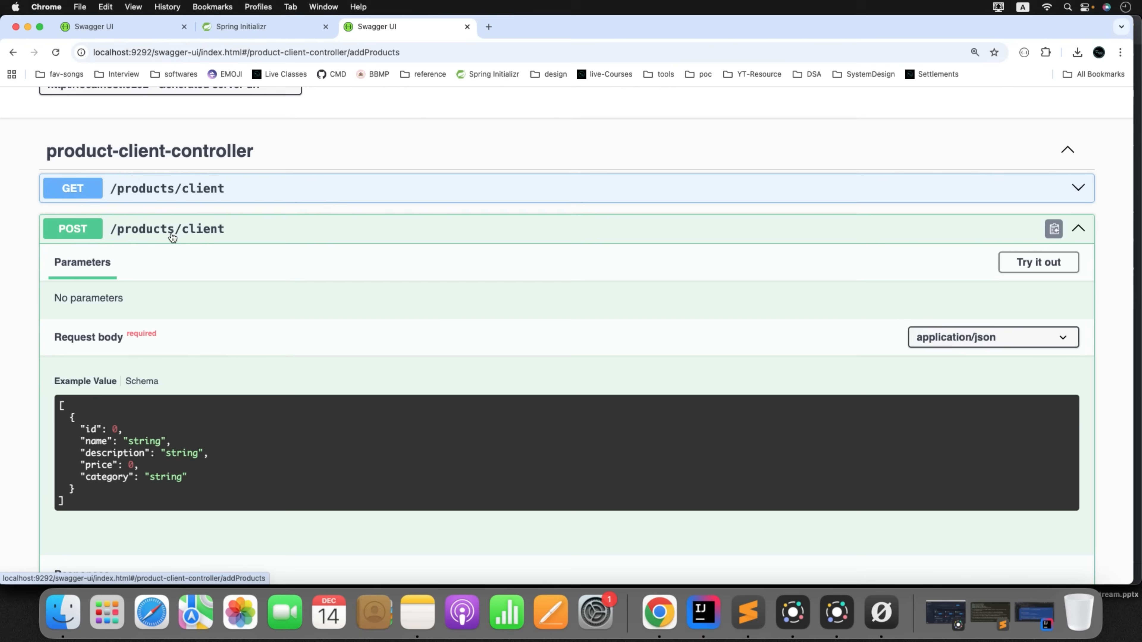
scroll("down", 3)
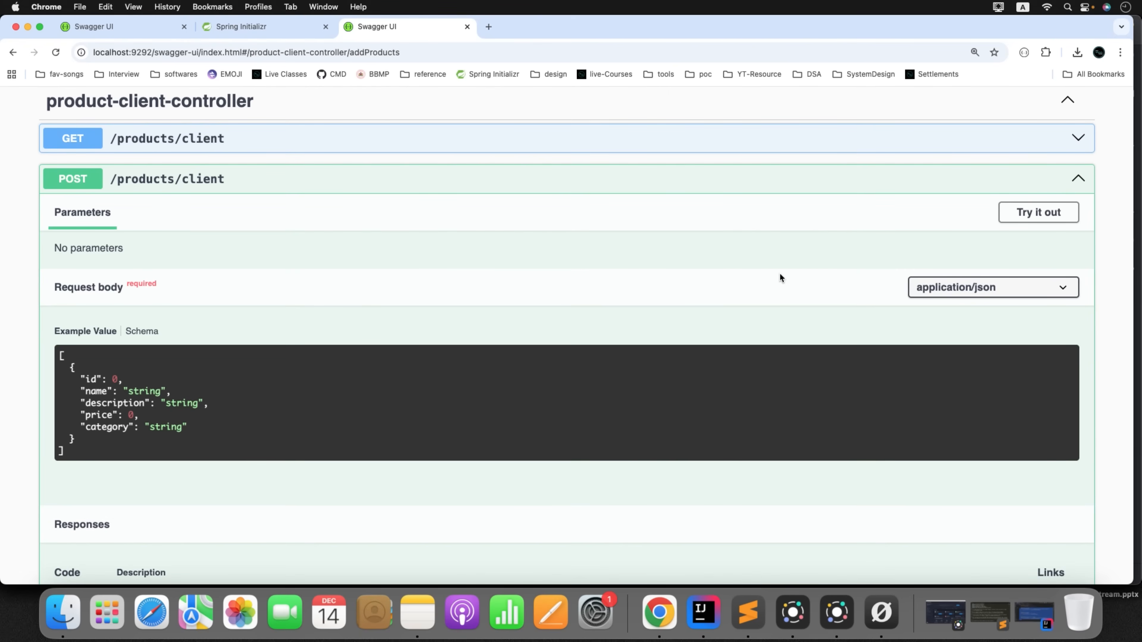
left_click(1037, 212)
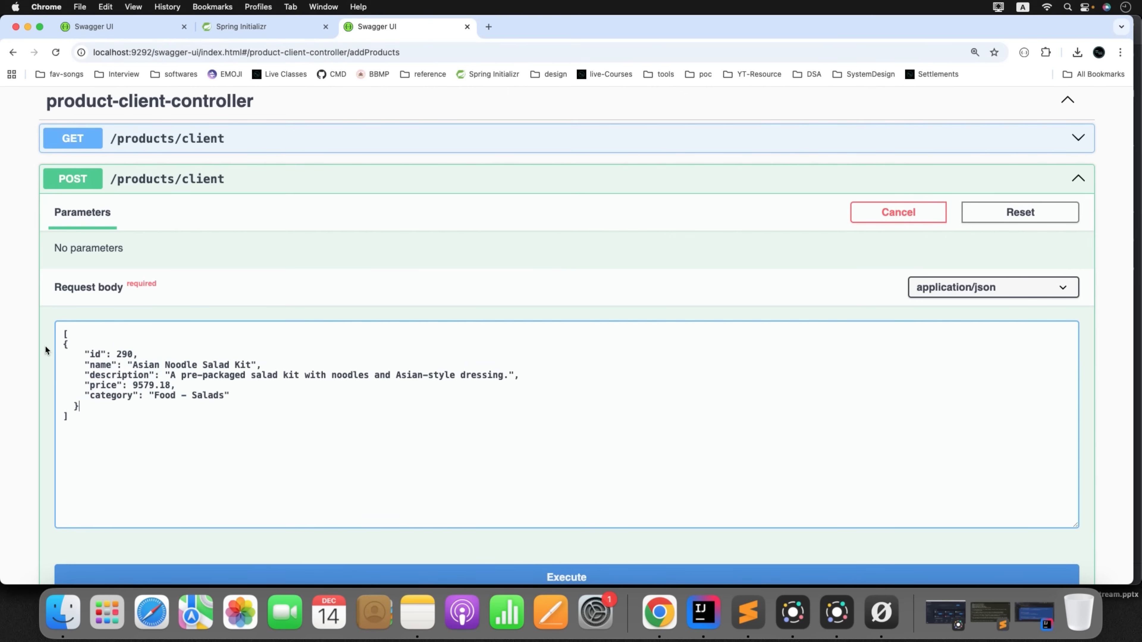
- Submit a new product with id 1003 named Asian Noodle Salad Kit1 and description egfueg
double_click(122, 354)
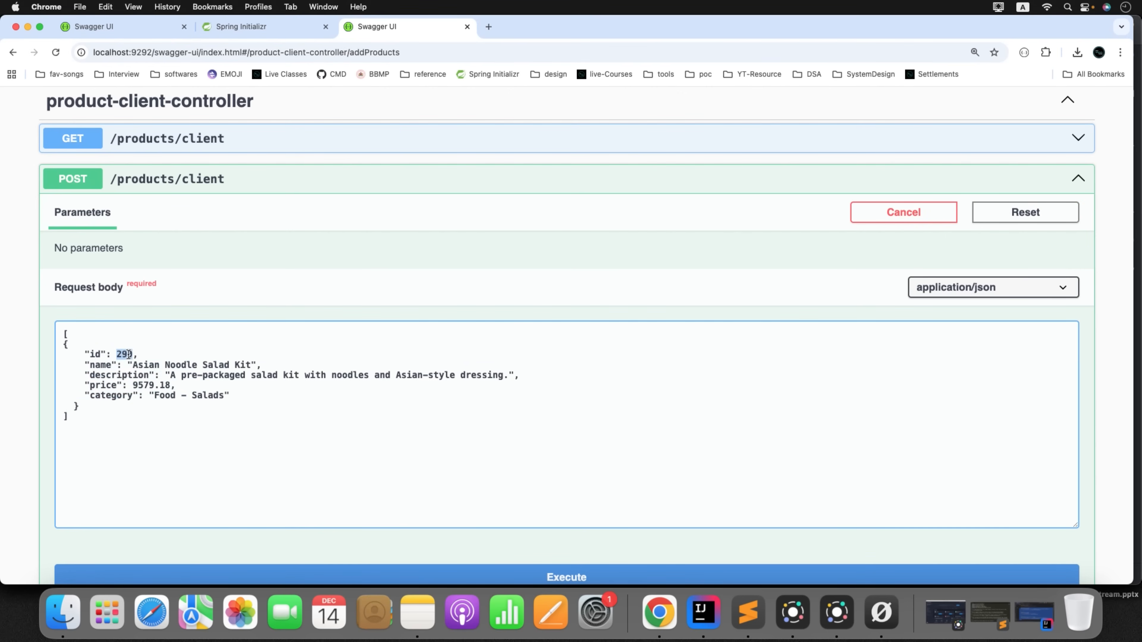
type("1003")
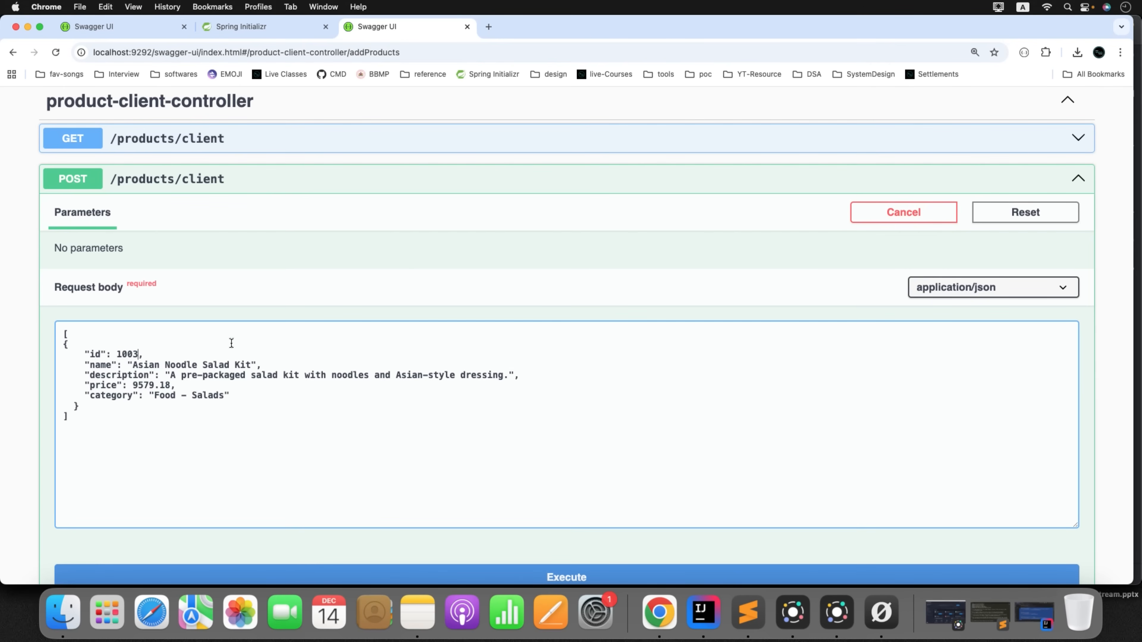
type("1")
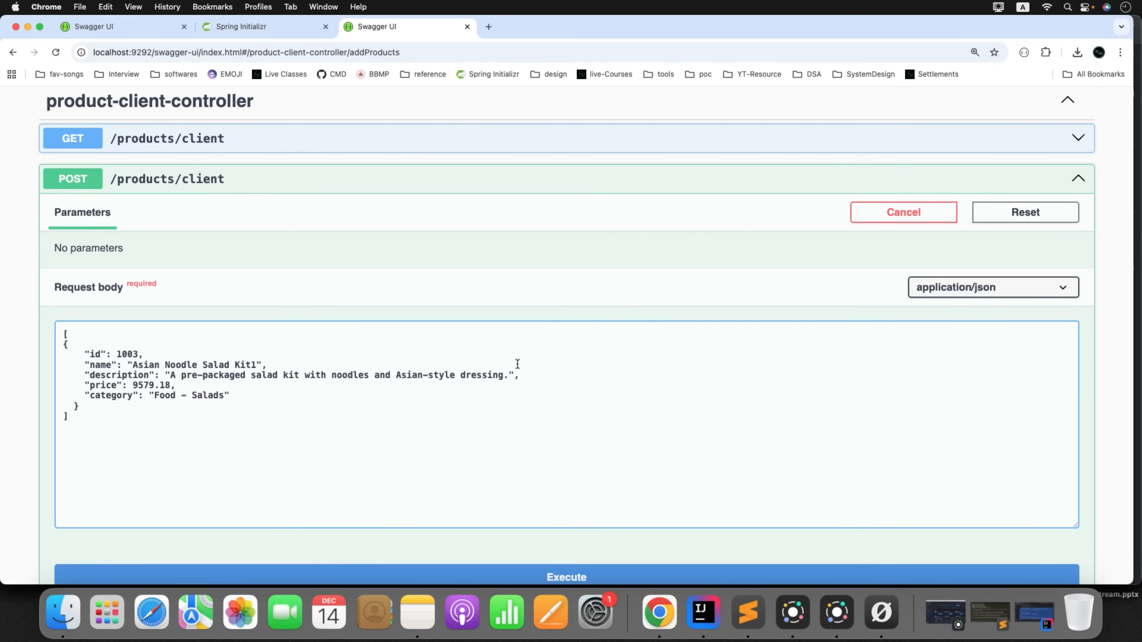
type("egfueg")
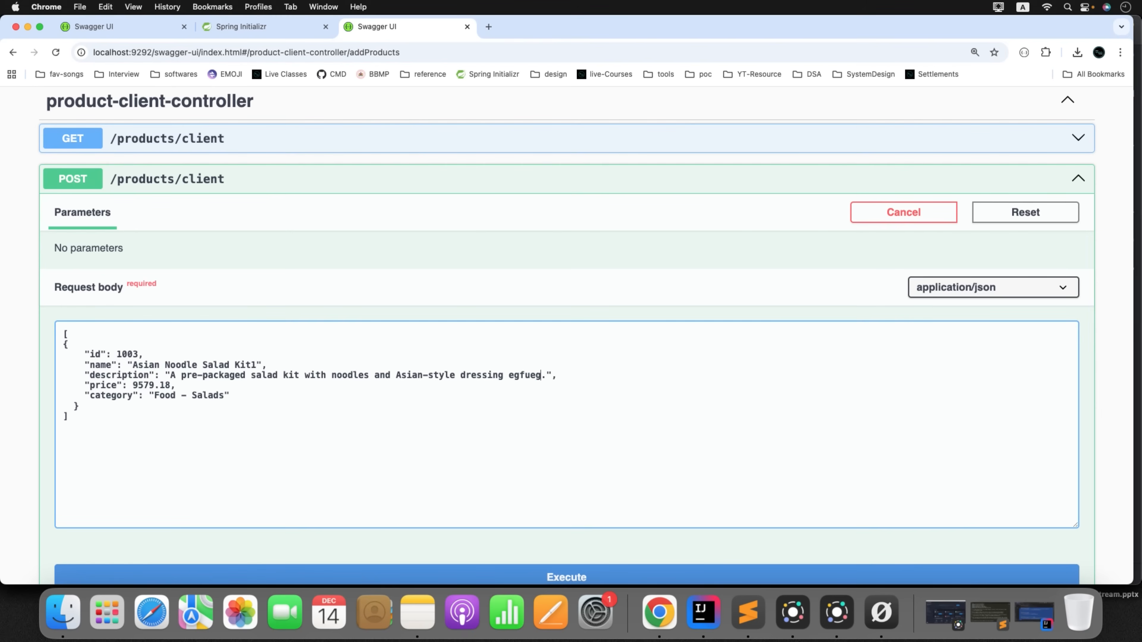
scroll("down", 3)
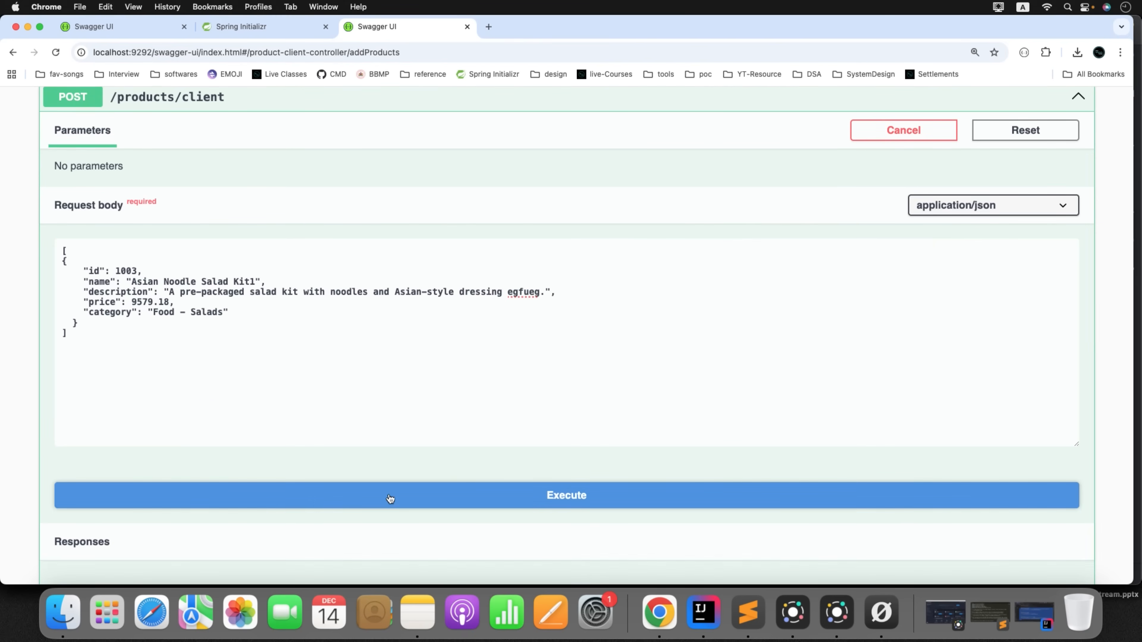
left_click(566, 496)
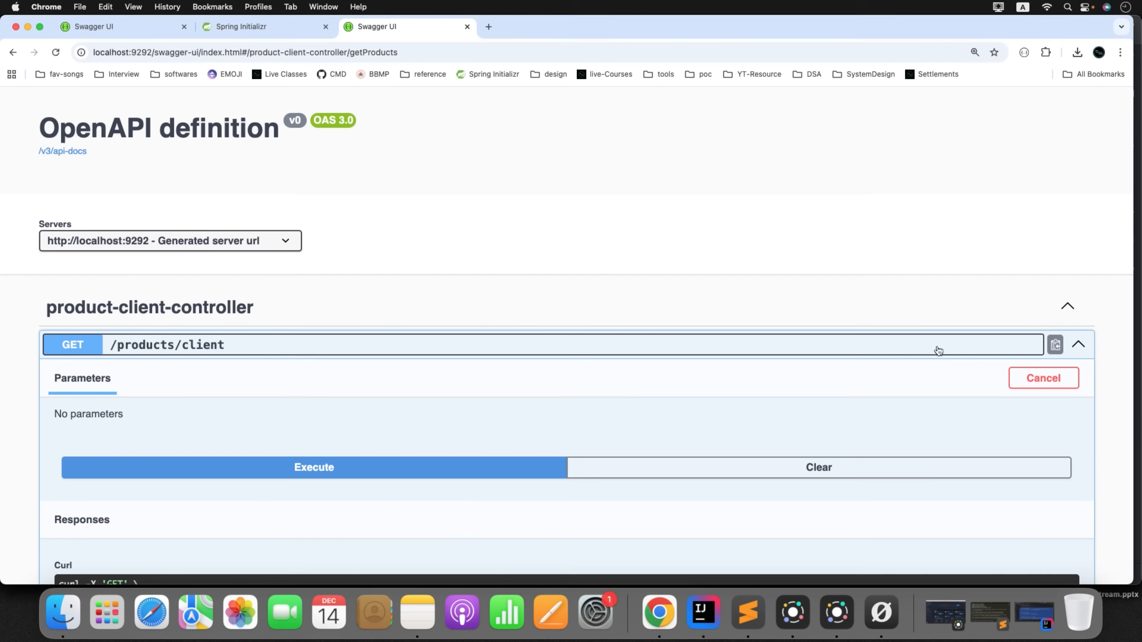
- Execute GET /products/client again so Asian Noodle Salad Kit1 (id 1003) appears last
left_click(314, 467)
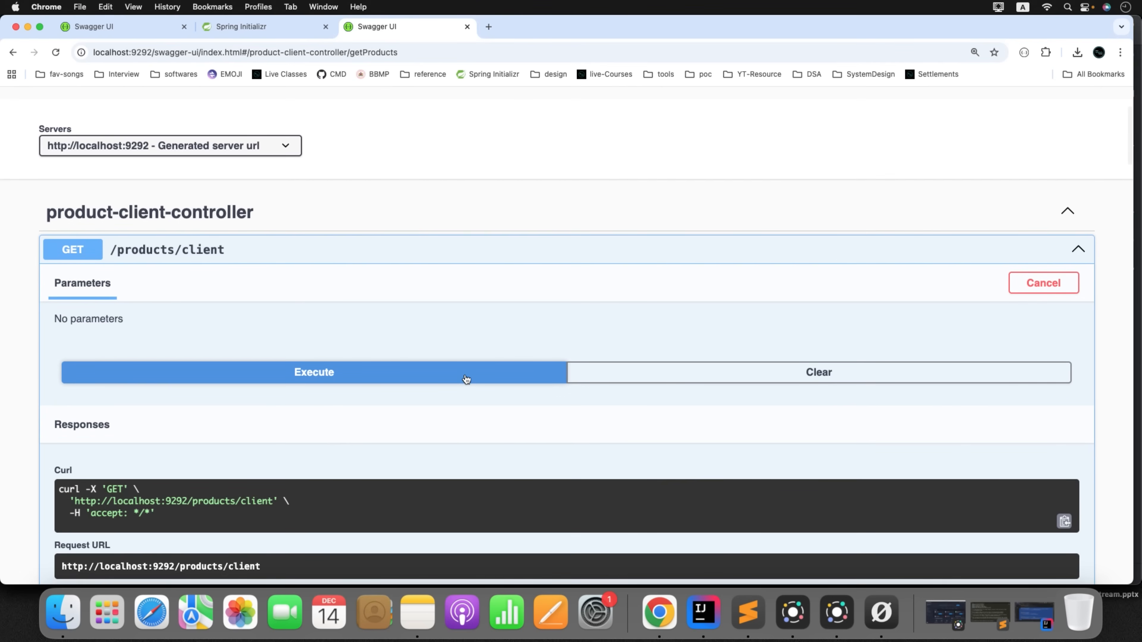
left_click(313, 372)
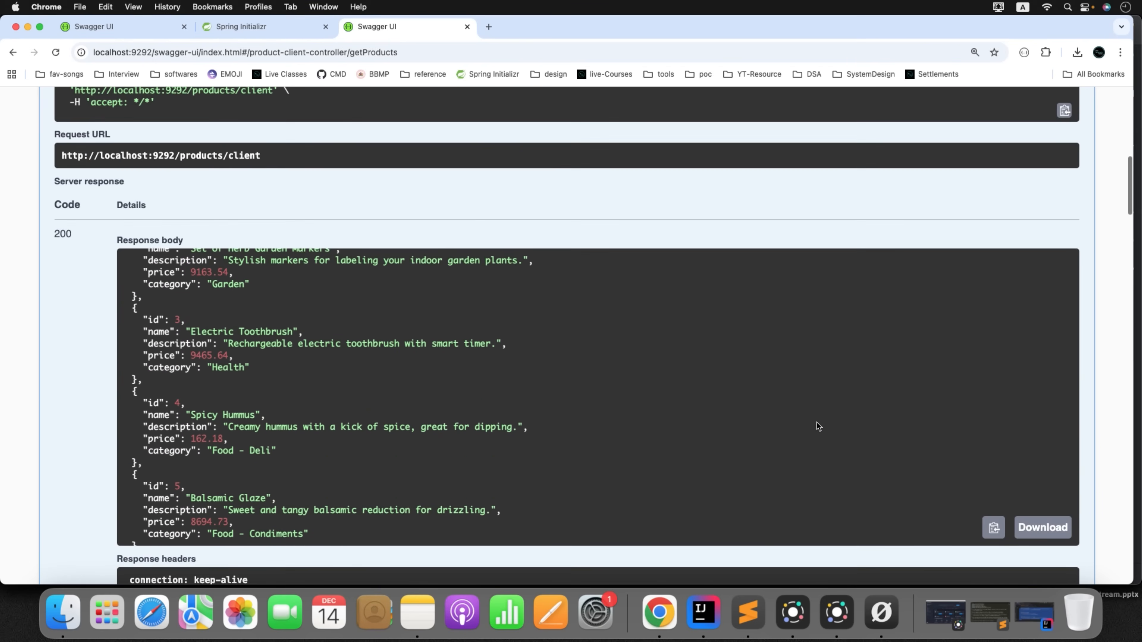
scroll("down", 3)
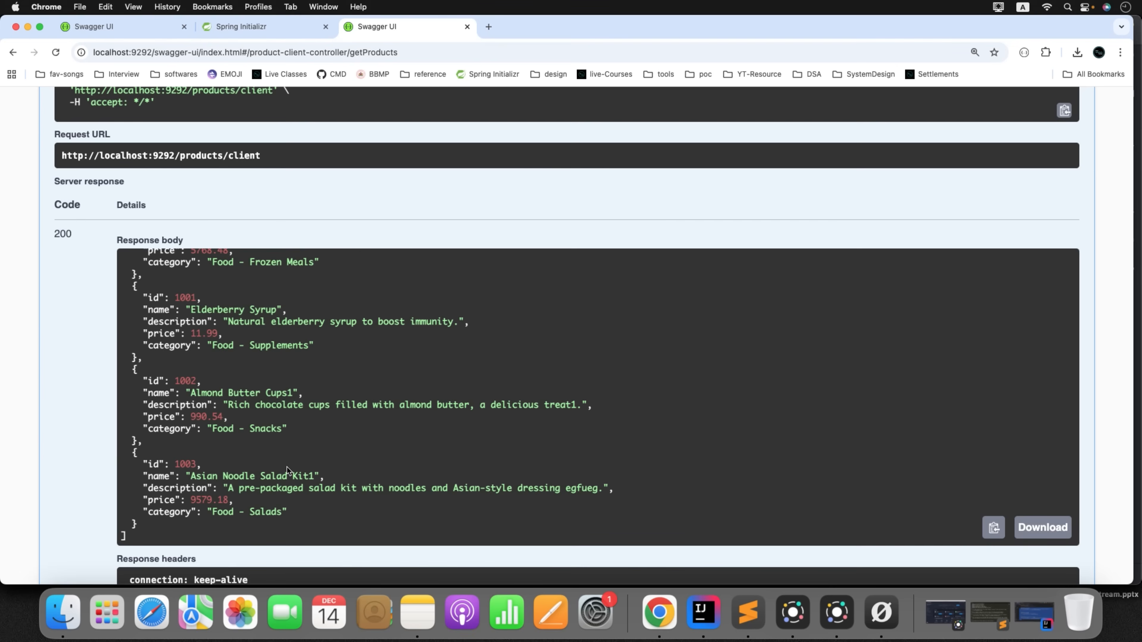
mouse_move(702, 612)
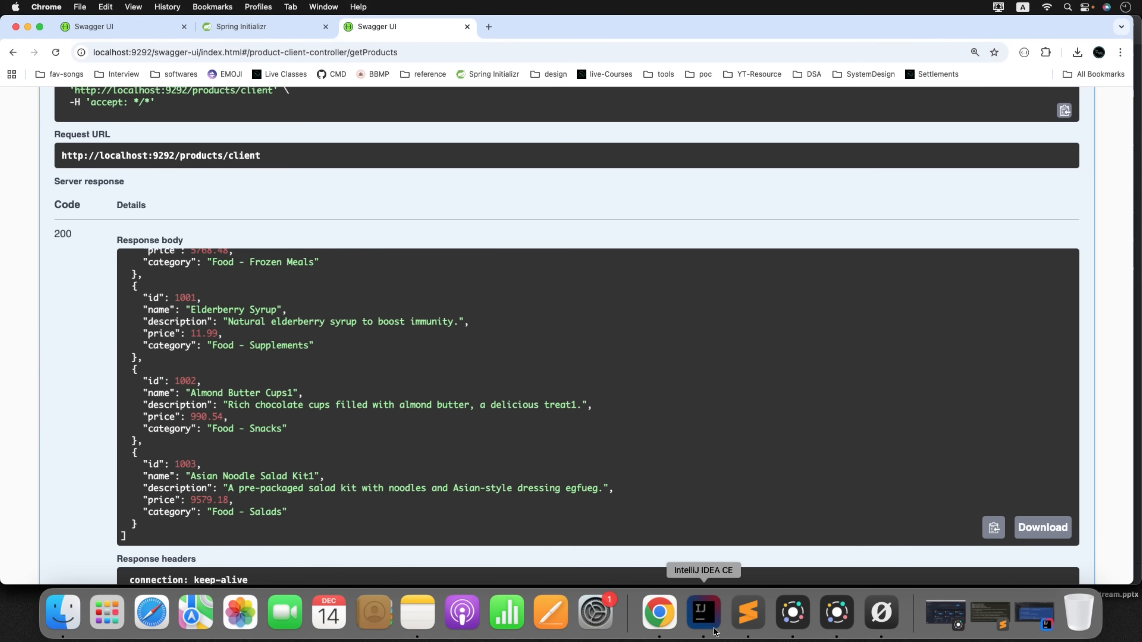
left_click(701, 612)
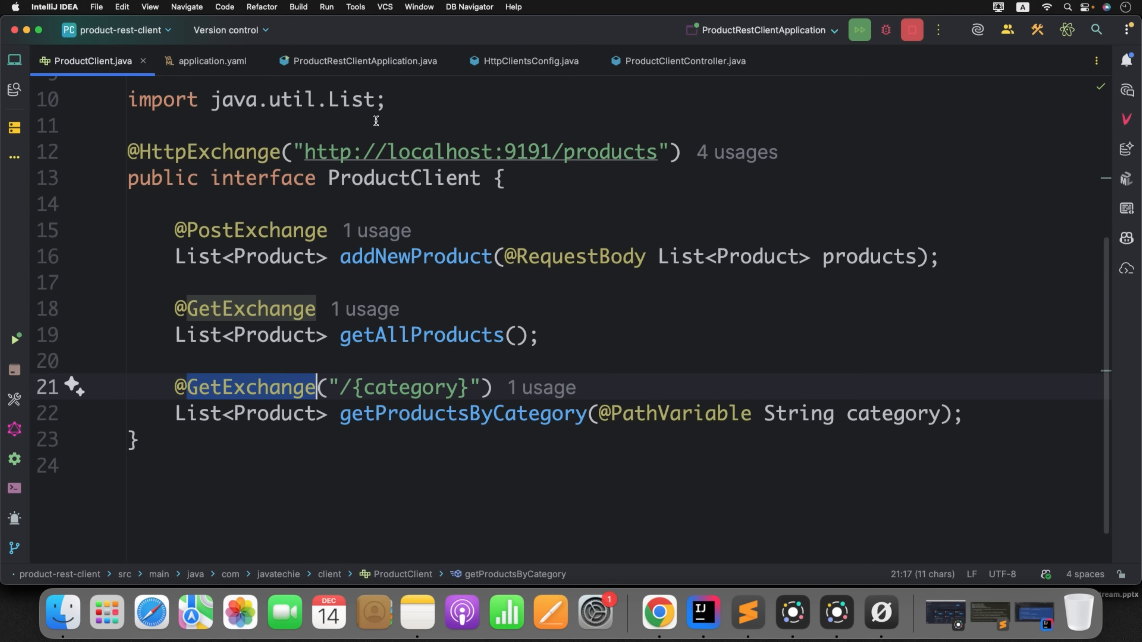
mouse_move(322, 152)
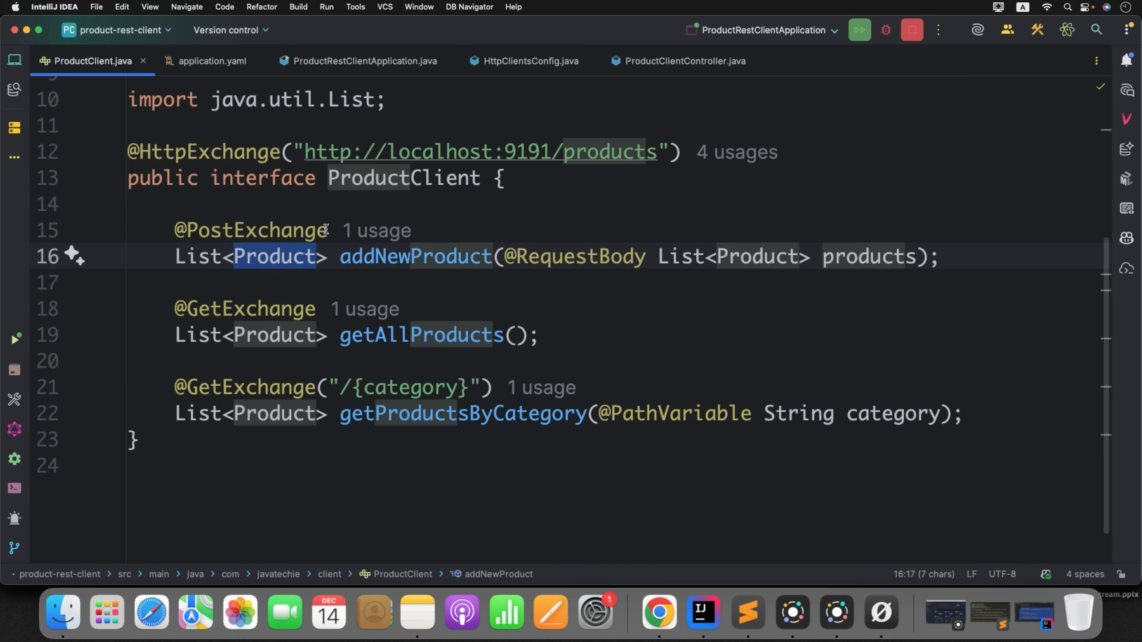
double_click(250, 229)
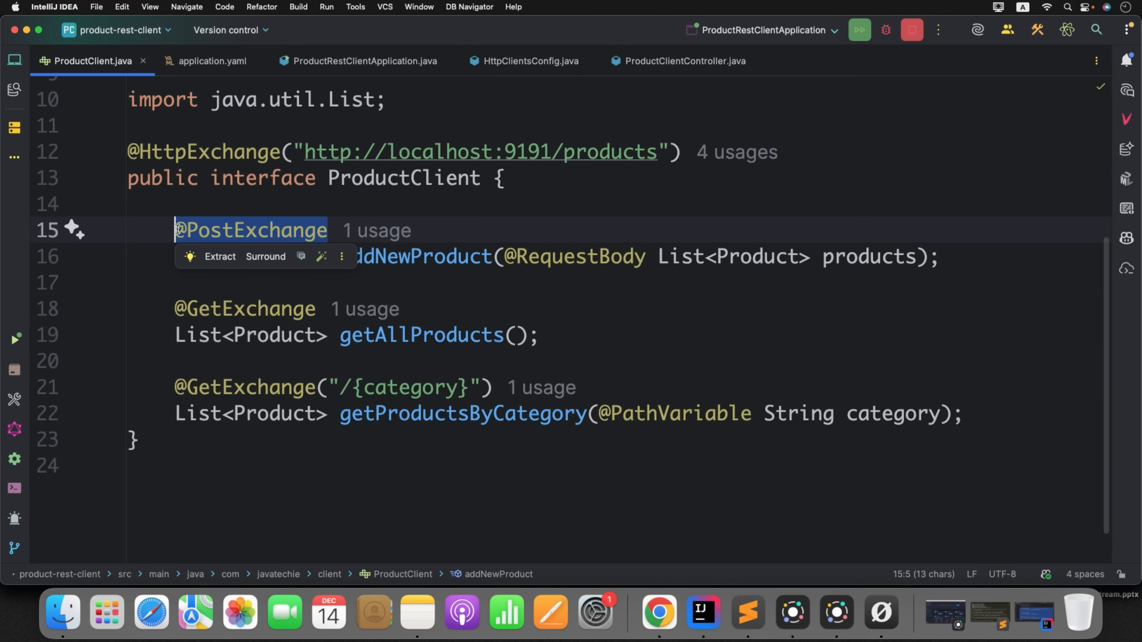